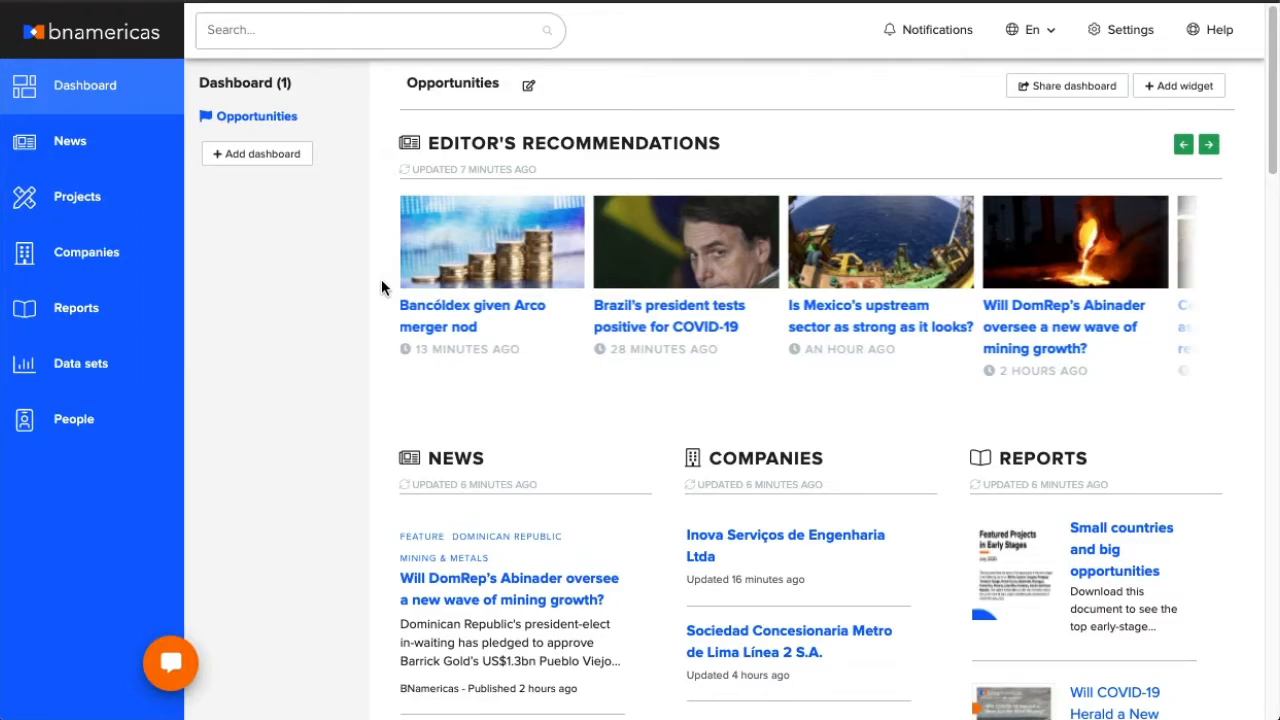
Add a second, empty dashboard from the dashboard page.
scroll(down, 3)
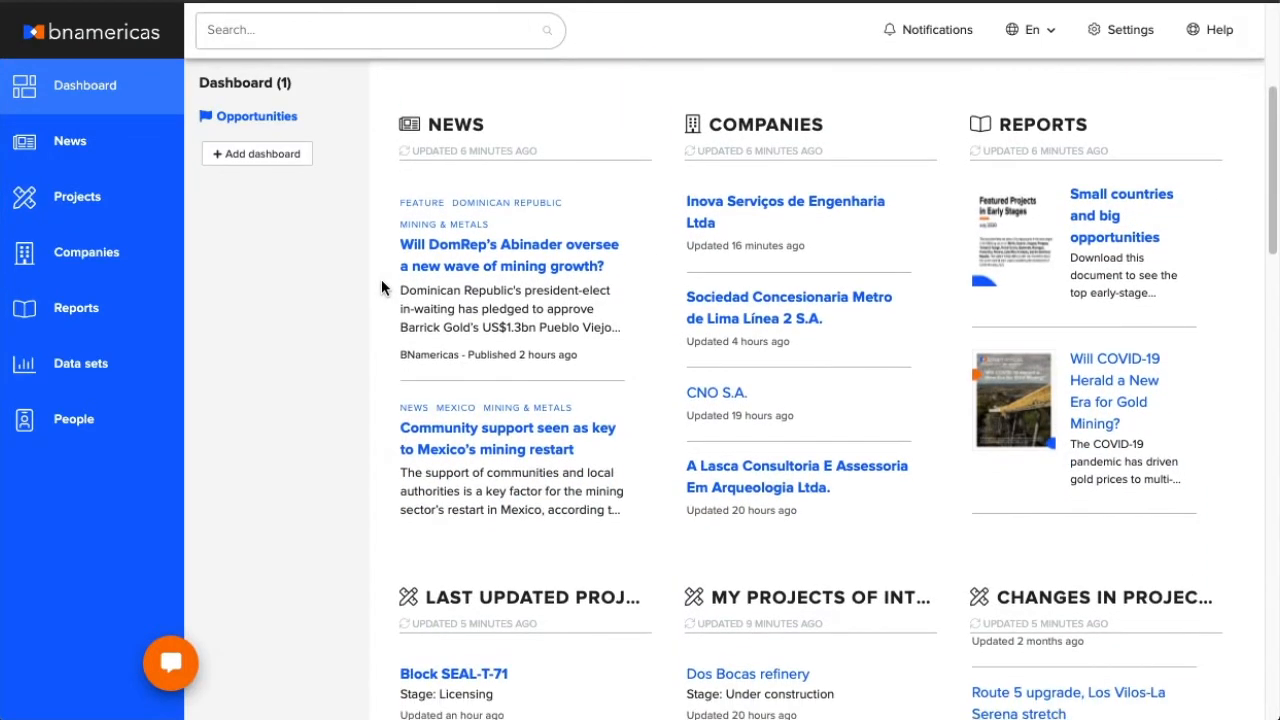
scroll(down, 3)
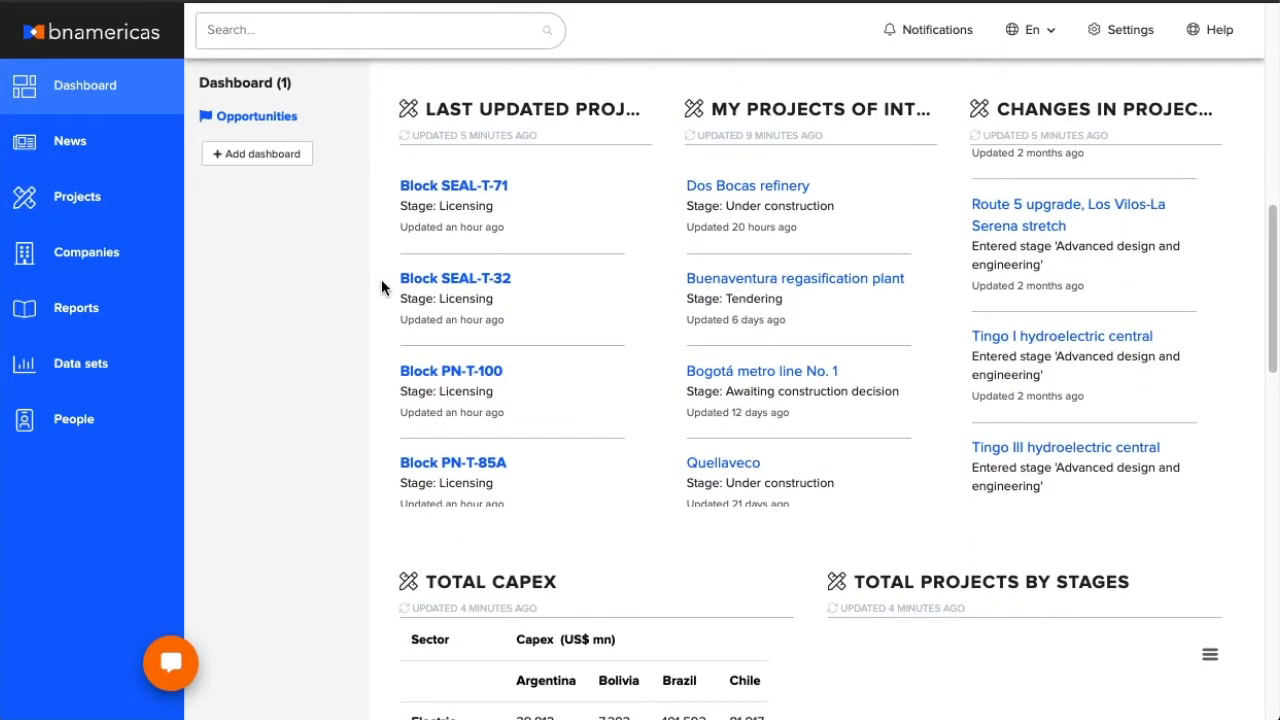
scroll(down, 3)
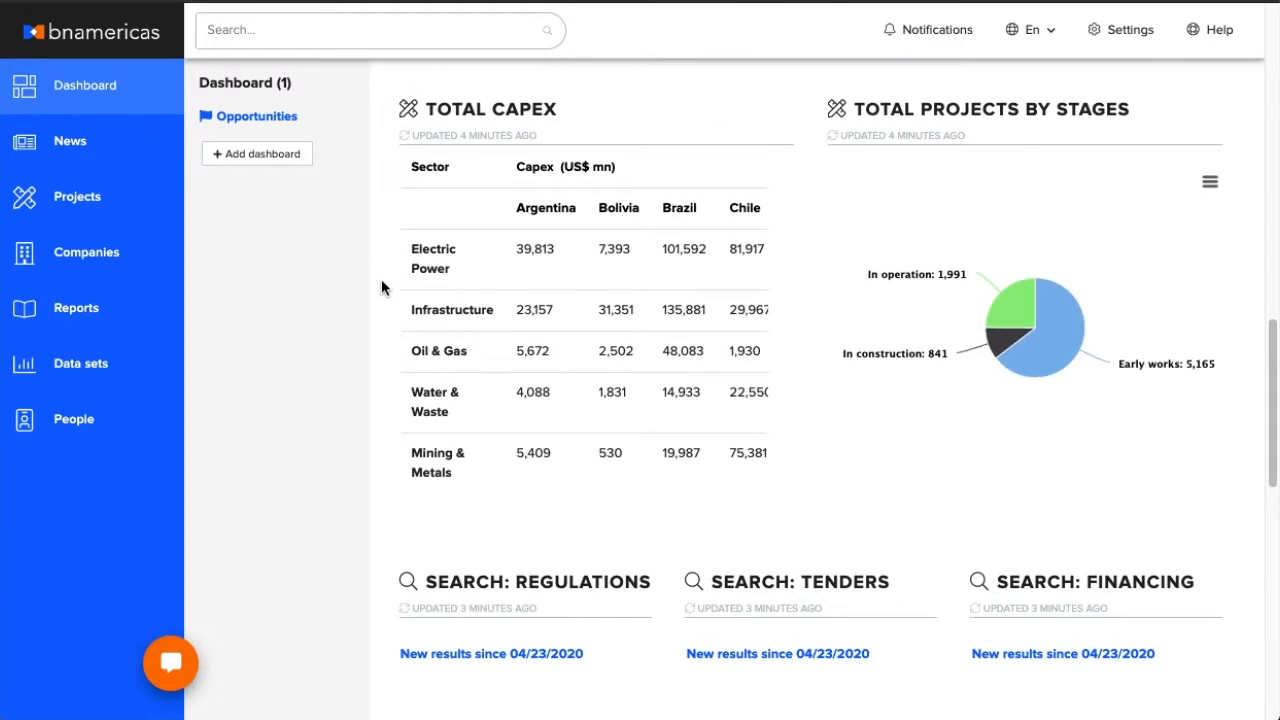
scroll(down, 3)
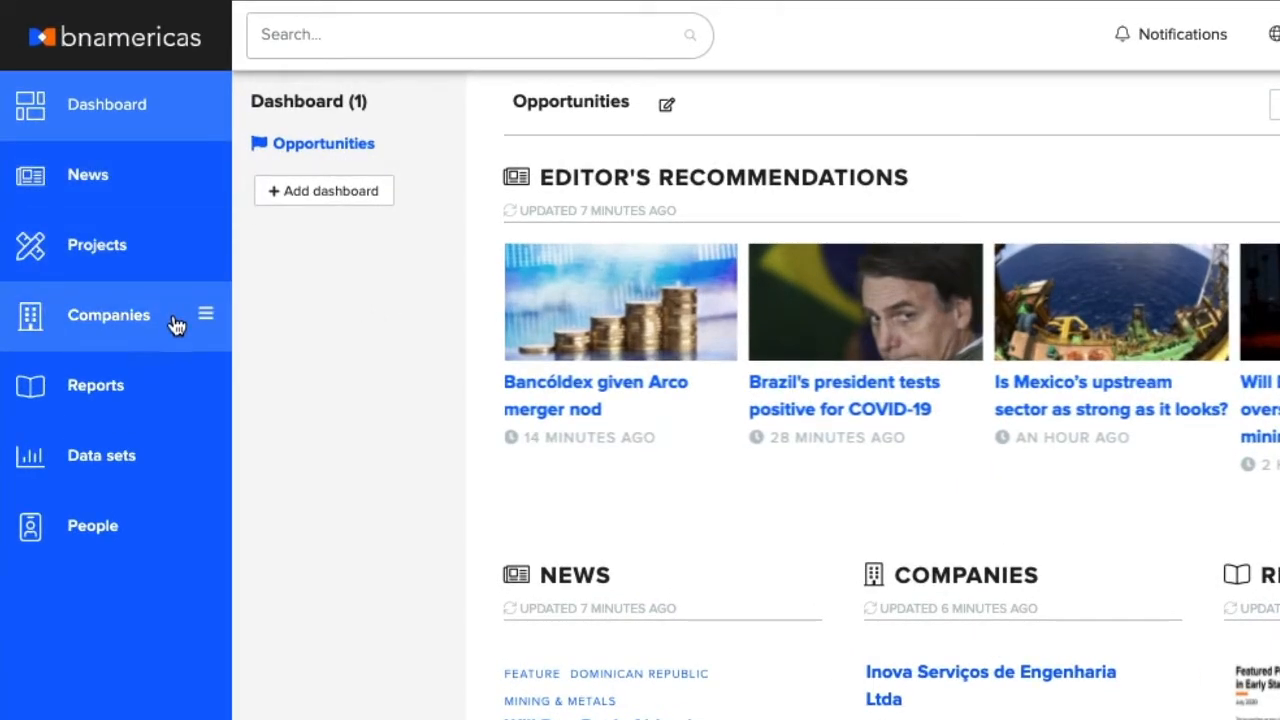
mouse_move(156, 470)
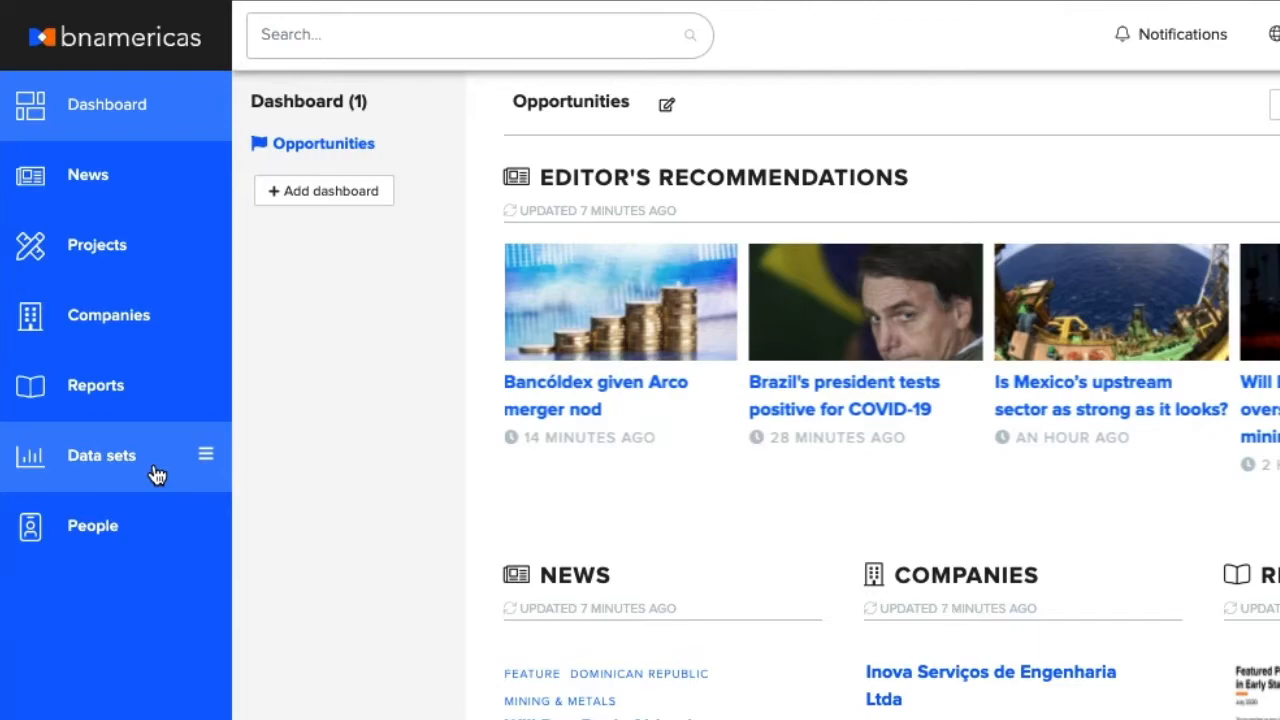
mouse_move(160, 536)
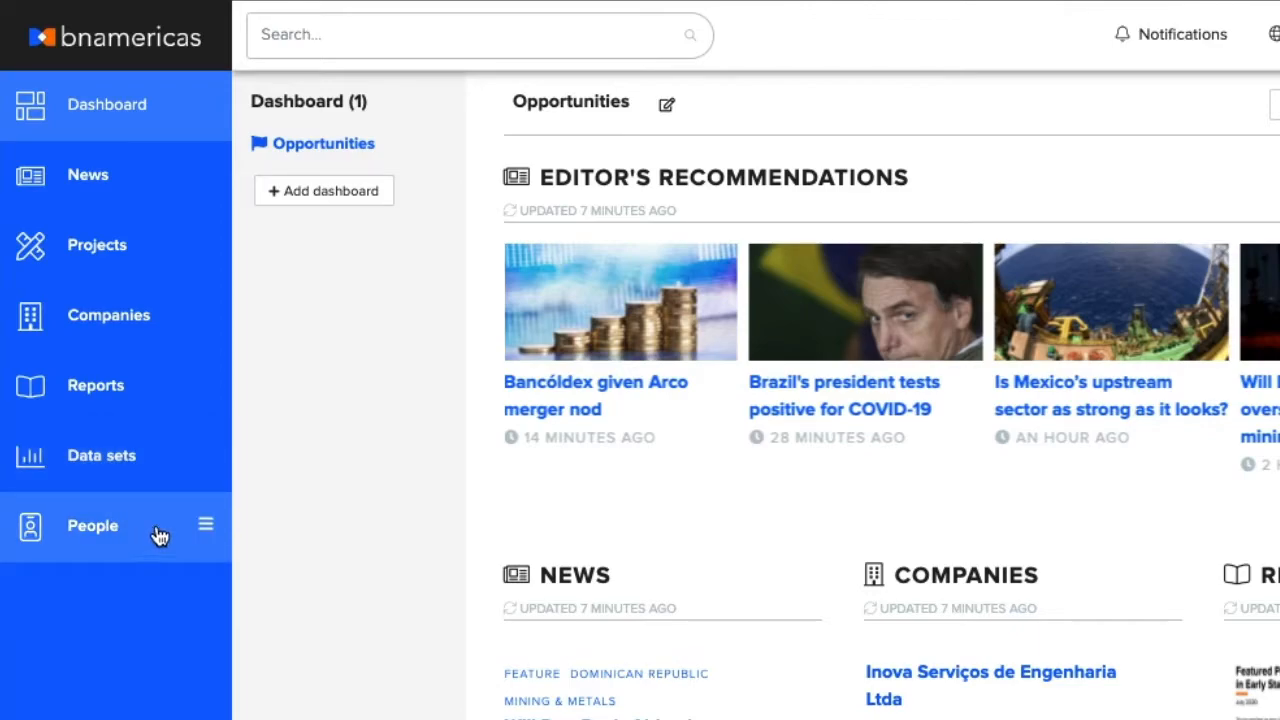
scroll(down, 3)
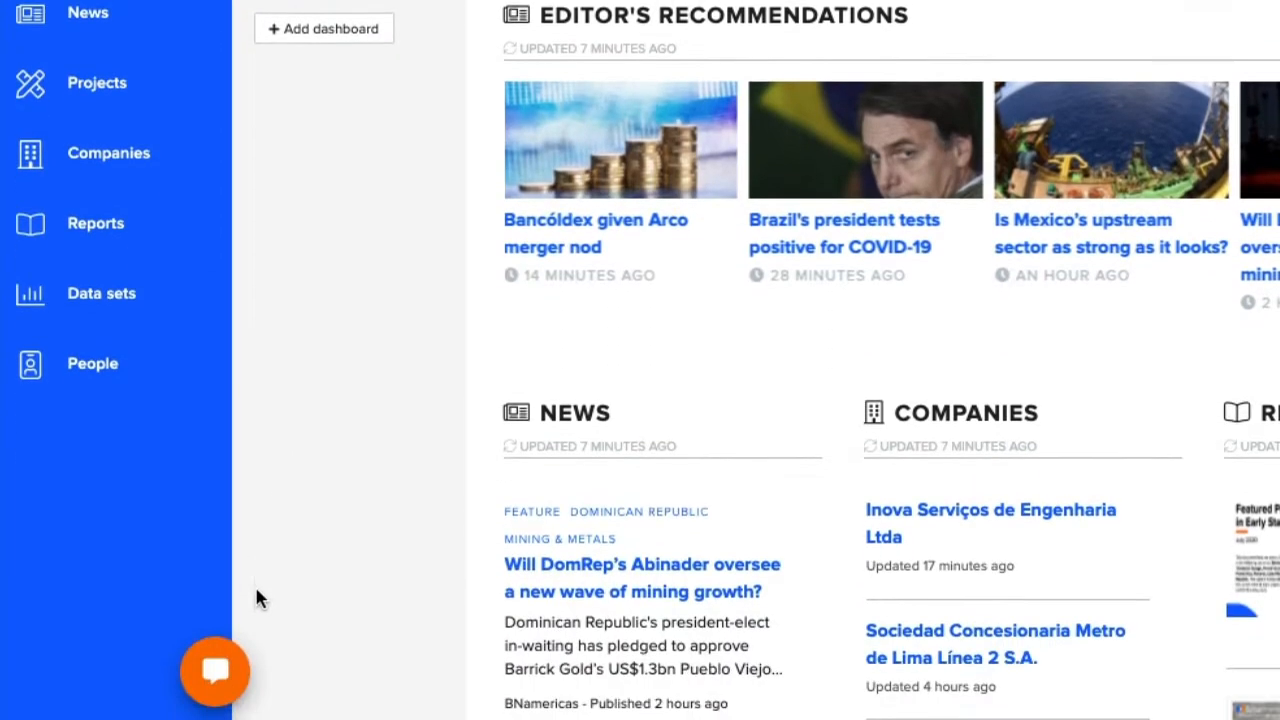
scroll(down, 3)
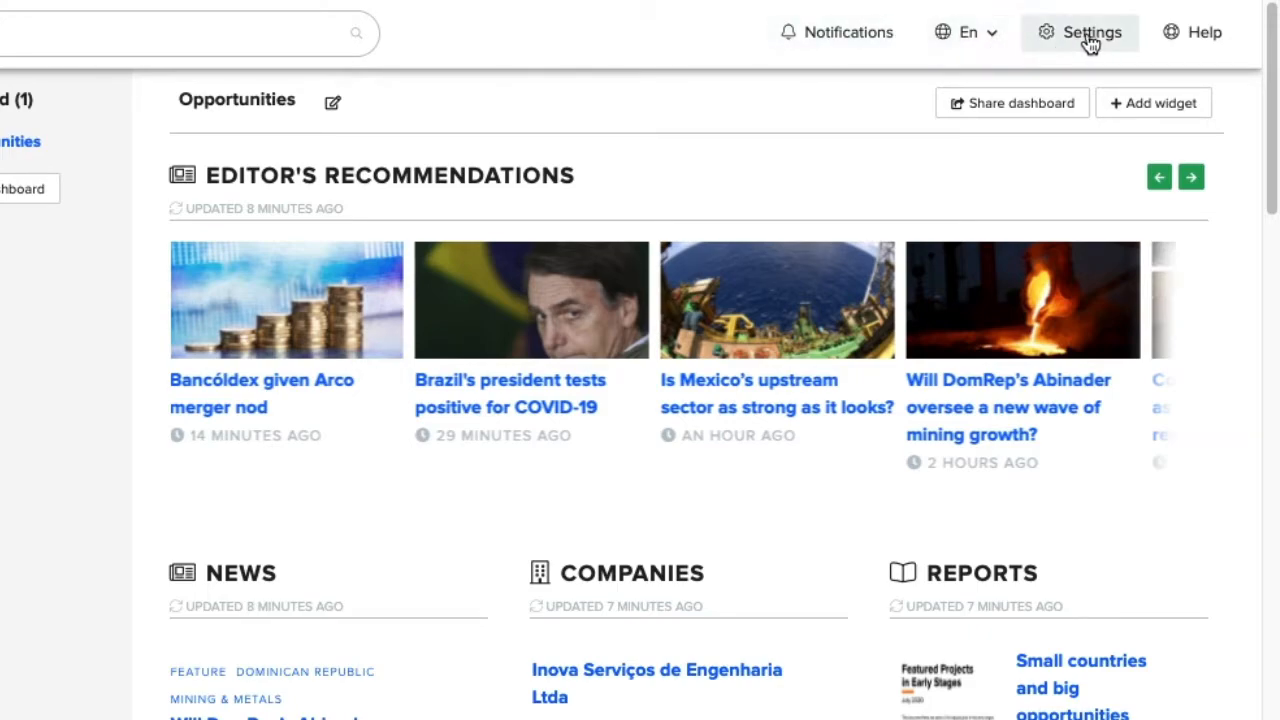
mouse_move(1132, 42)
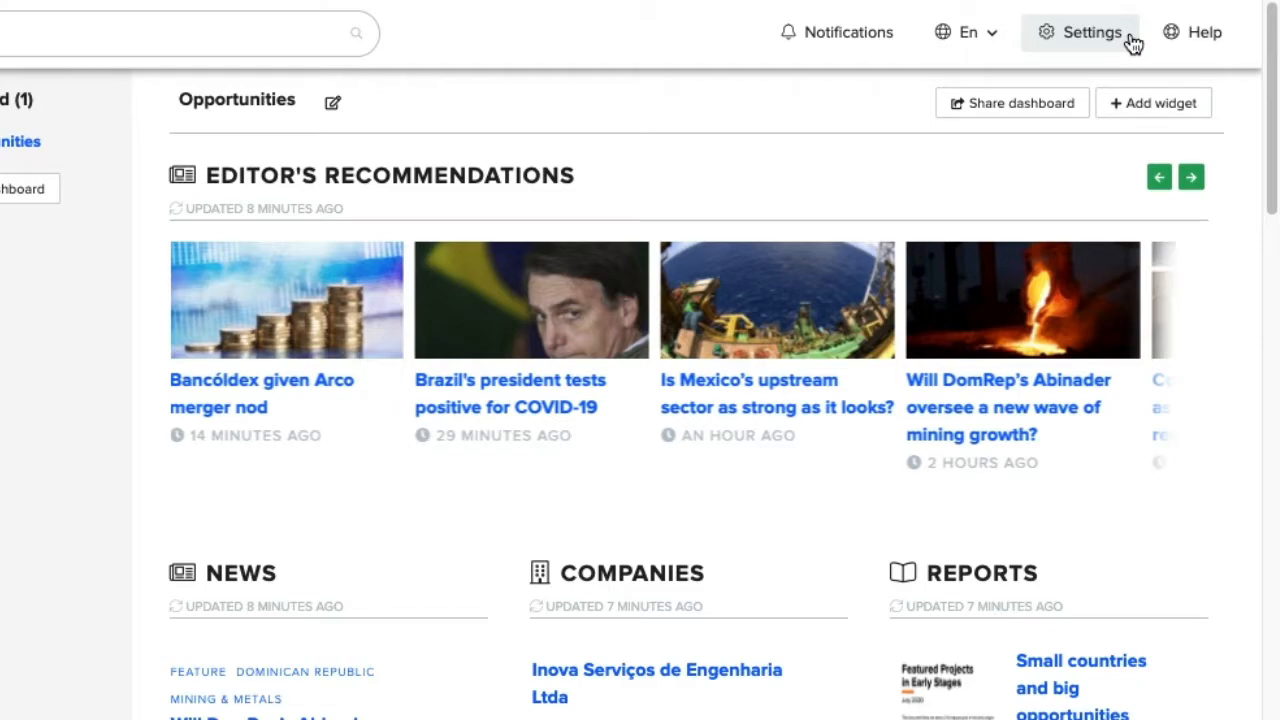
mouse_move(1204, 32)
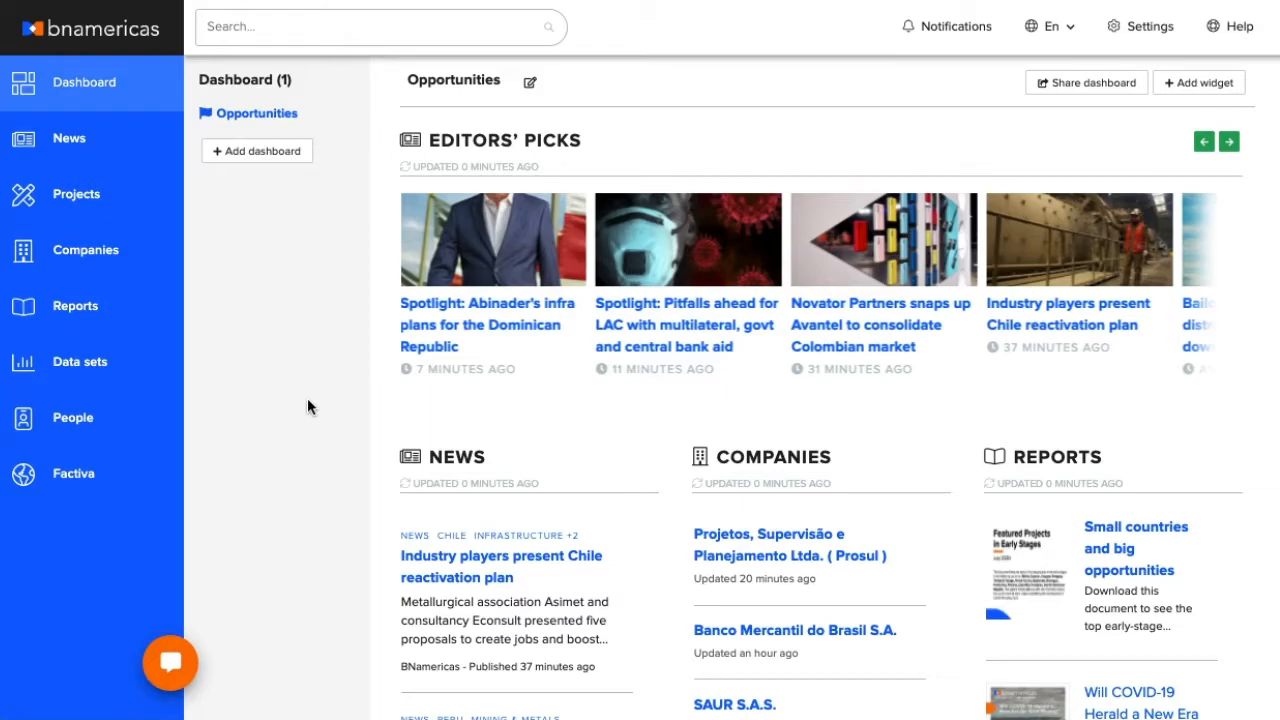
mouse_move(296, 348)
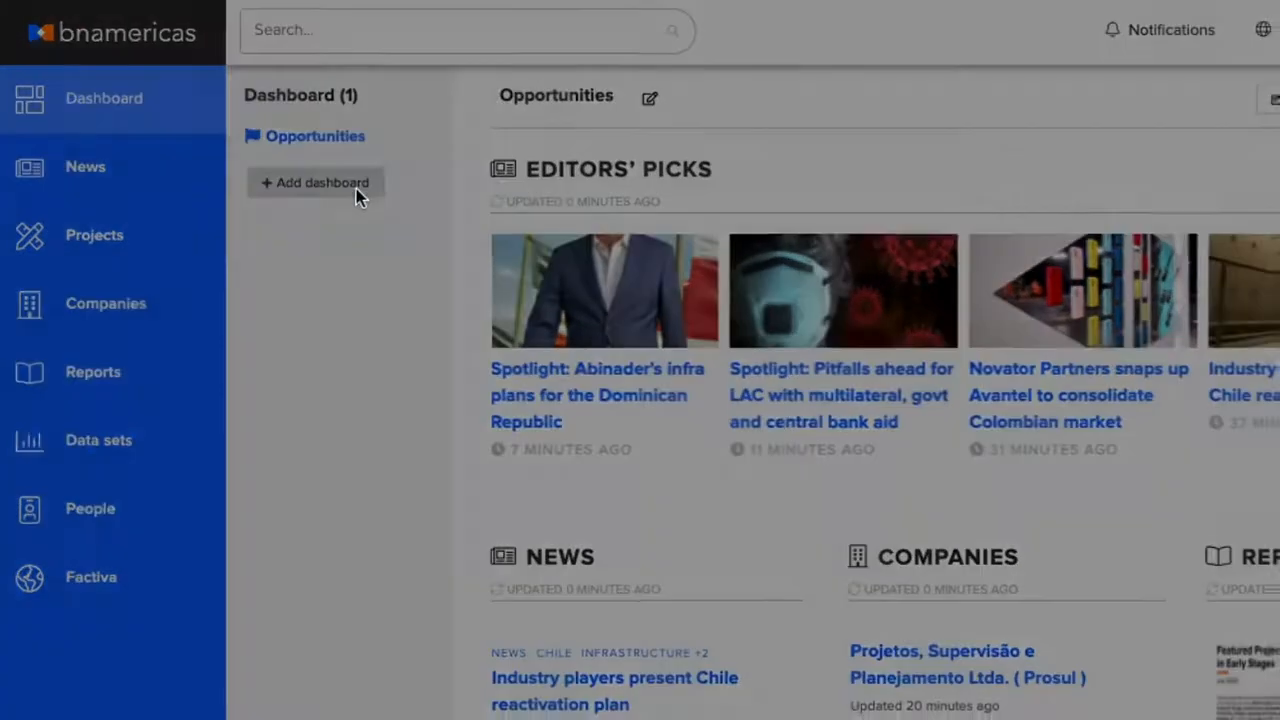
click(314, 182)
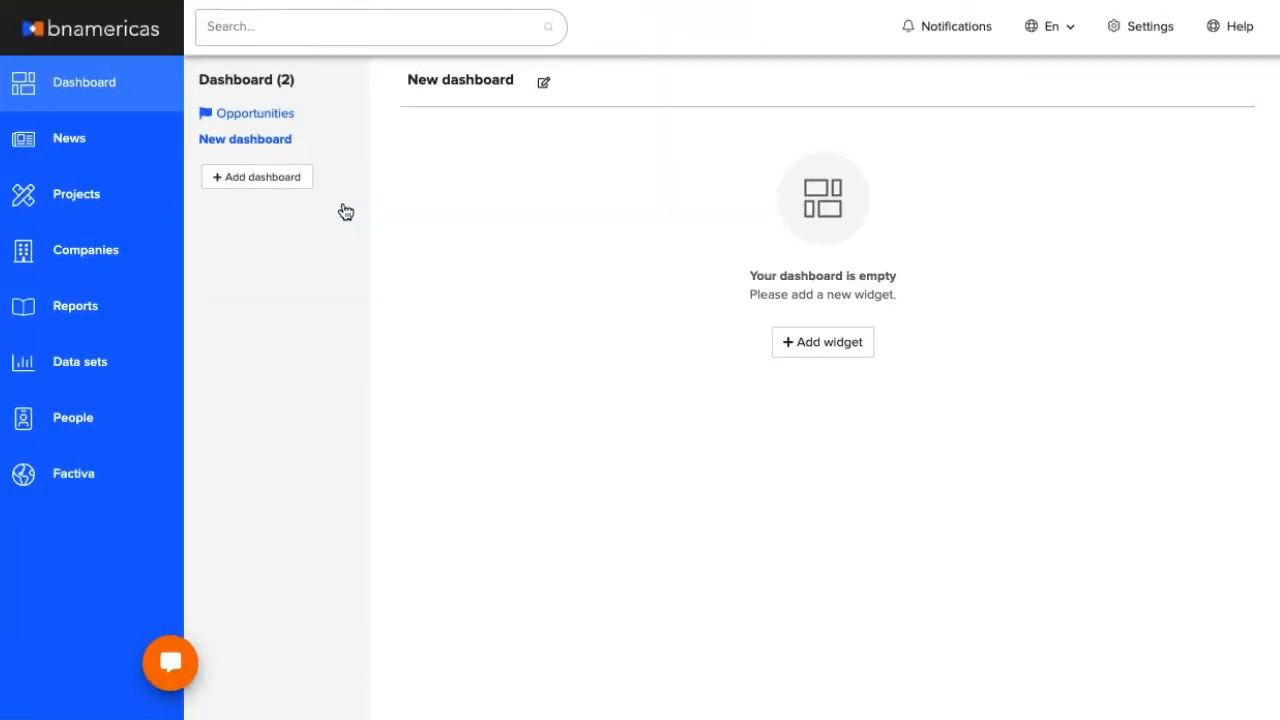
Rename the new dashboard from 'New dashboard' to 'Trends'.
click(544, 80)
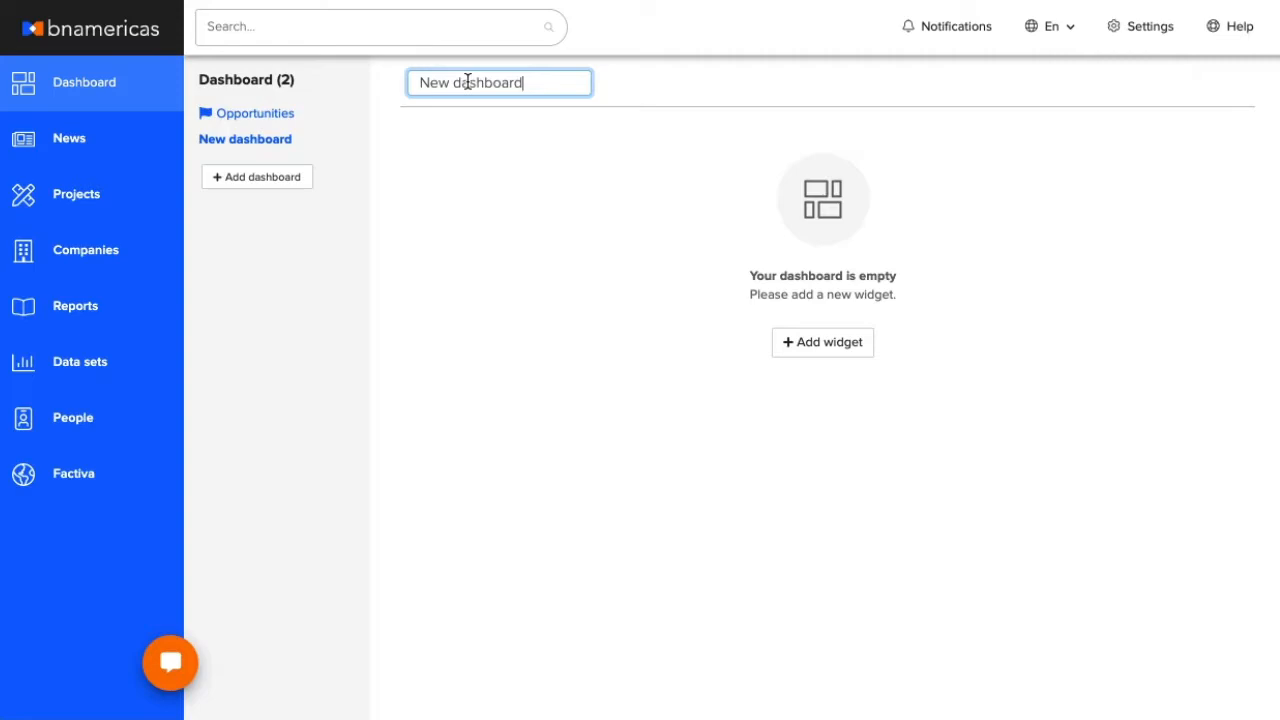
key(ctrl+a)
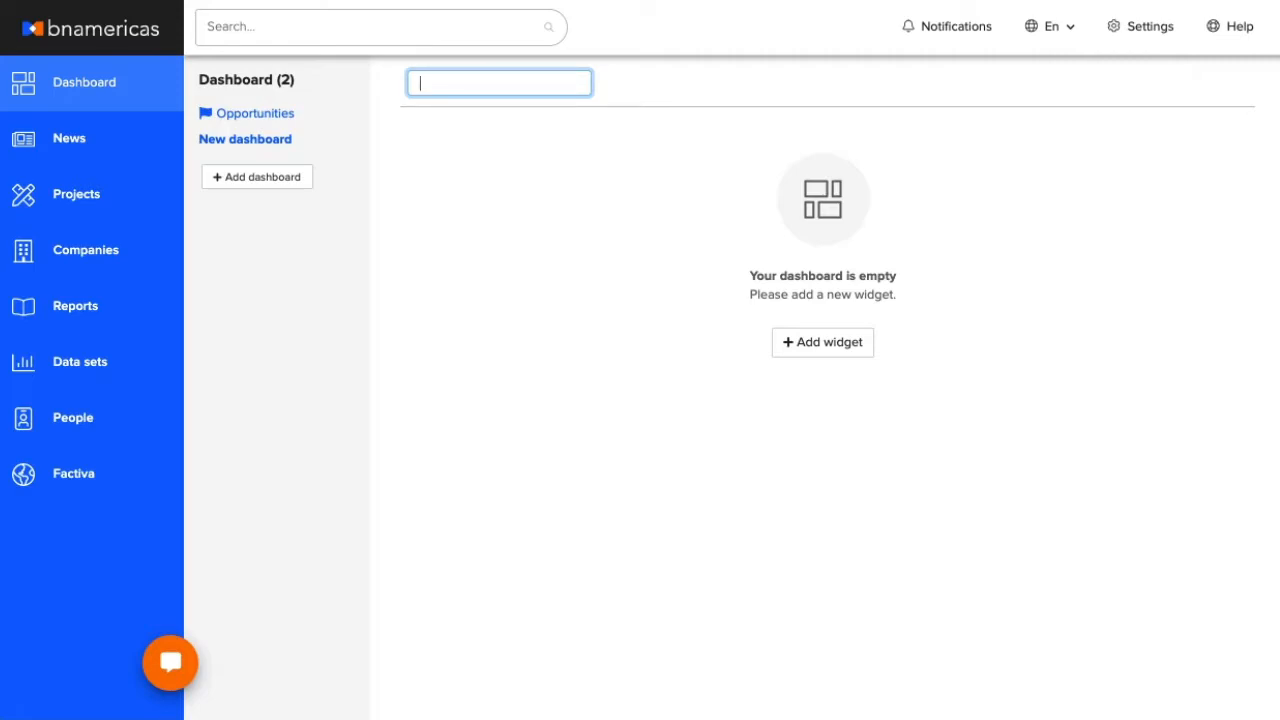
text(Trends)
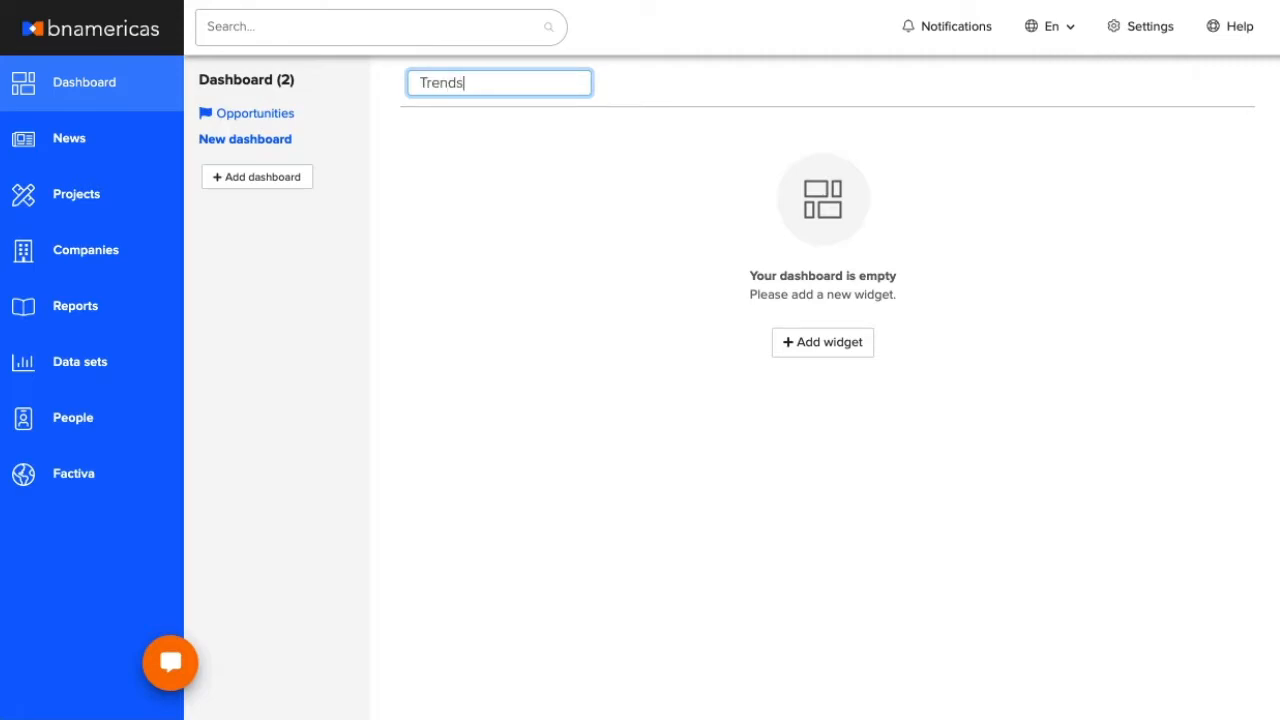
key(Enter)
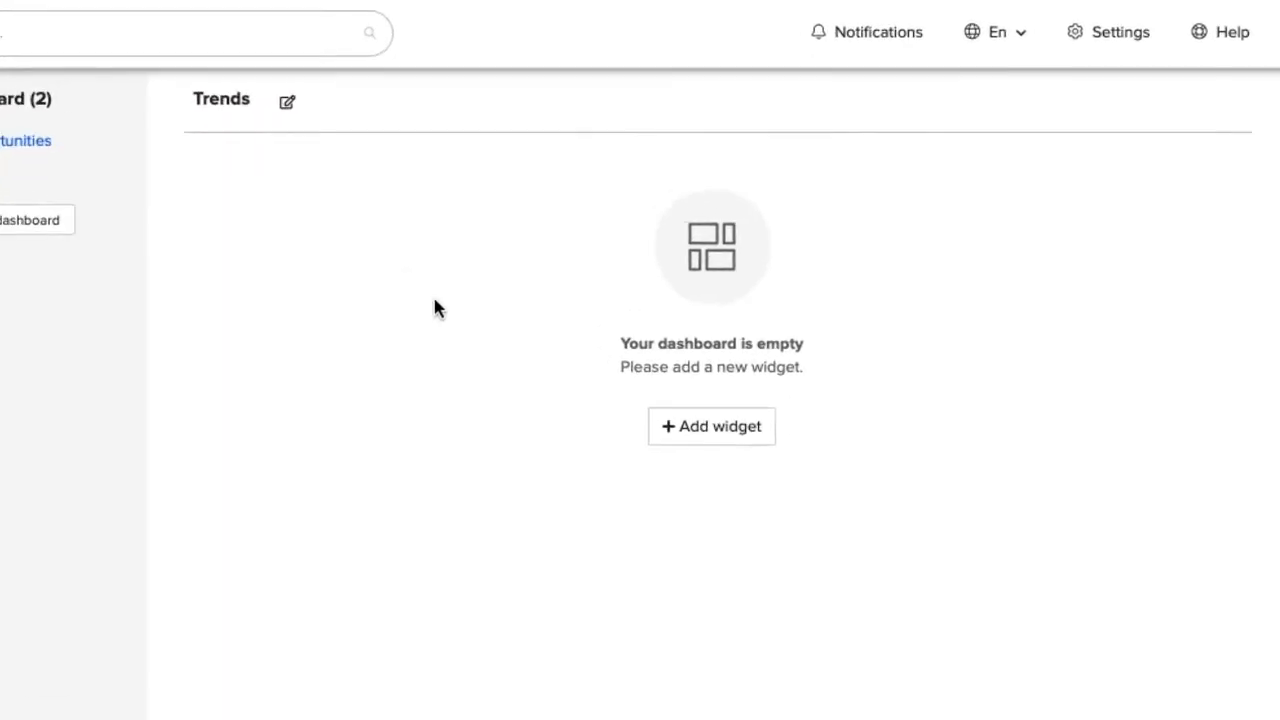
mouse_move(710, 428)
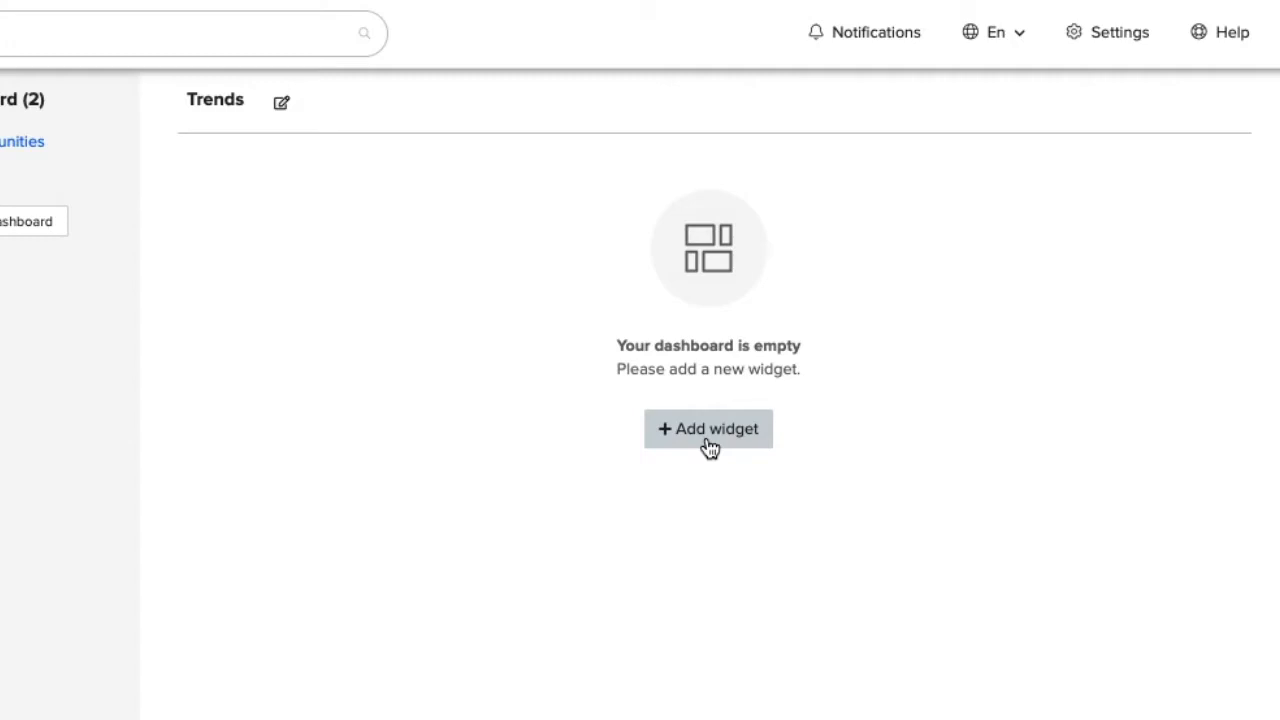
Add an Editors' Picks widget to Trends and page through its featured articles.
click(708, 428)
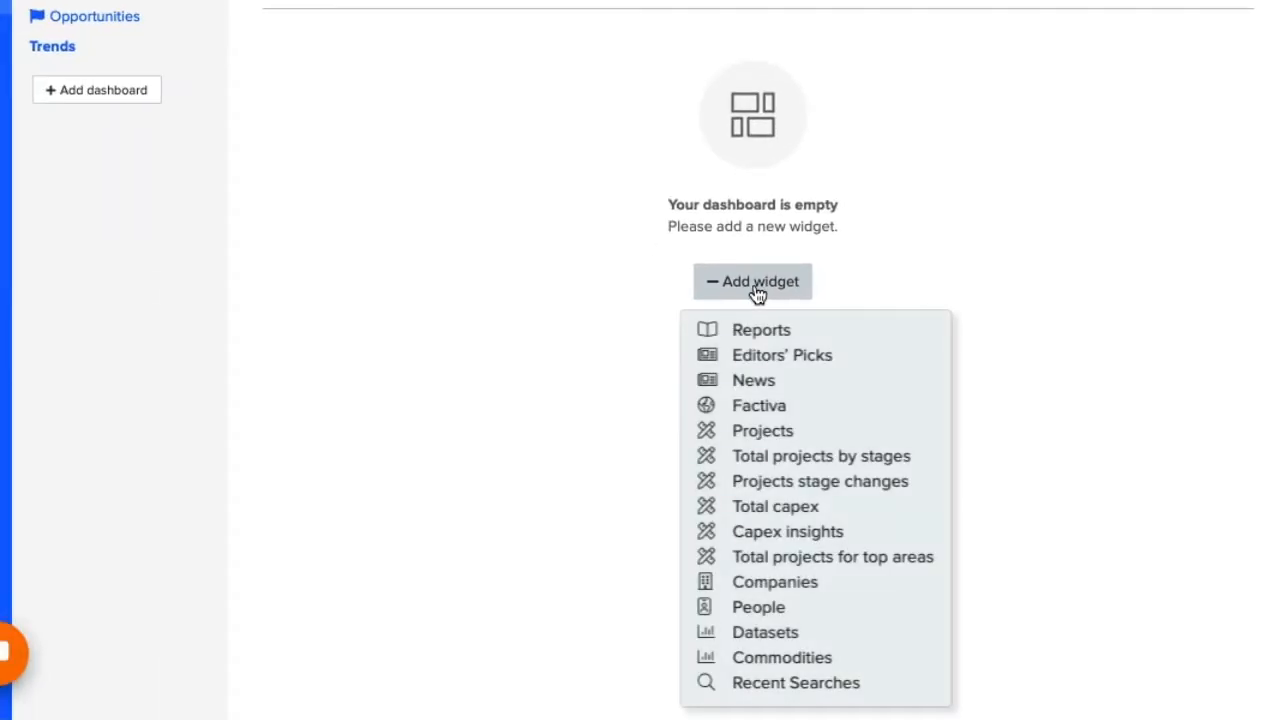
mouse_move(768, 360)
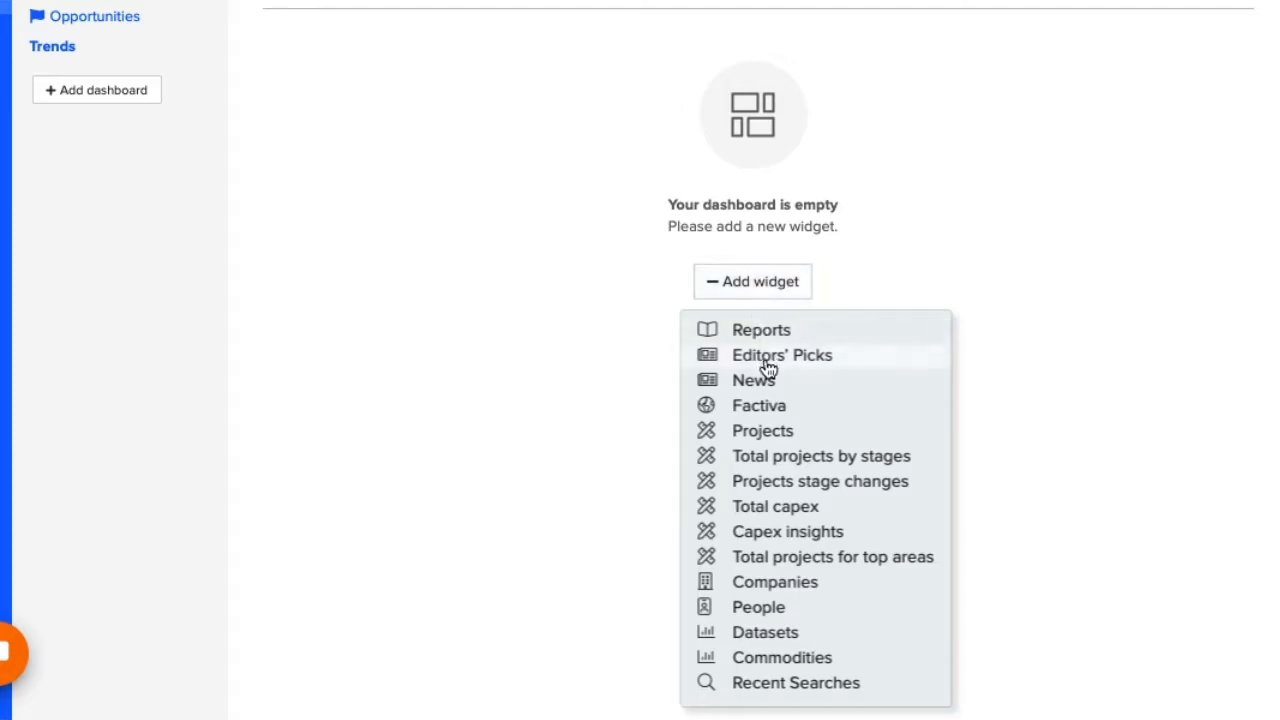
click(782, 356)
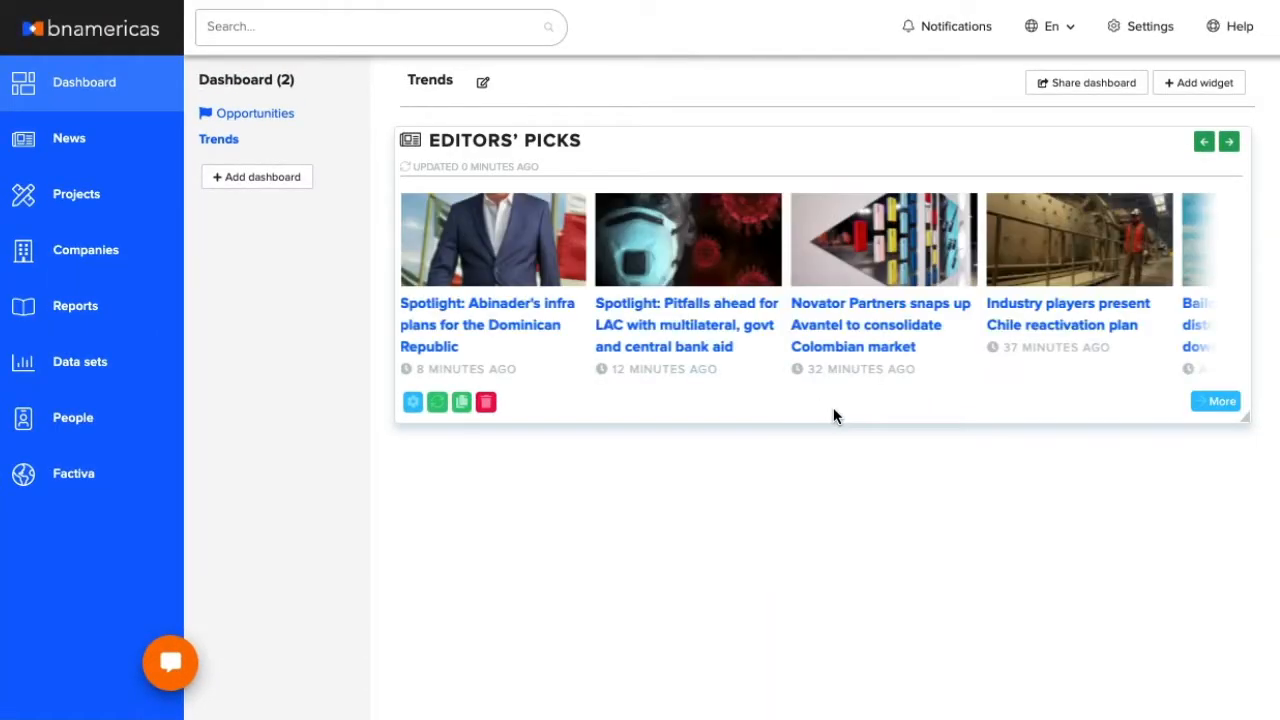
click(1228, 140)
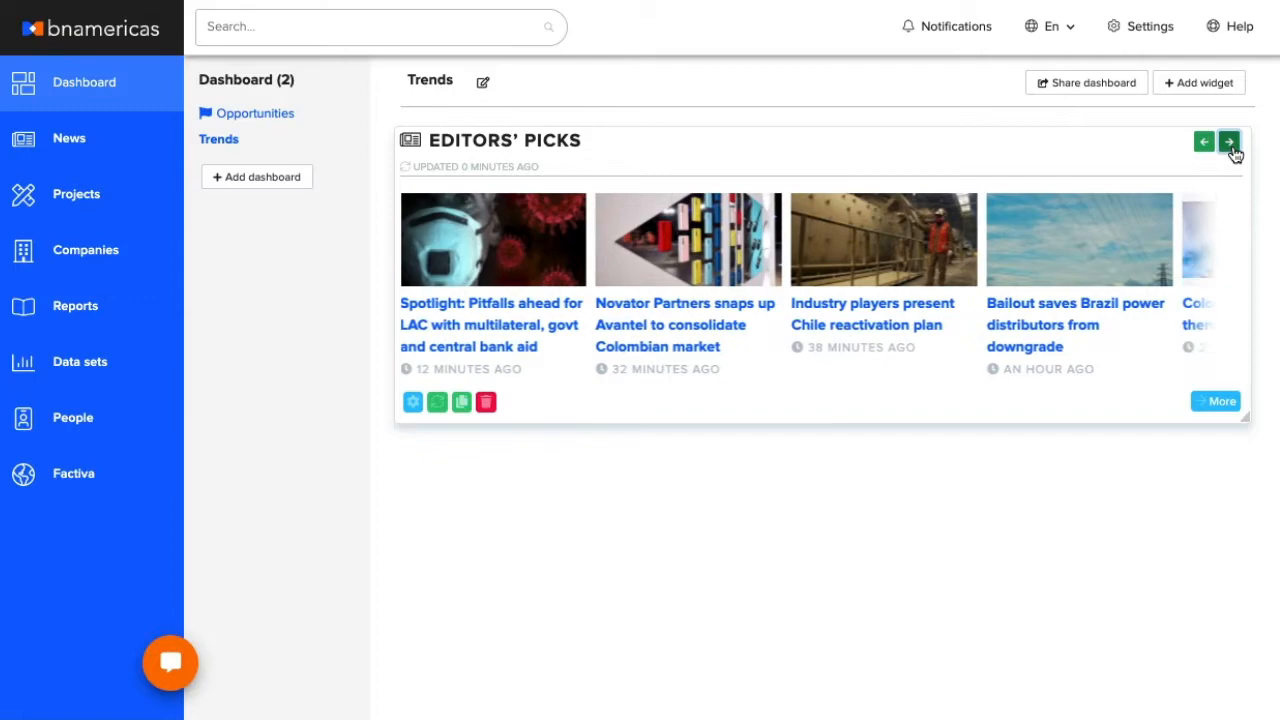
click(1228, 140)
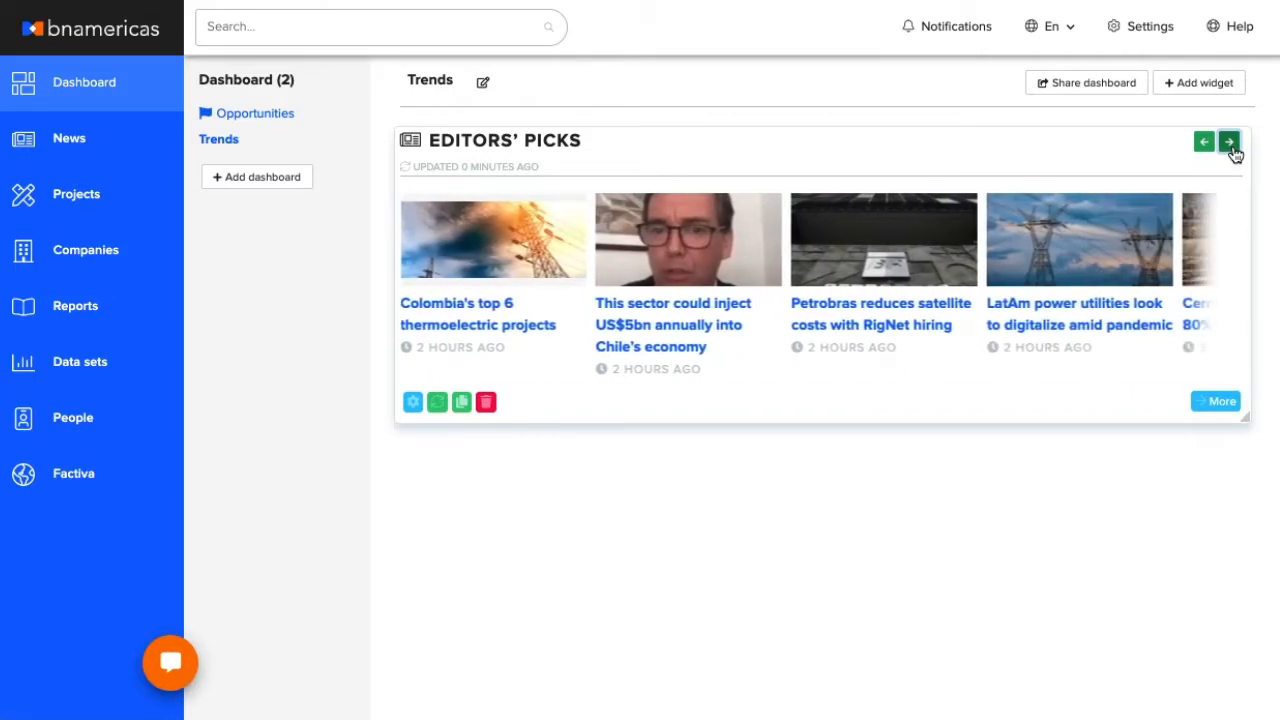
click(1228, 140)
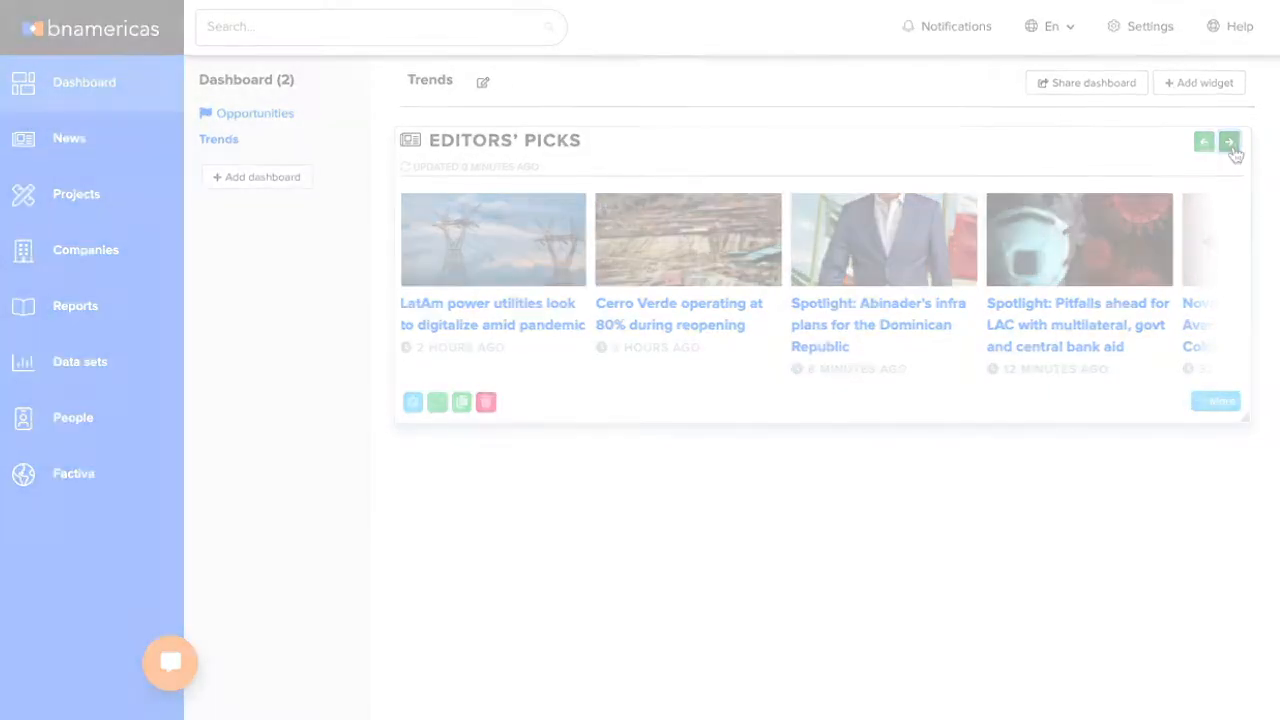
click(1228, 140)
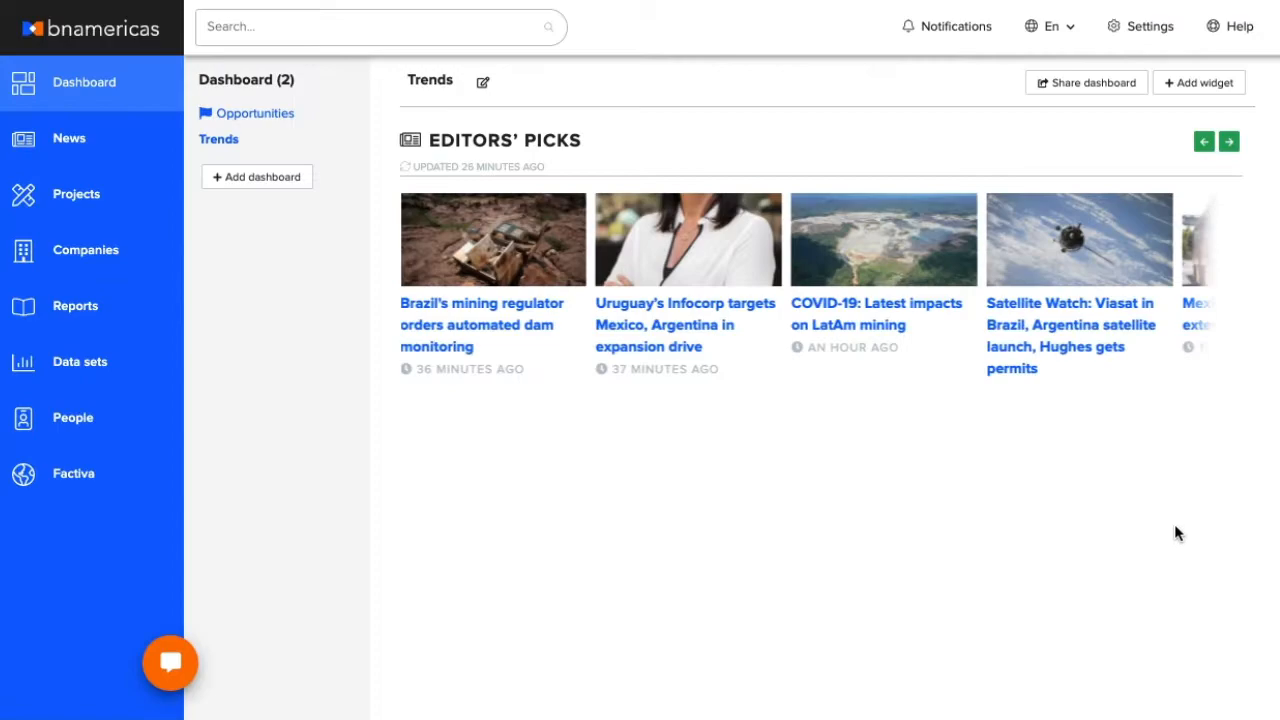
mouse_move(1116, 546)
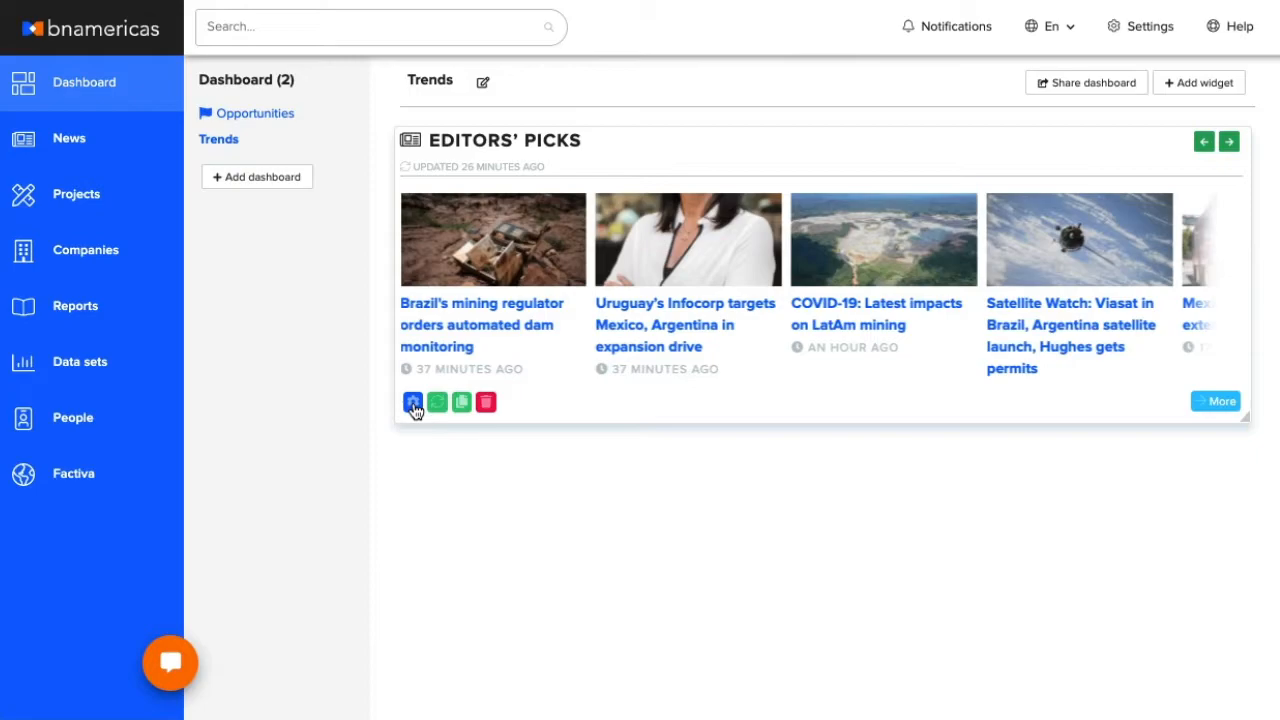
In the widget settings, rename it 'Editors' Energy Picks' and keep newsletter inclusion on.
click(412, 400)
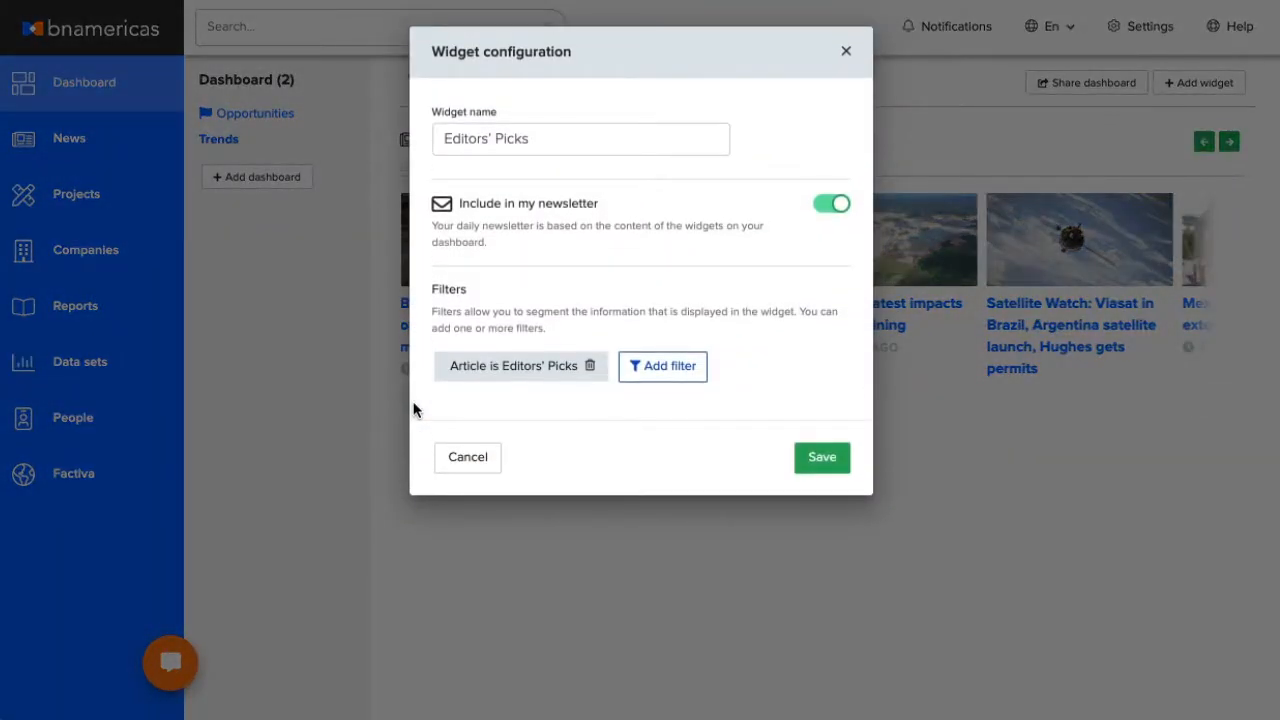
click(580, 138)
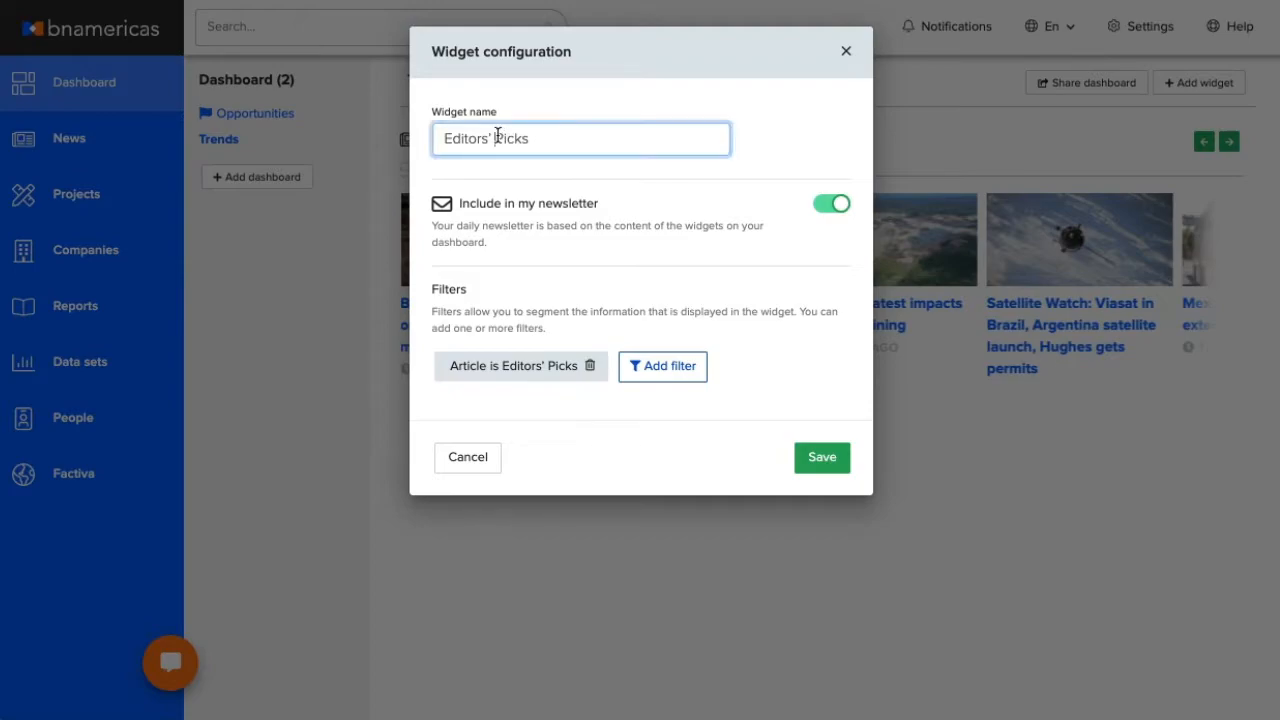
text(Energy)
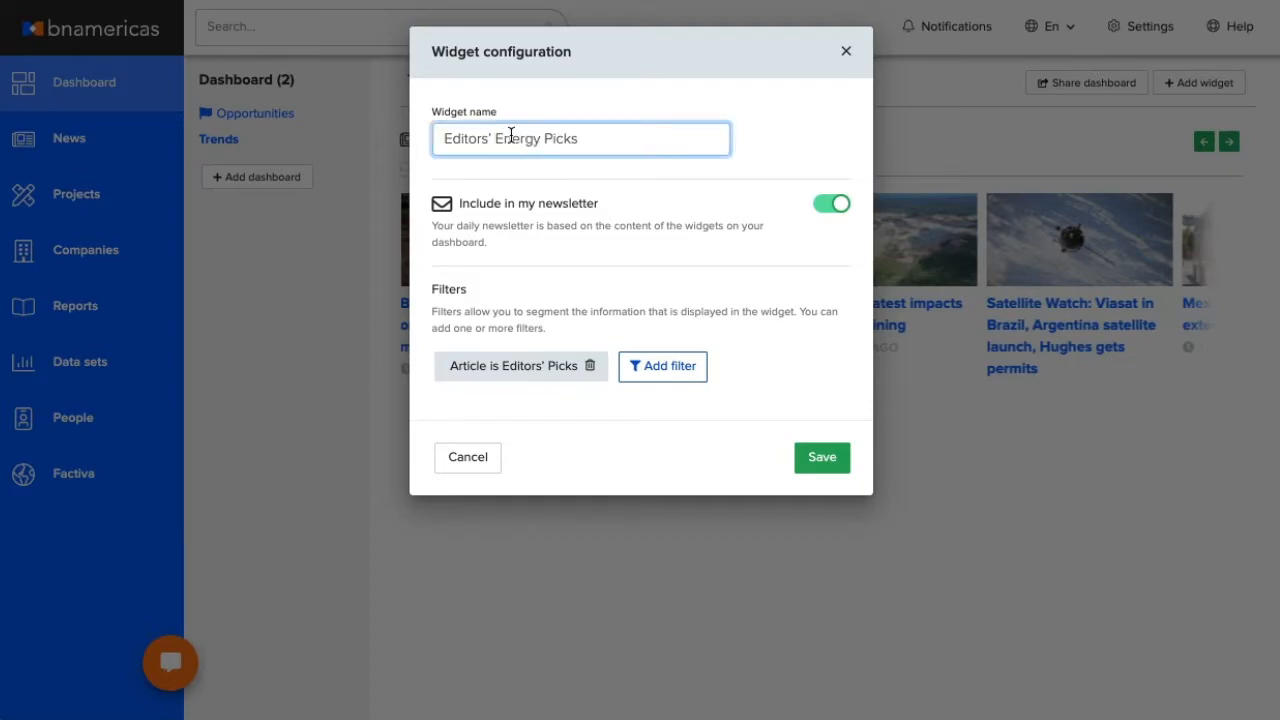
click(832, 204)
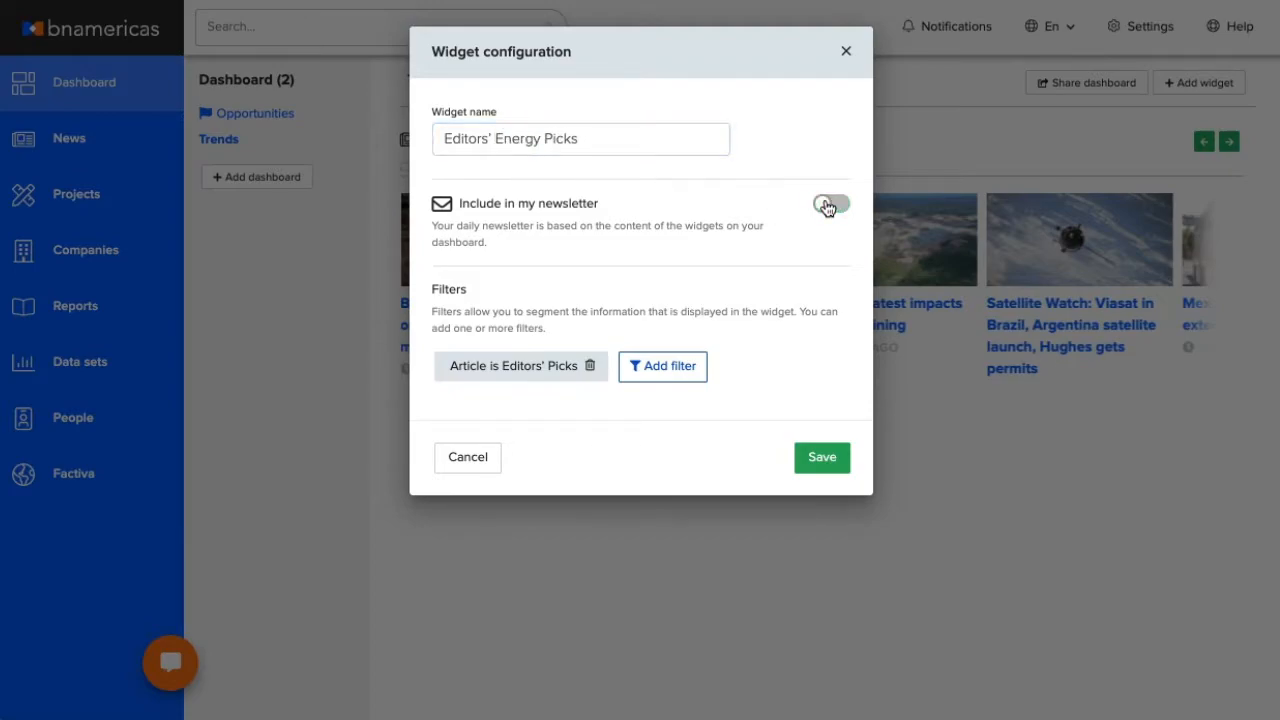
click(830, 204)
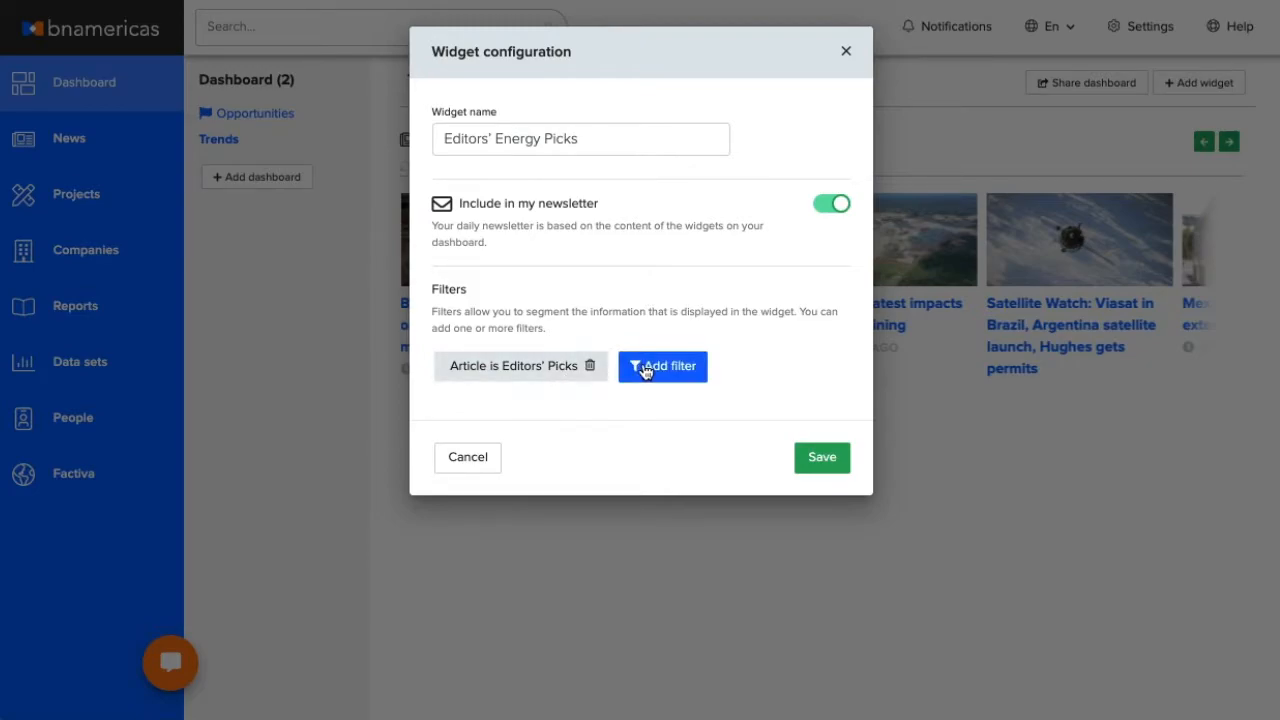
Filter the widget to the Electric Power sector and save it as Editors' Energy Picks.
click(662, 366)
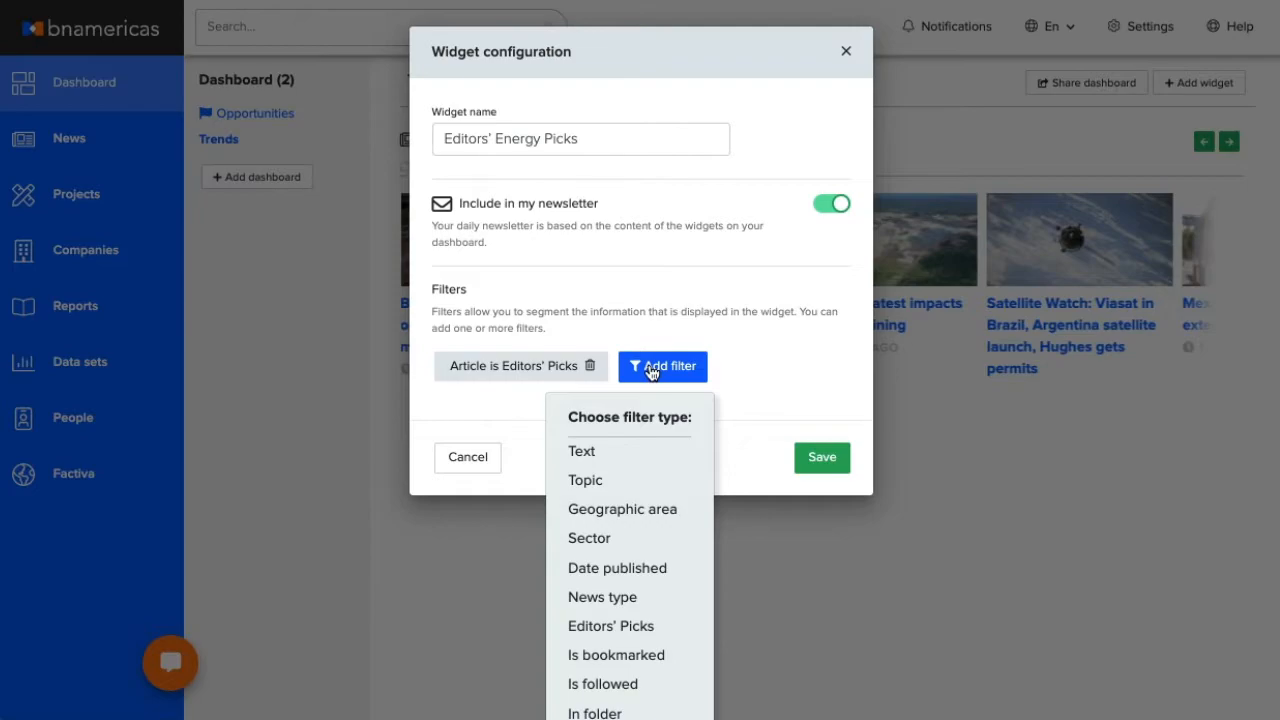
click(588, 536)
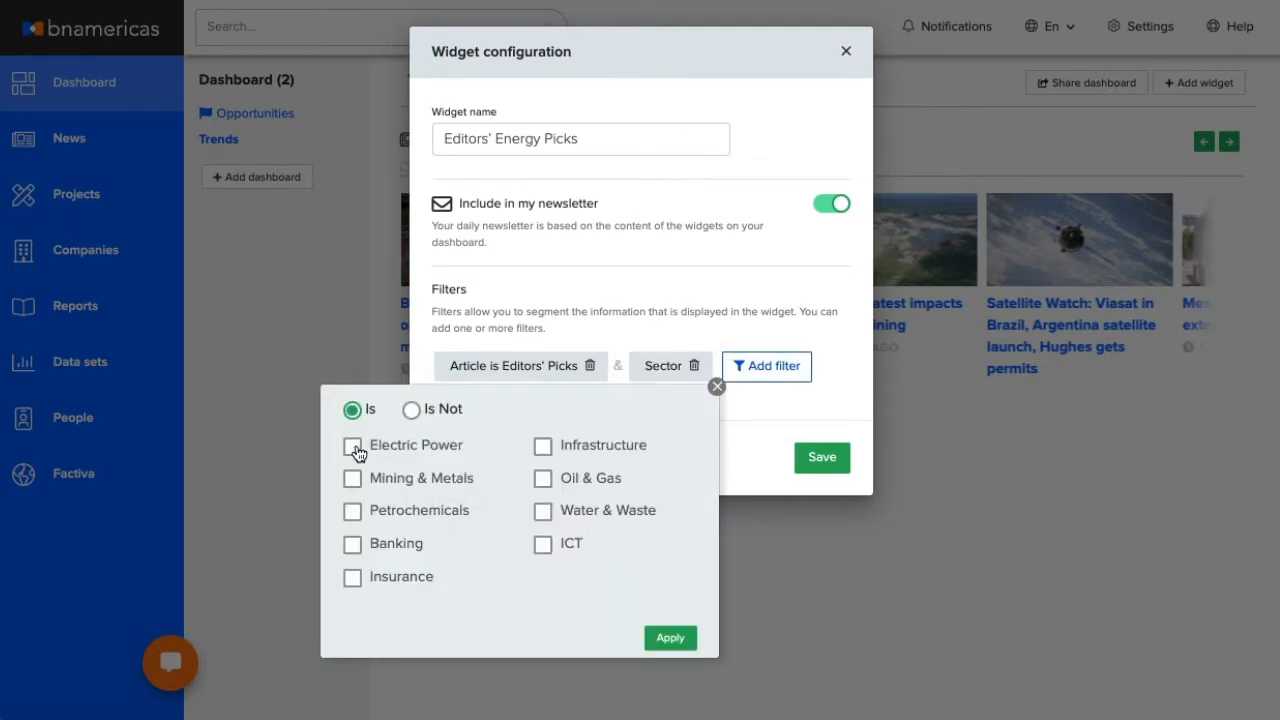
click(352, 444)
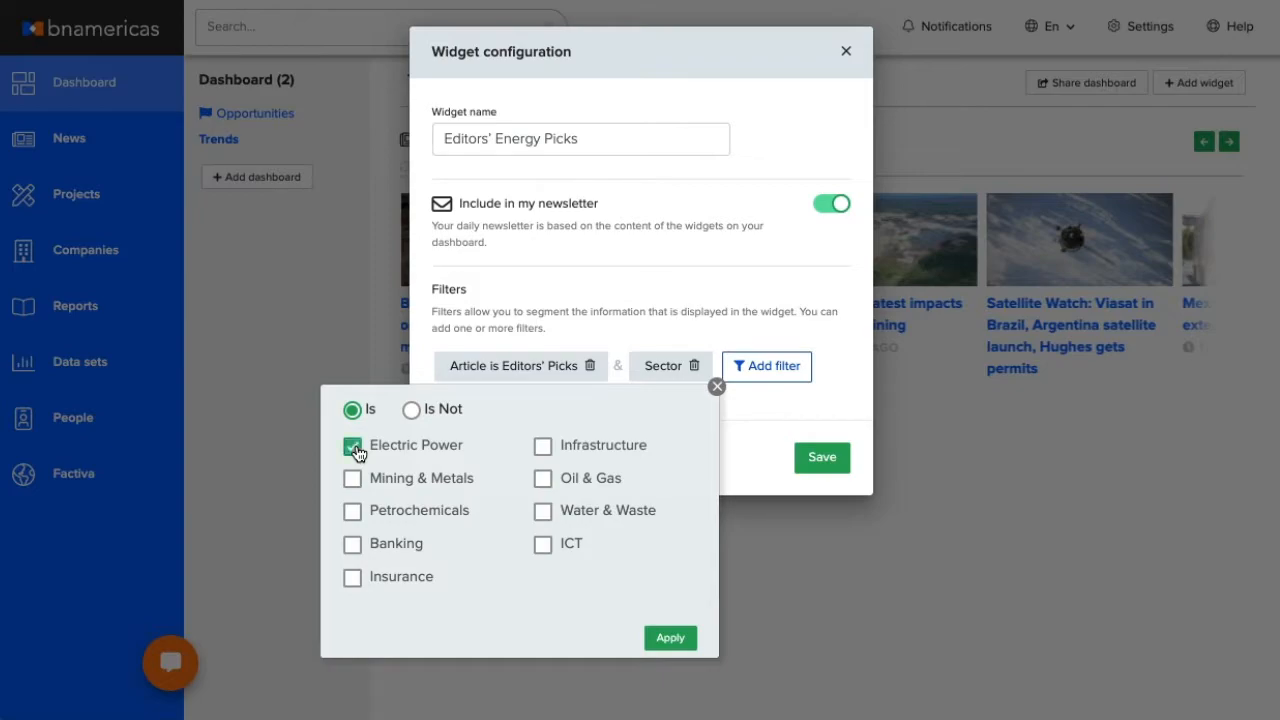
click(670, 638)
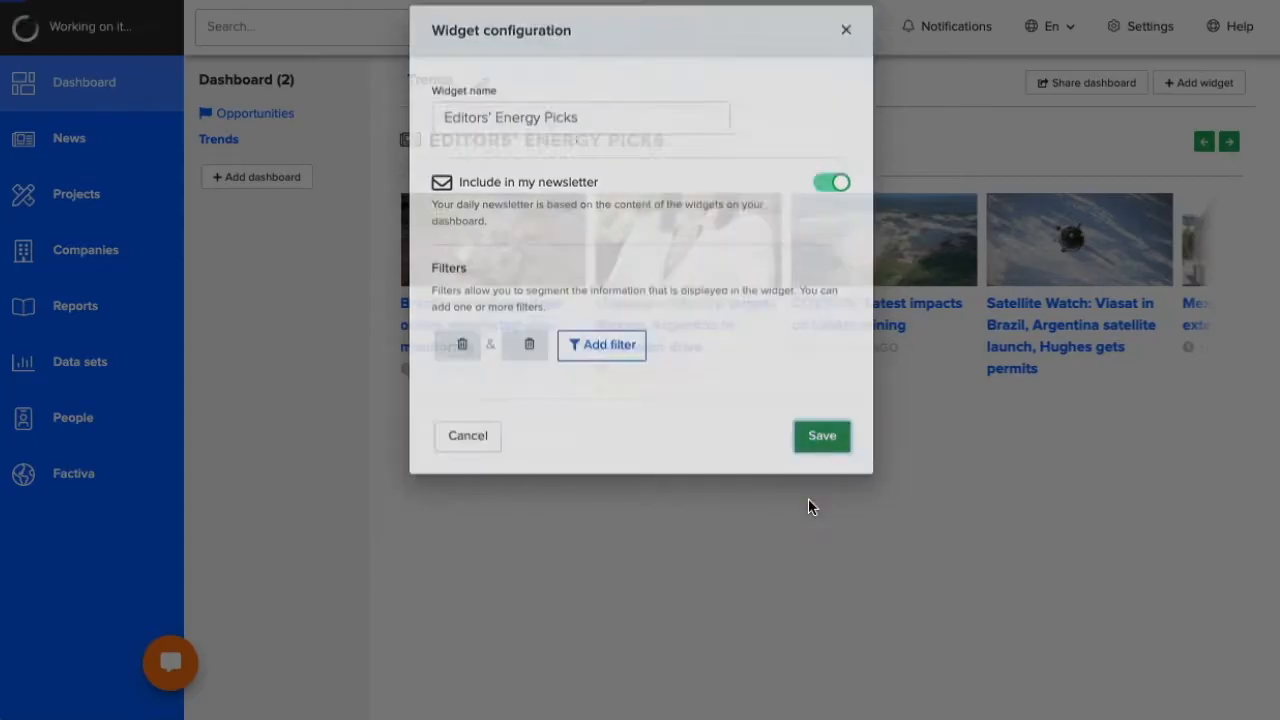
click(820, 436)
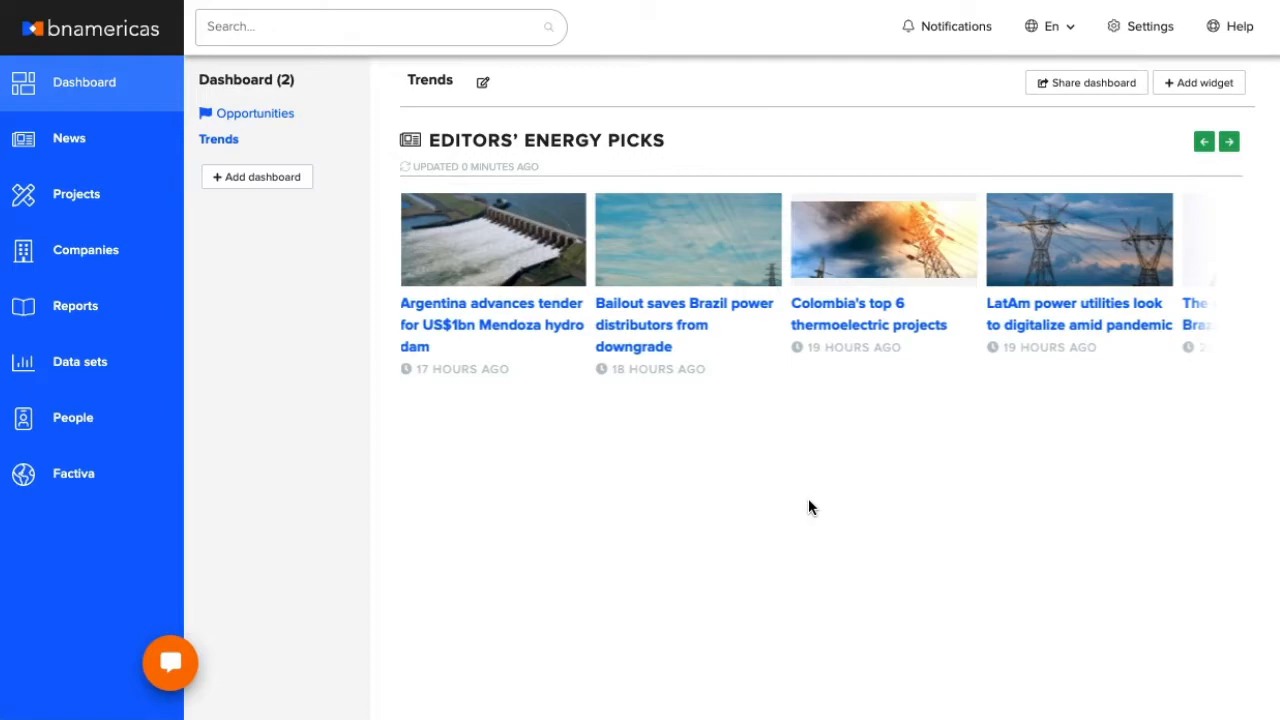
mouse_move(1204, 90)
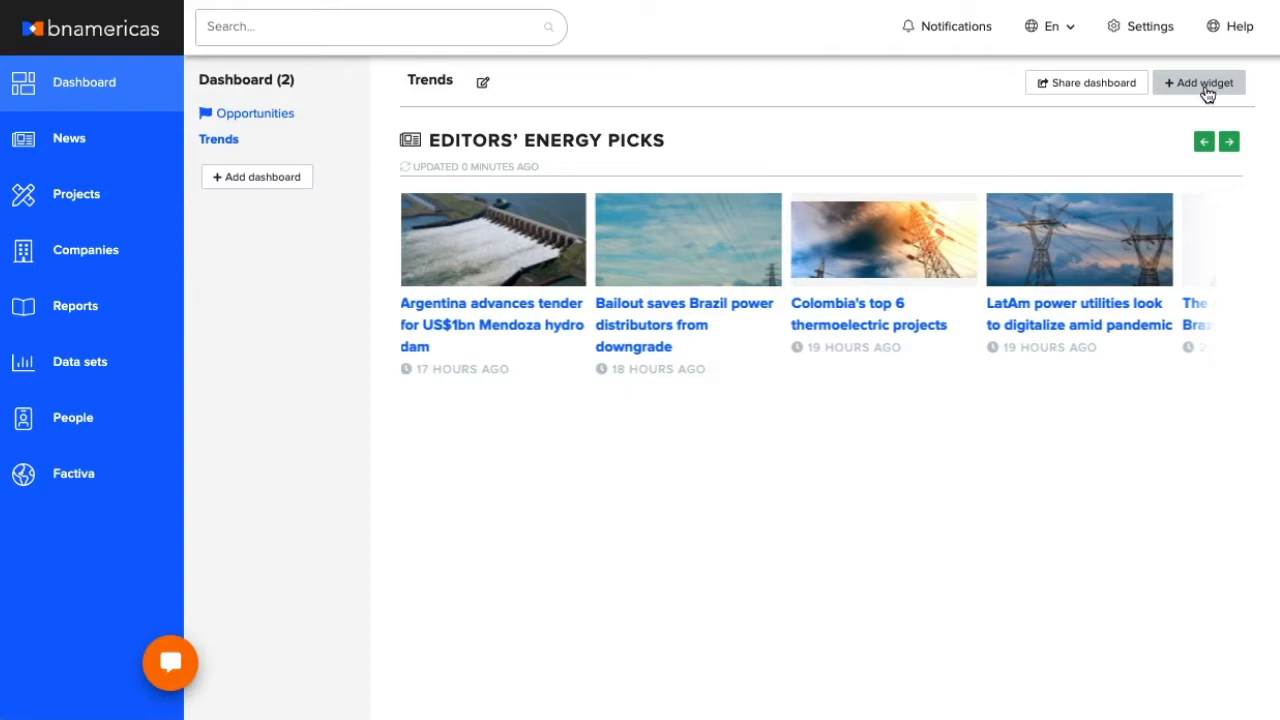
Add a News widget filtered to Investment and Financing Topics and save it.
click(1198, 82)
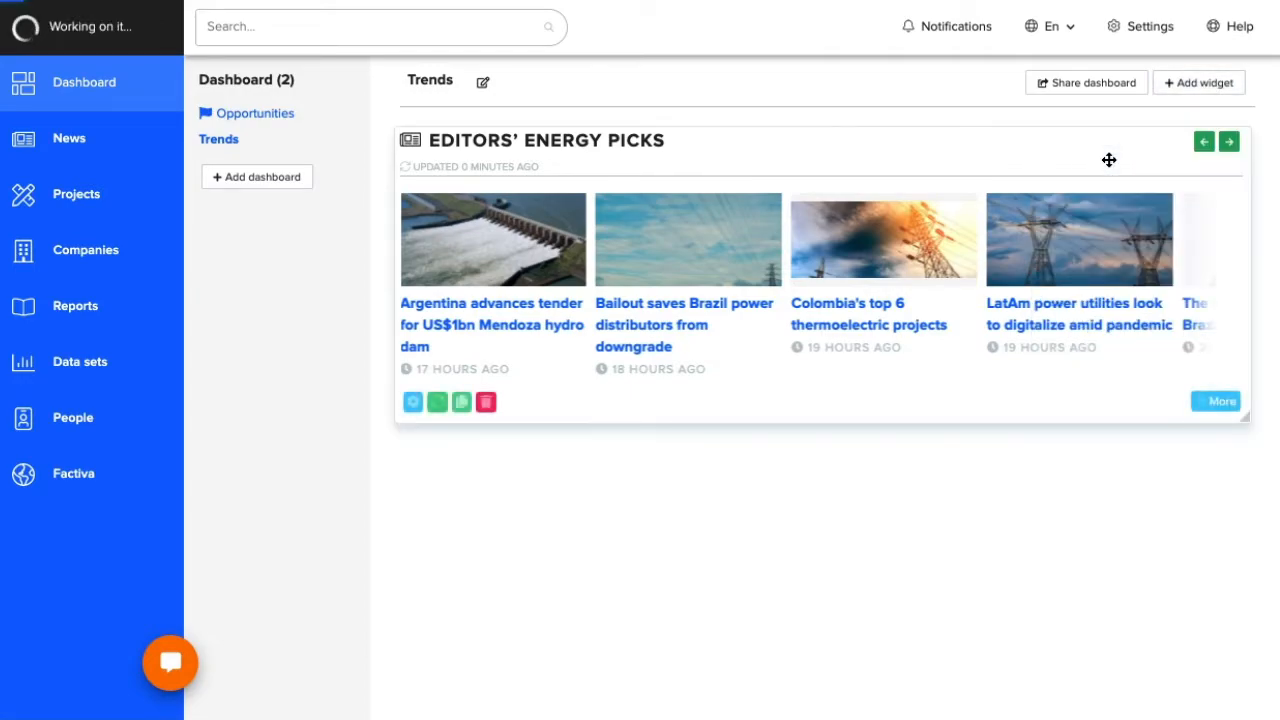
scroll(down, 3)
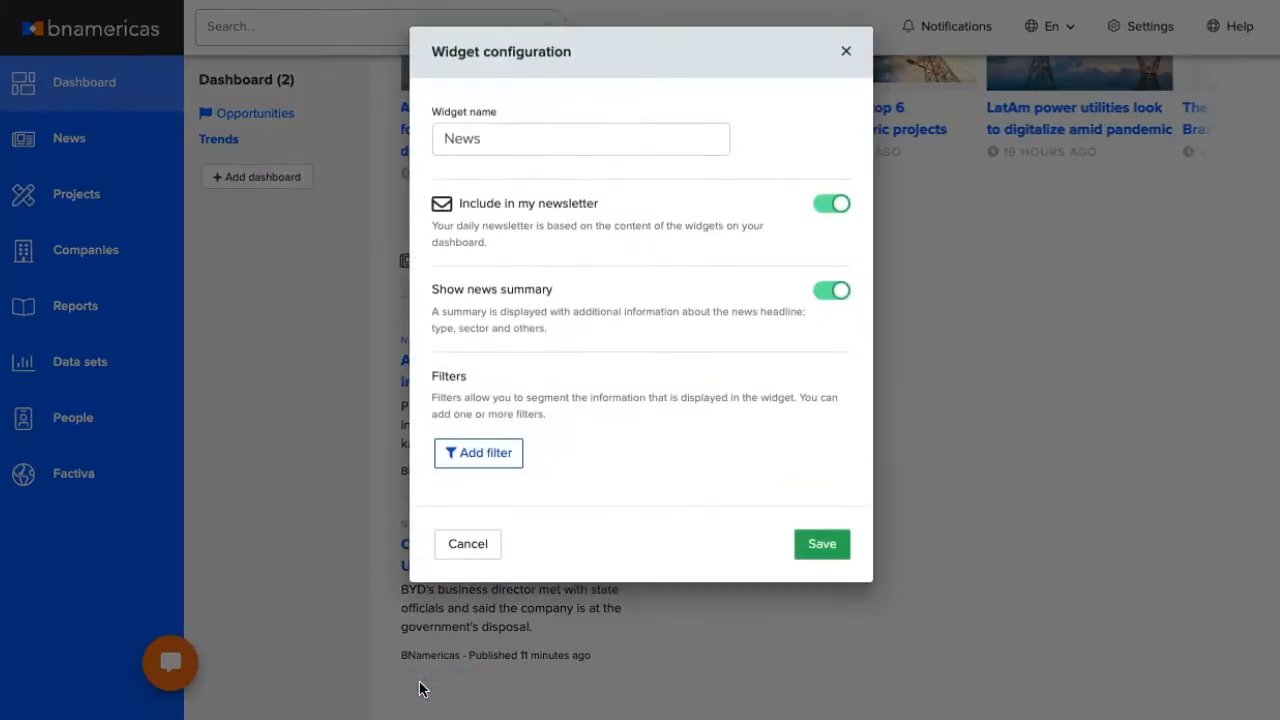
click(478, 452)
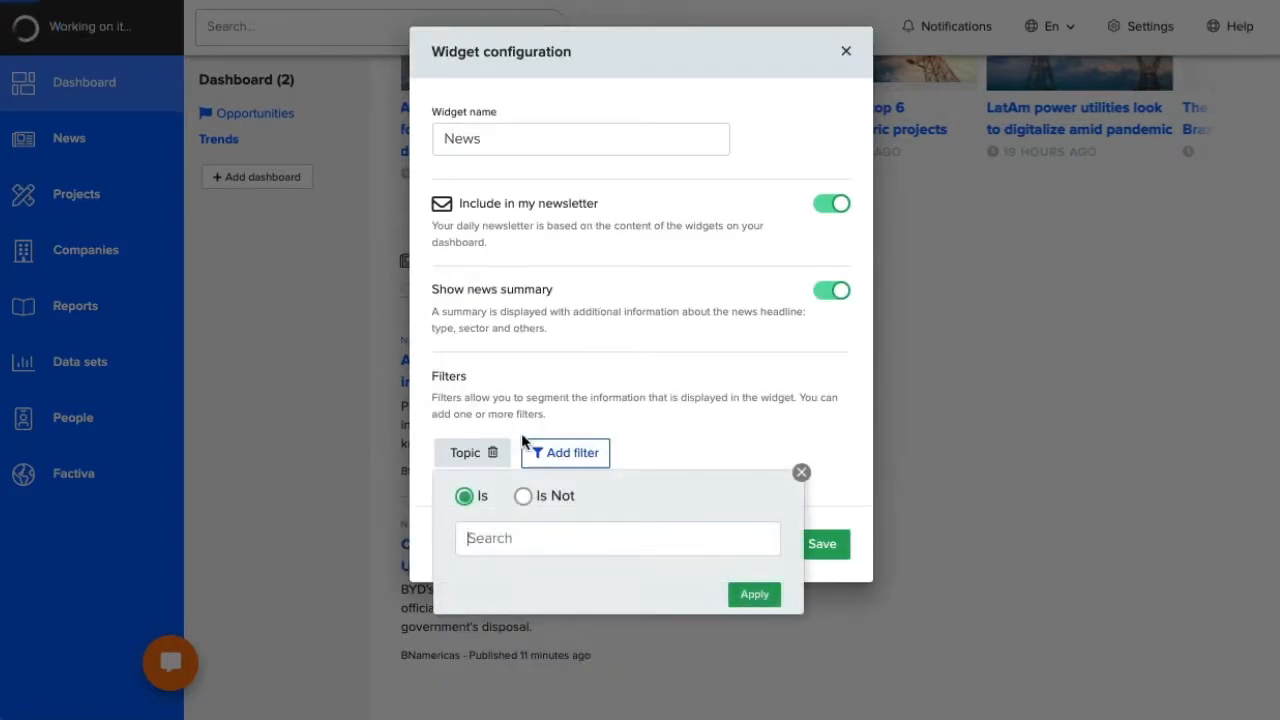
click(616, 538)
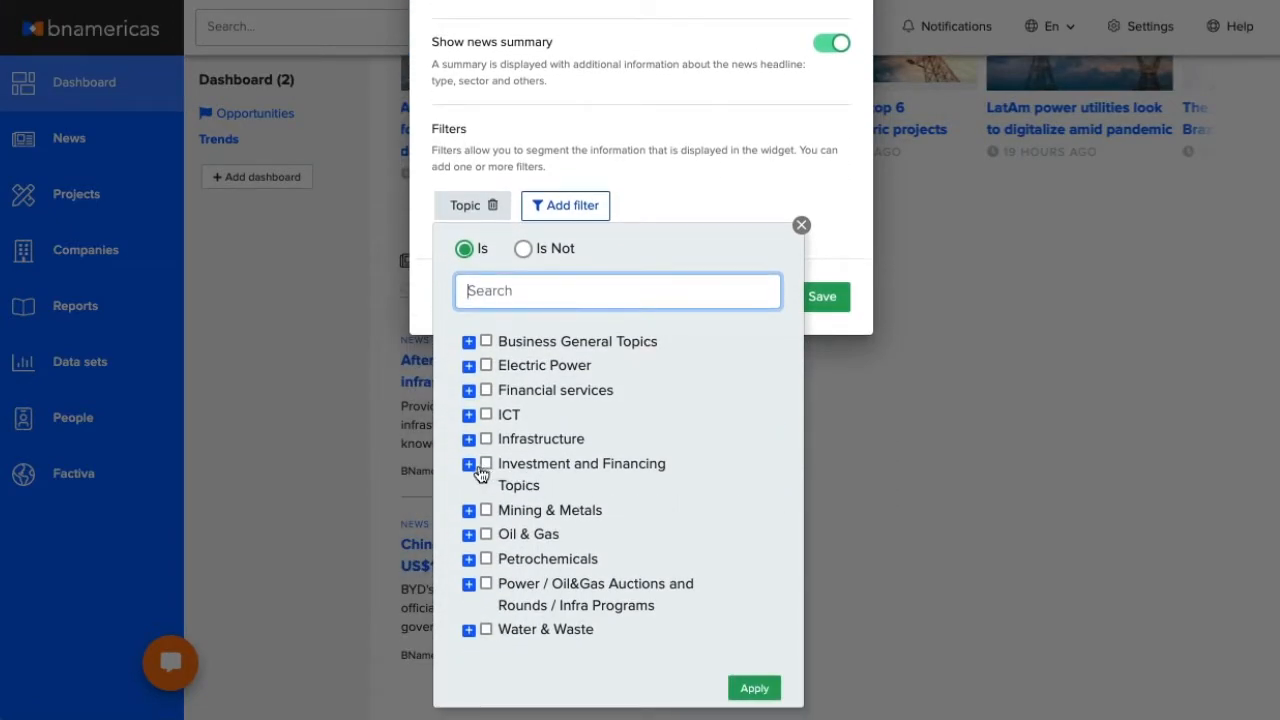
click(468, 464)
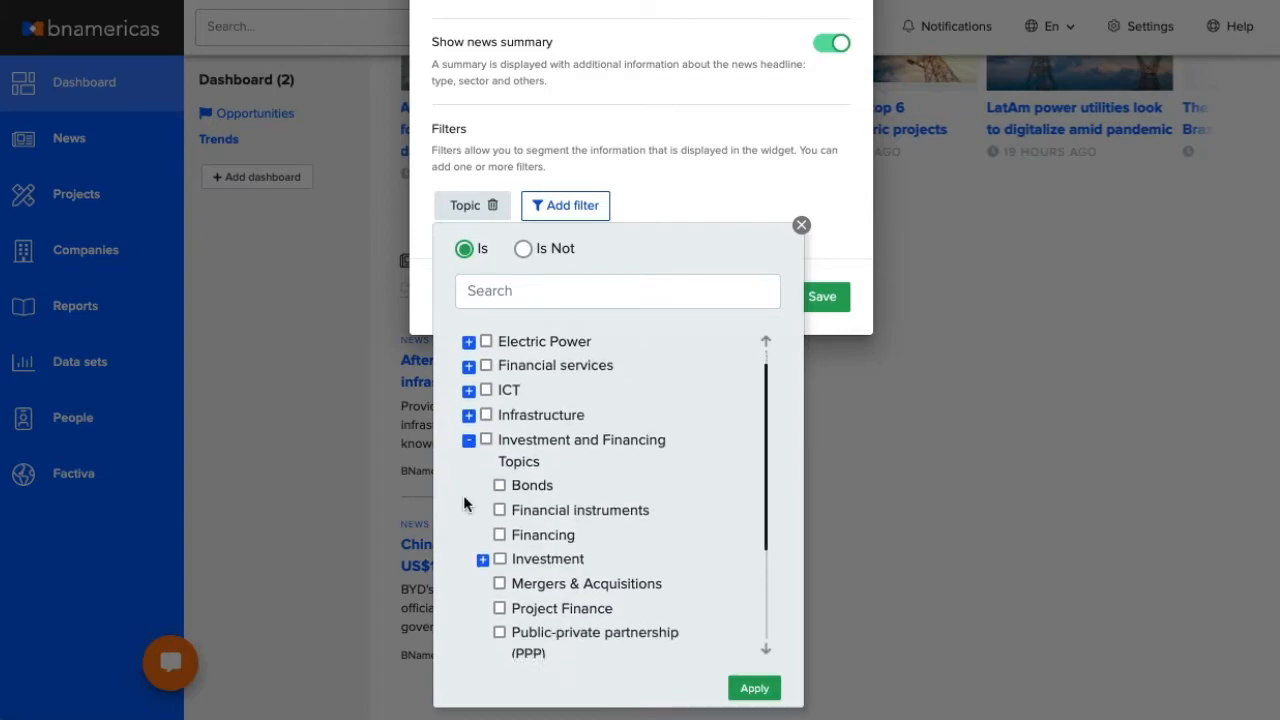
click(484, 440)
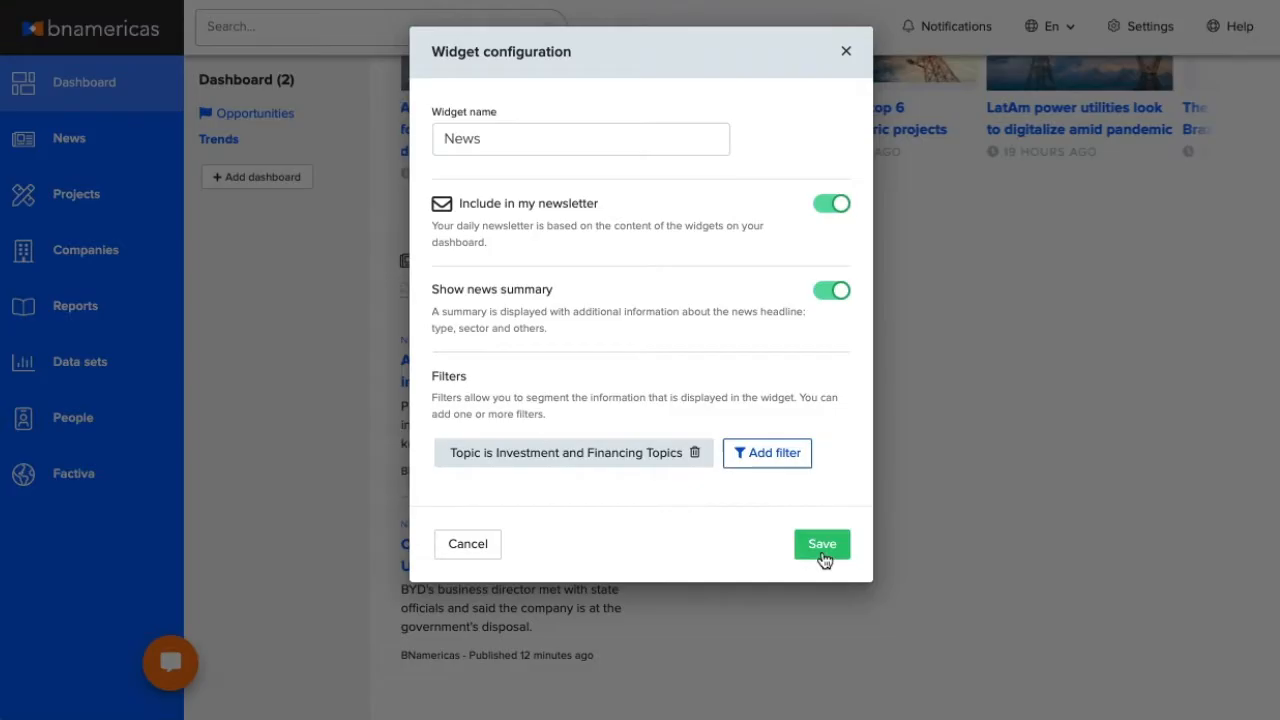
click(820, 544)
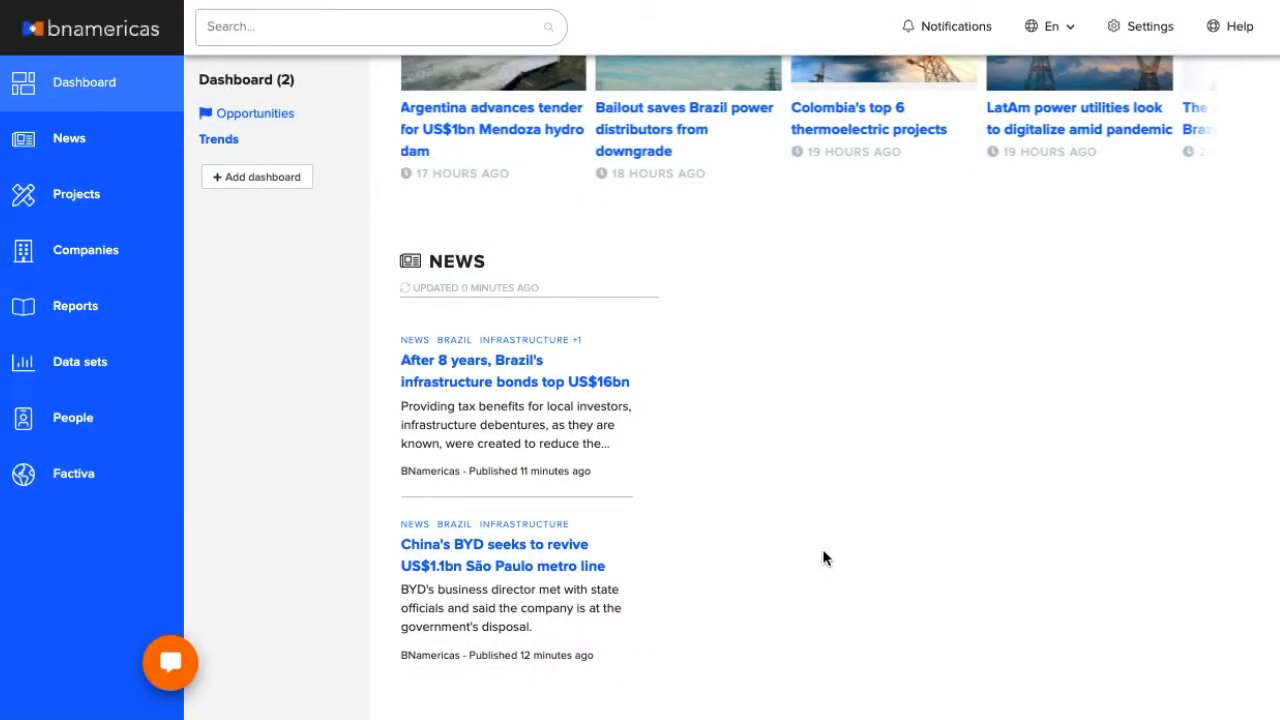
Scroll down the Trends dashboard to review its widgets.
scroll(down, 3)
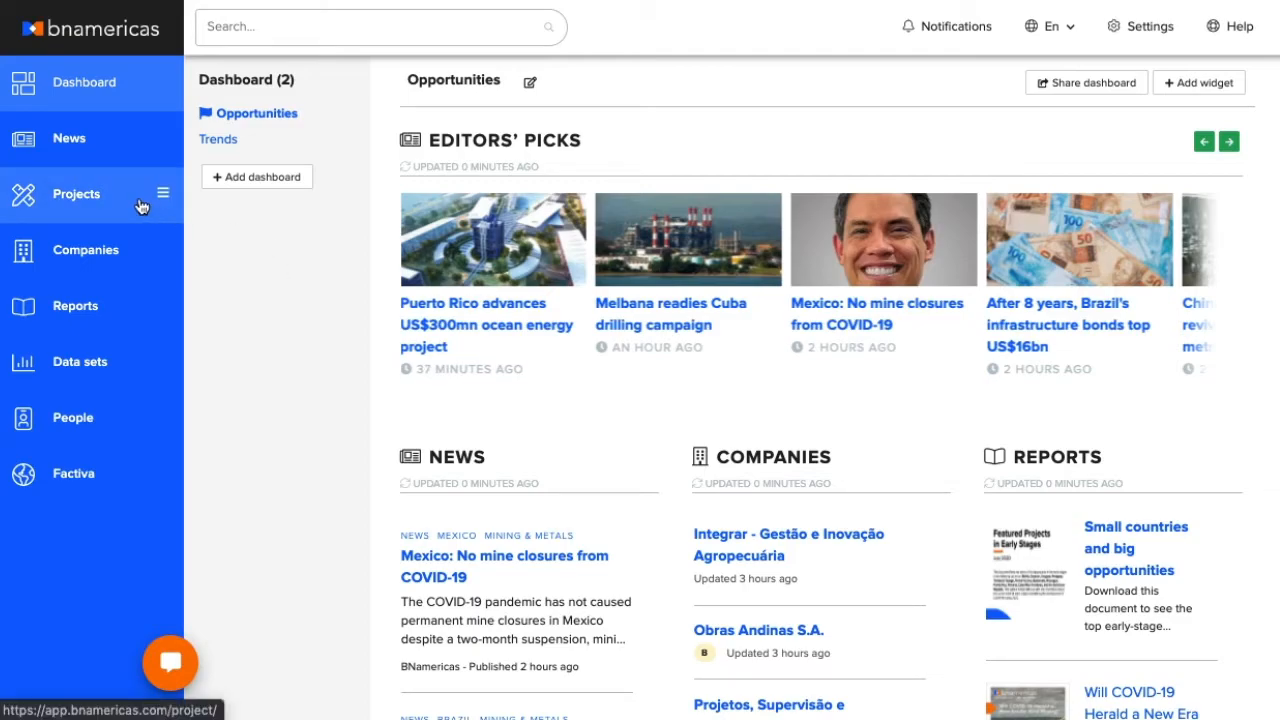
In the Projects list, include basic profiles, raising the count from 8,020 to 17,188.
click(76, 192)
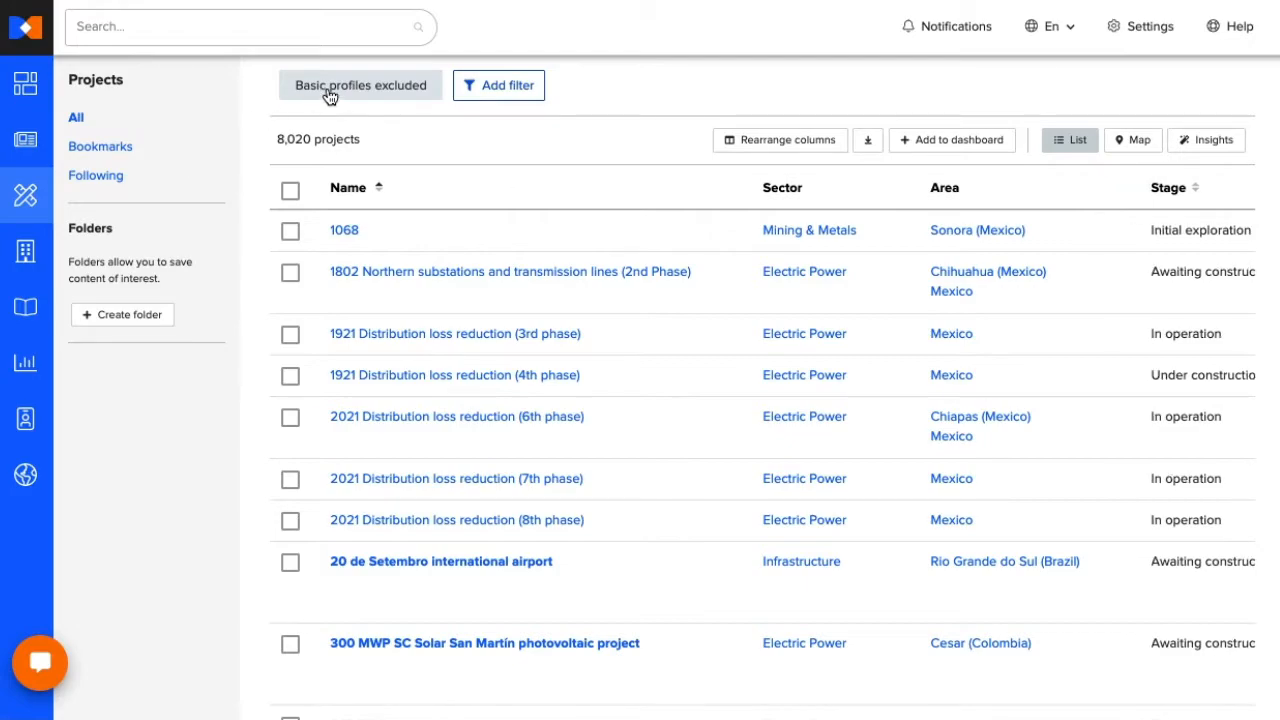
click(360, 84)
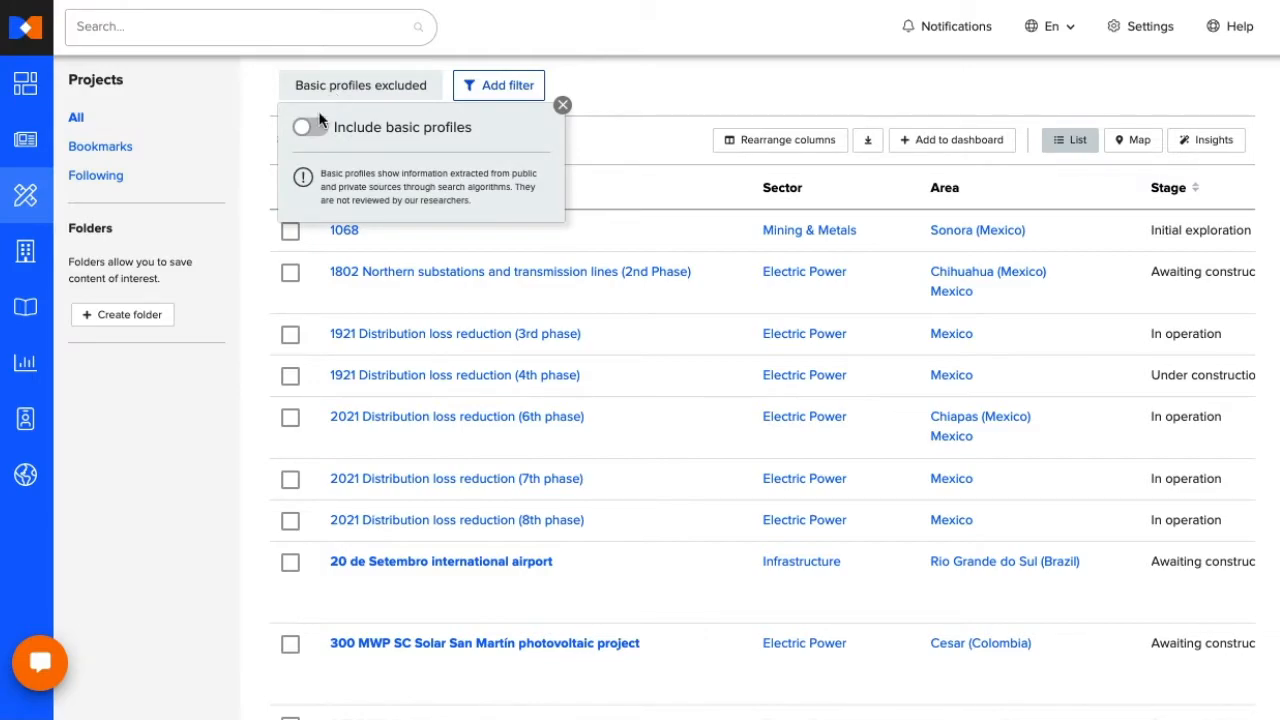
click(312, 128)
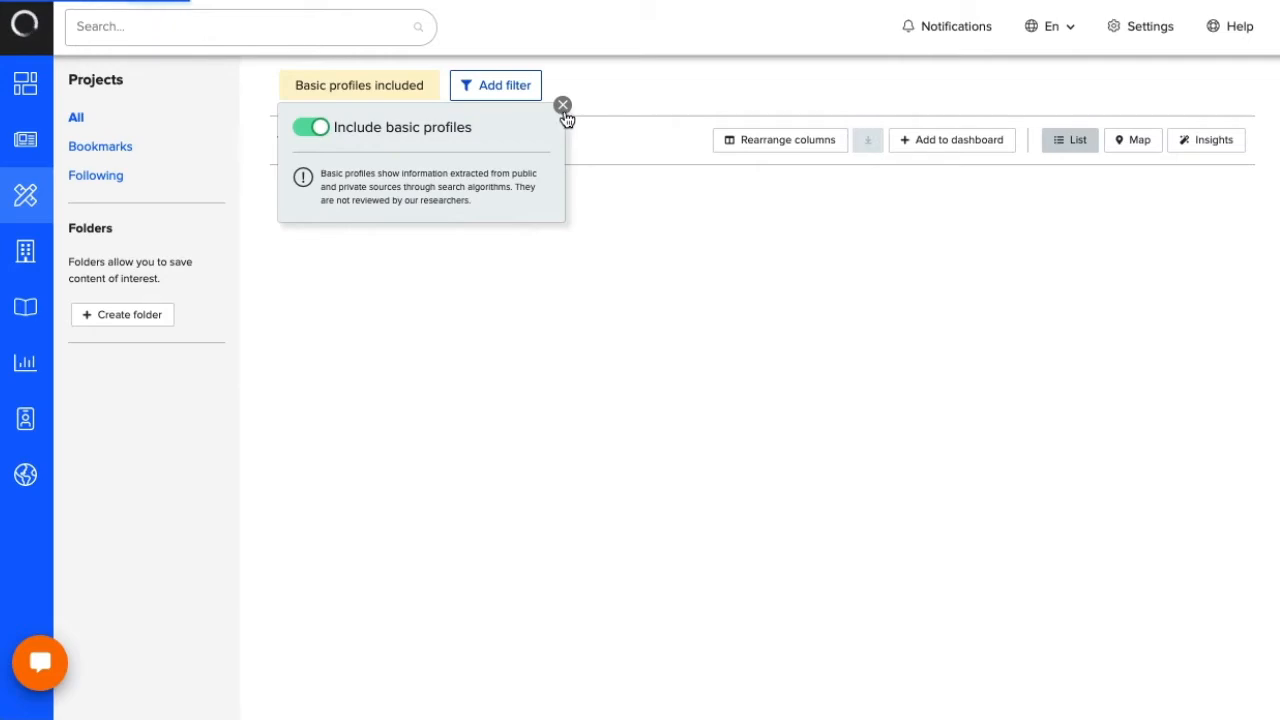
click(562, 104)
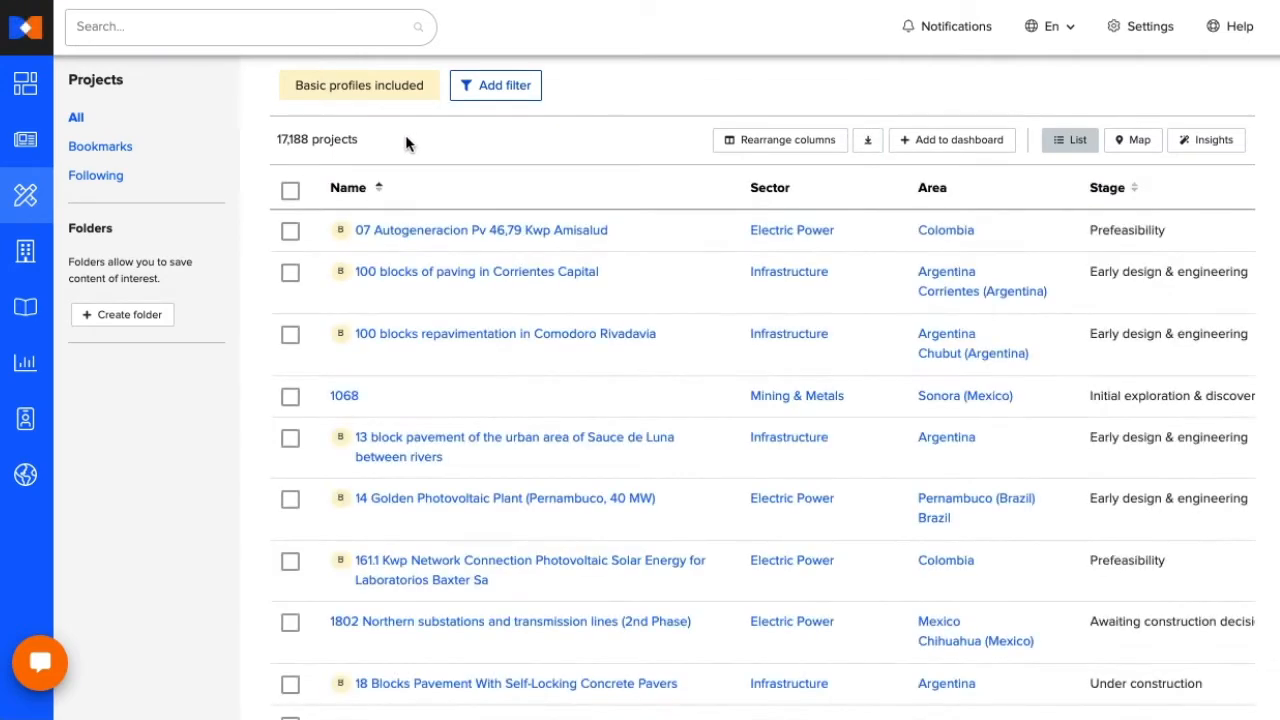
mouse_move(320, 162)
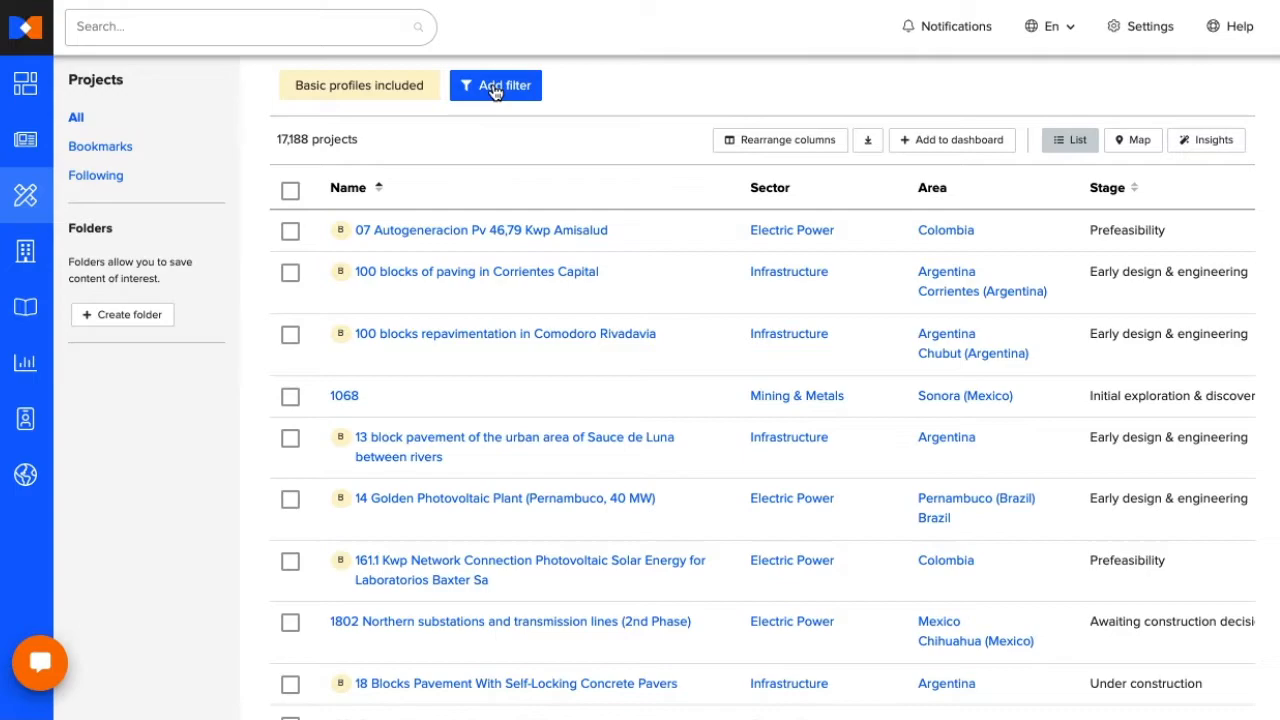
Filter the project list to every Early works stage, leaving 11,519 projects.
click(496, 84)
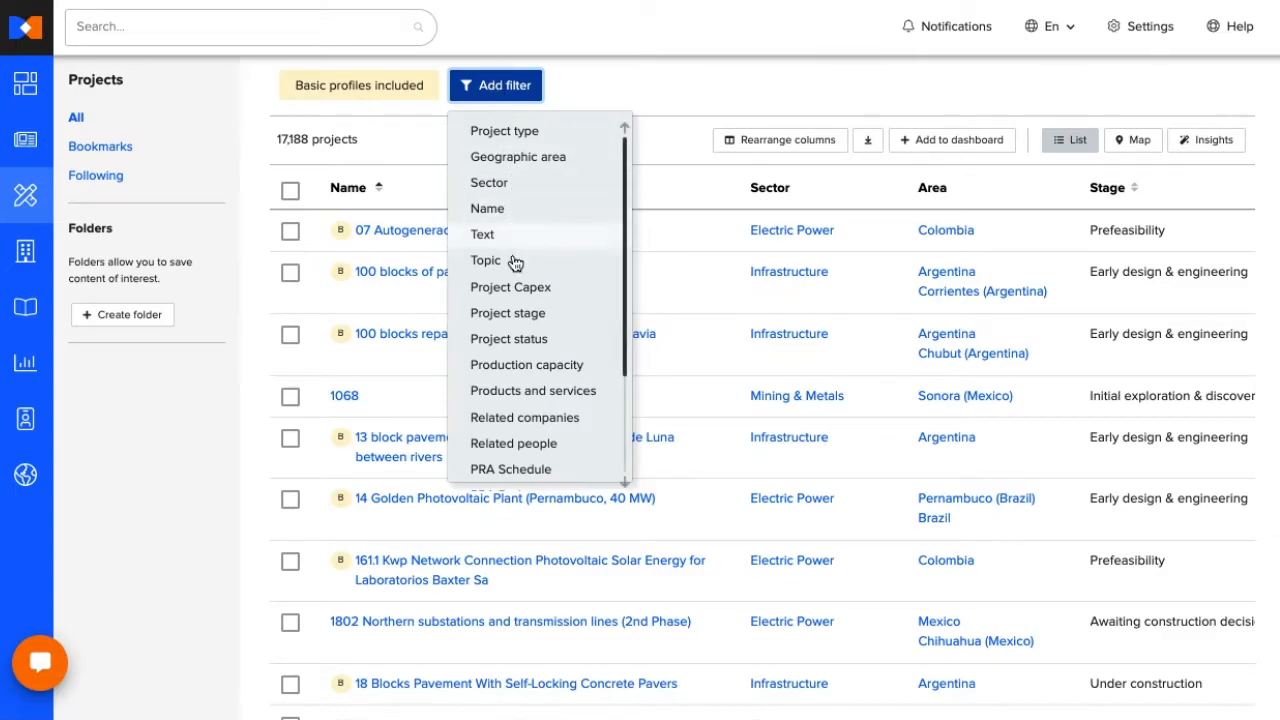
click(508, 312)
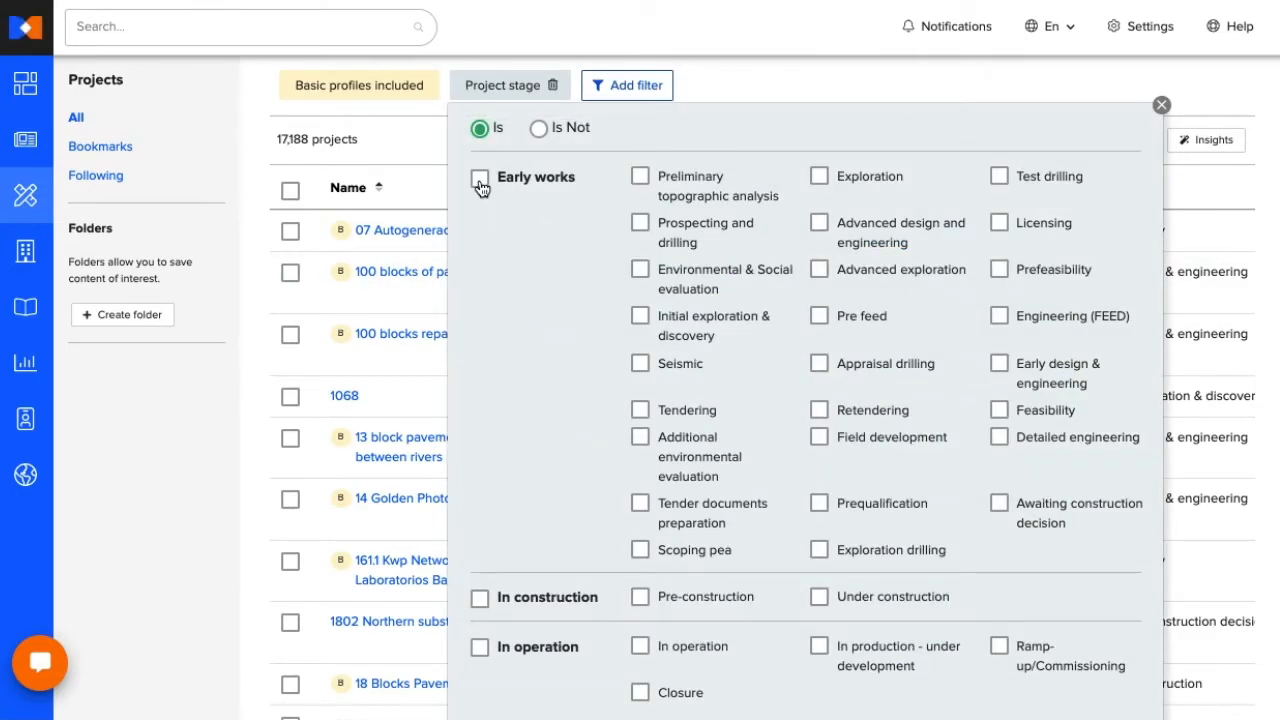
click(480, 176)
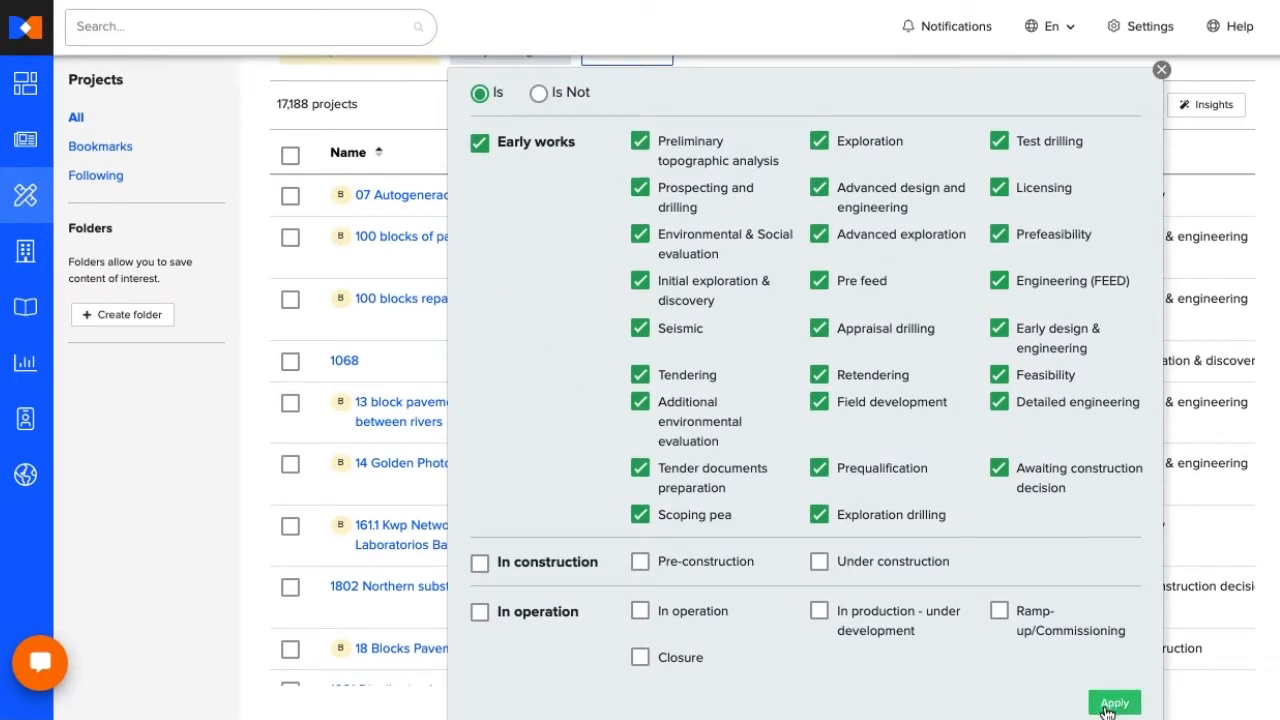
click(1112, 702)
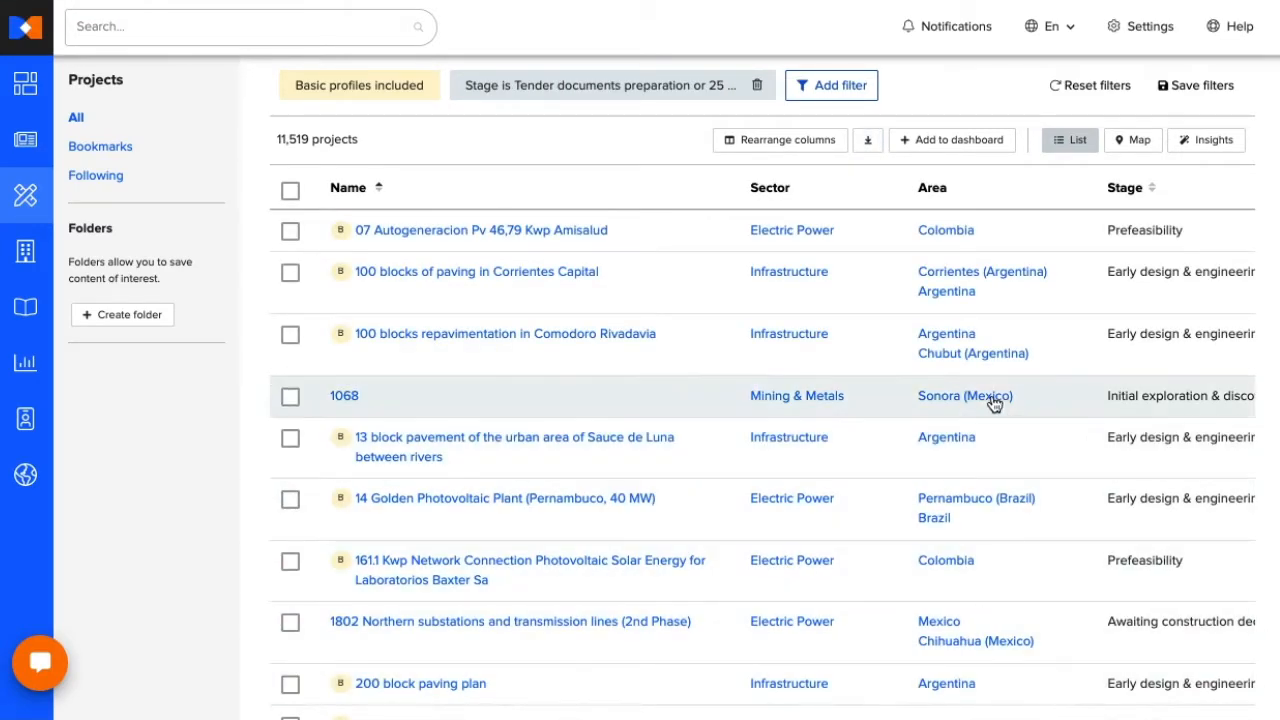
Add a Project type filter for Upstream oil and gas, leaving 1,975 projects.
click(832, 84)
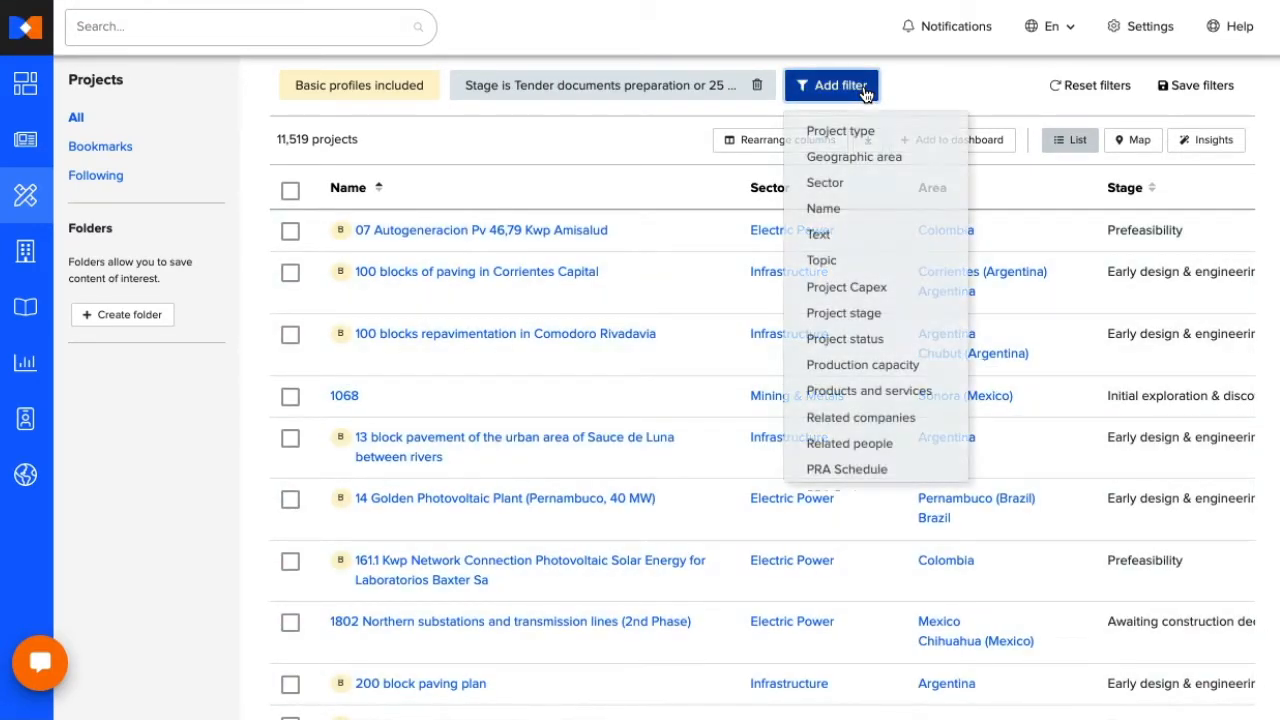
click(840, 132)
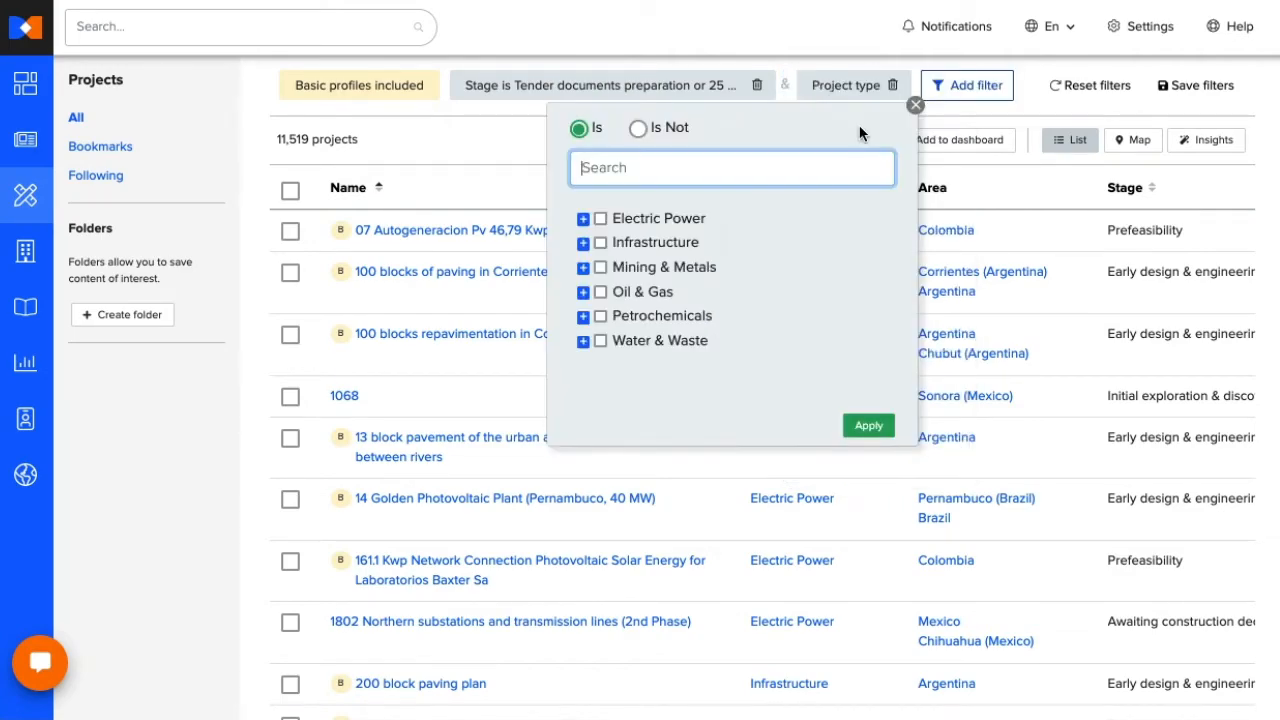
click(584, 218)
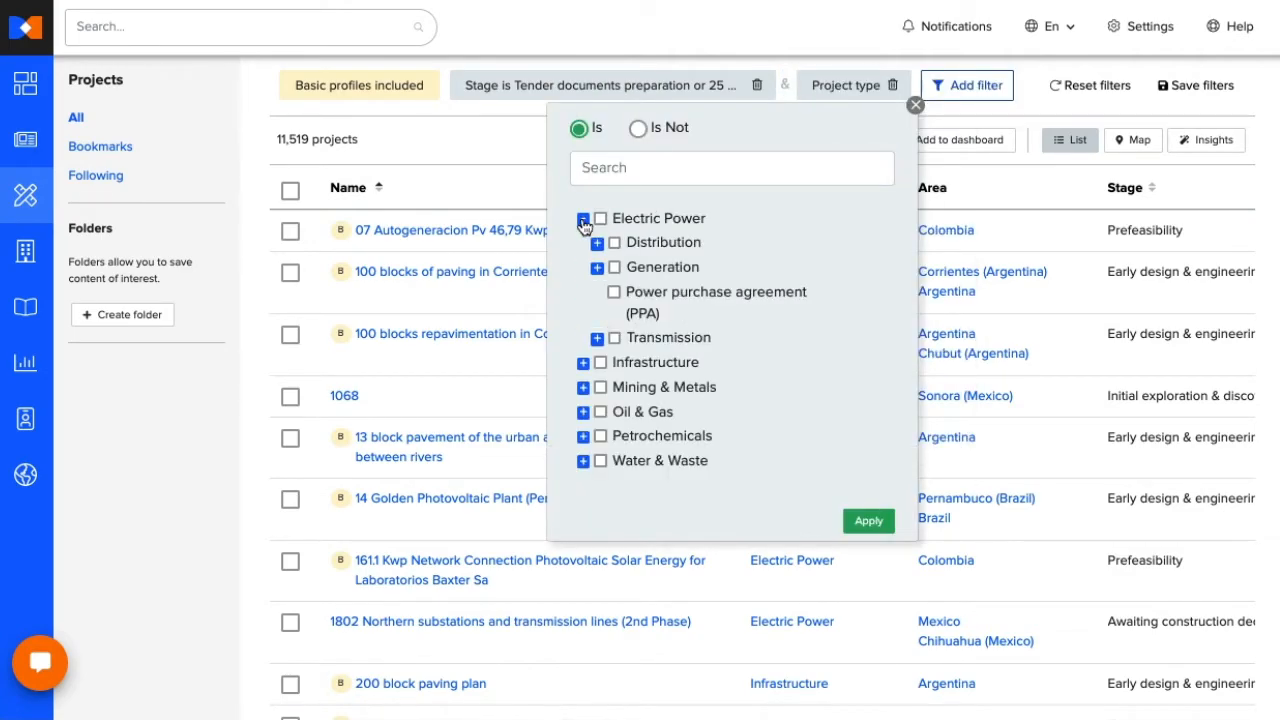
click(584, 218)
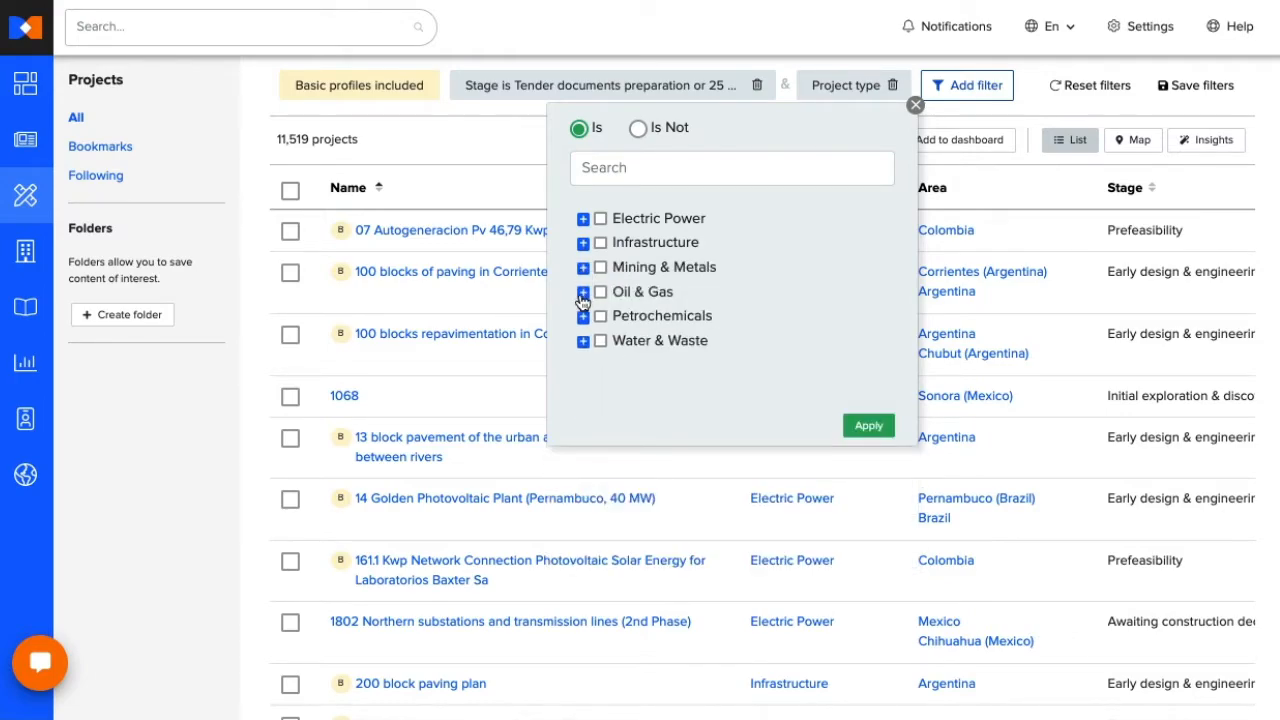
click(584, 292)
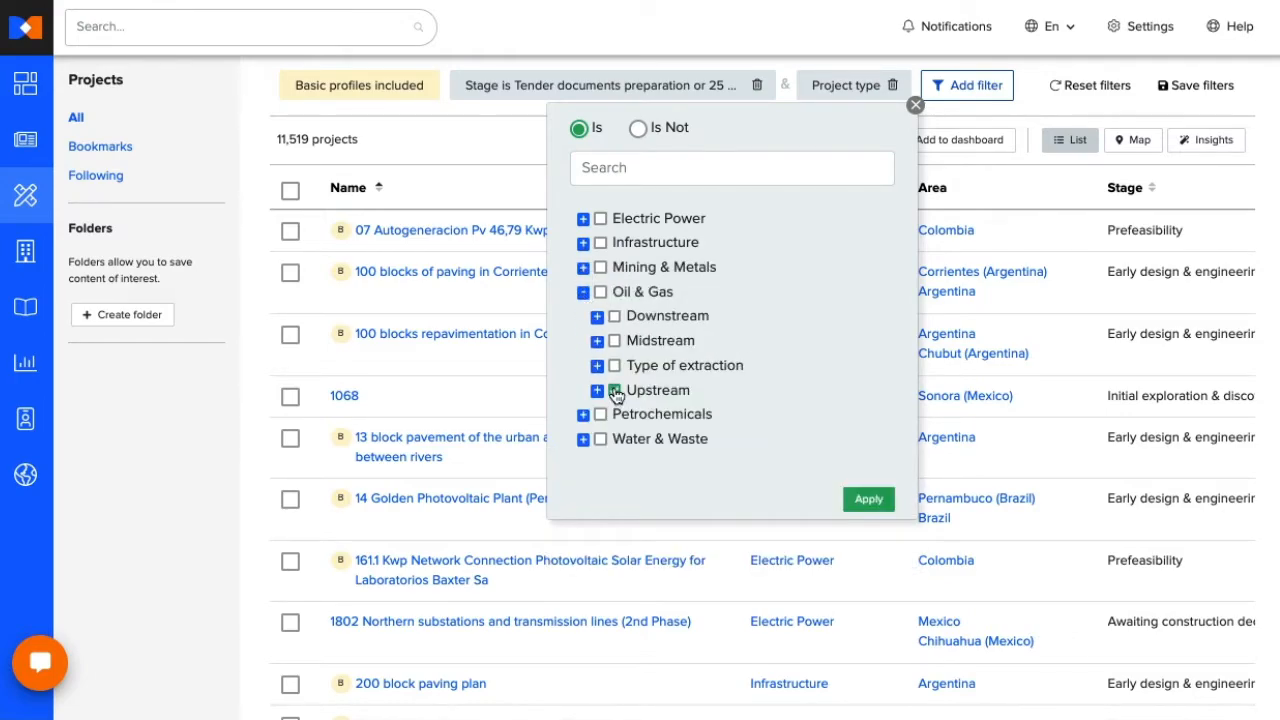
click(868, 498)
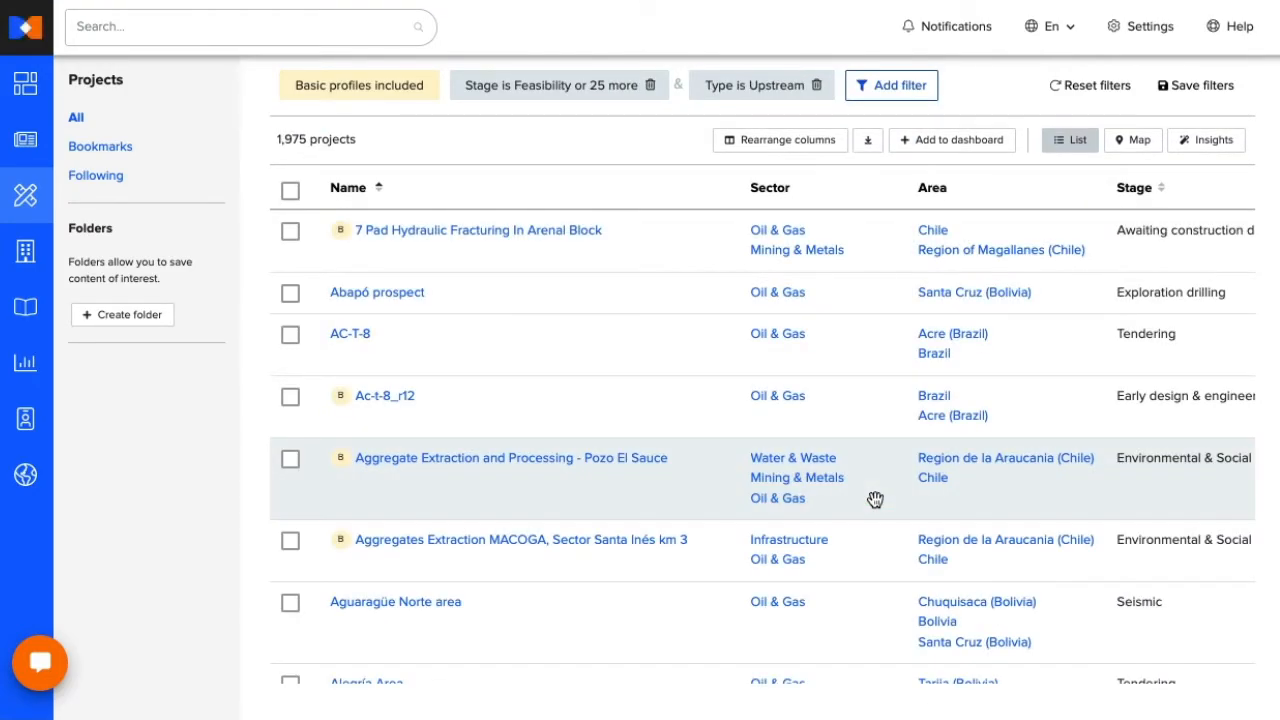
click(890, 84)
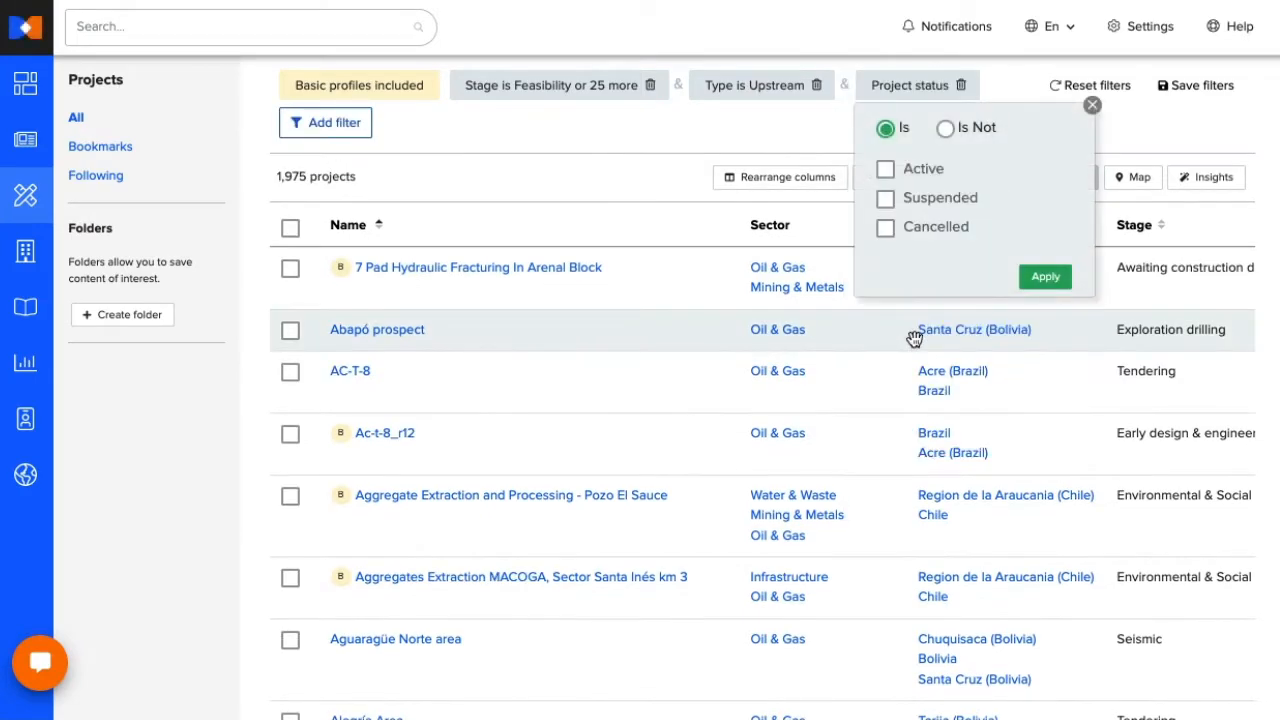
Limit the list to Active project status, leaving 1,669 results.
click(884, 168)
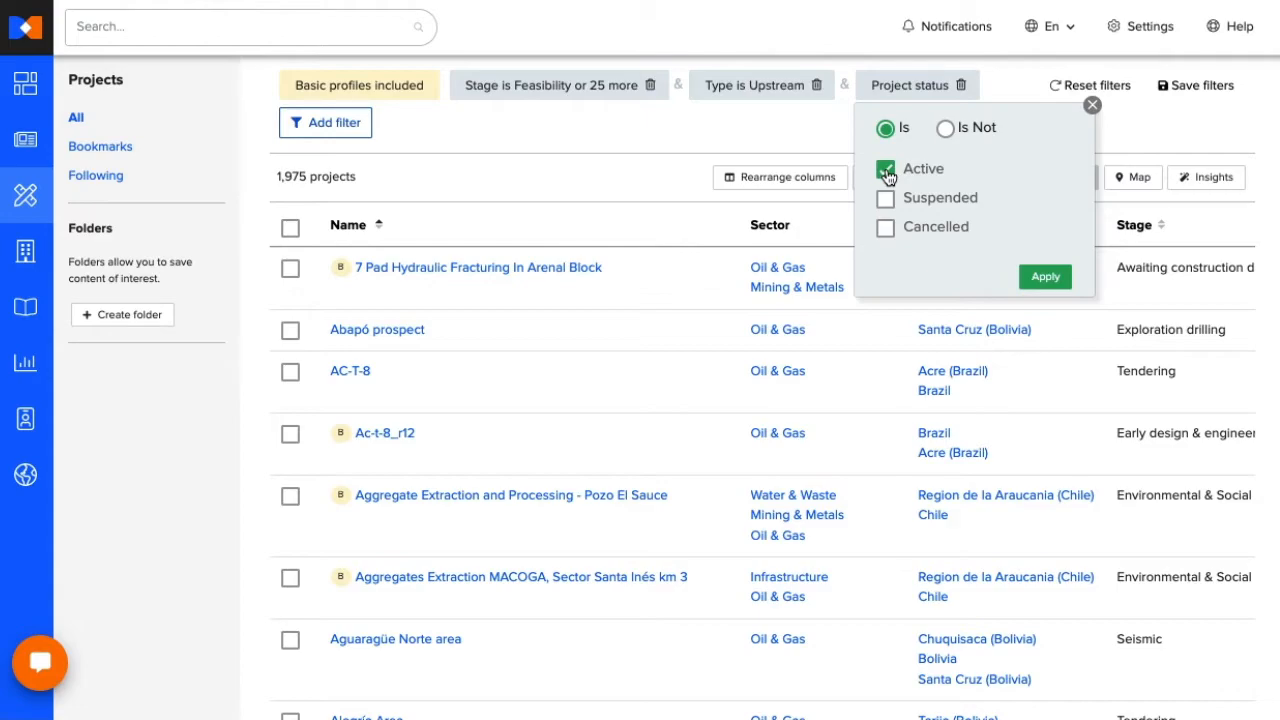
click(1044, 276)
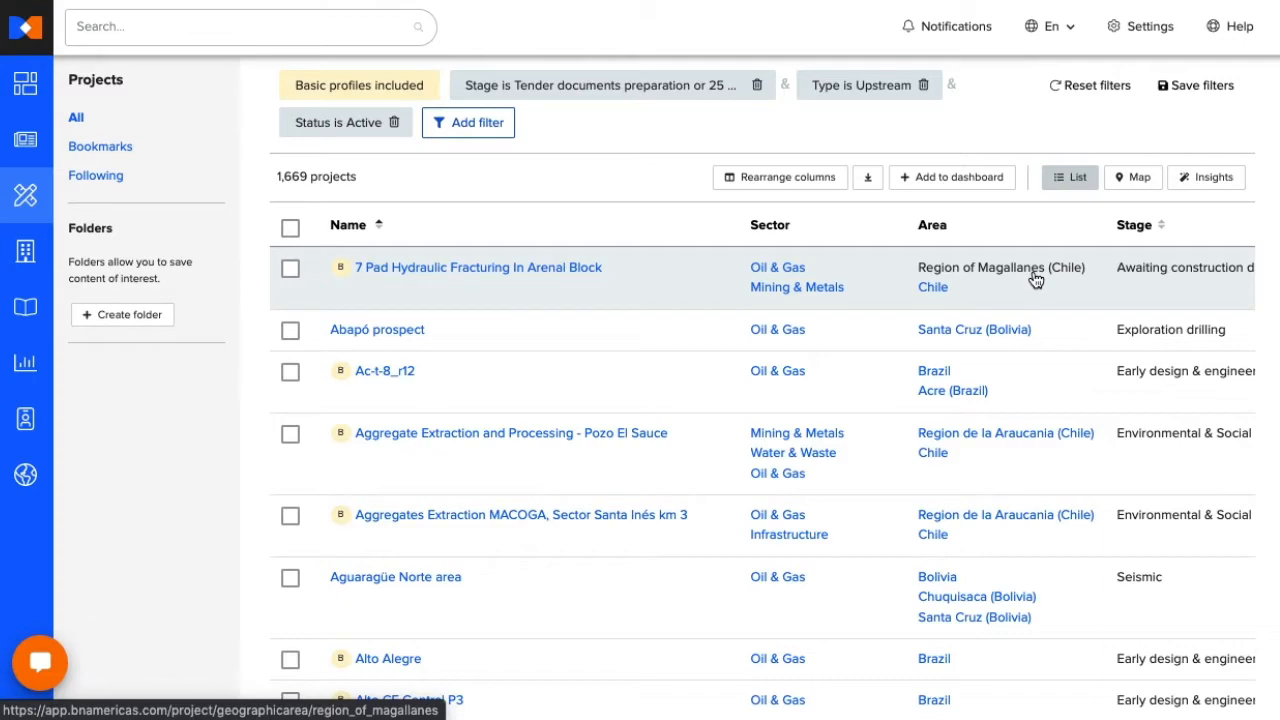
mouse_move(1196, 84)
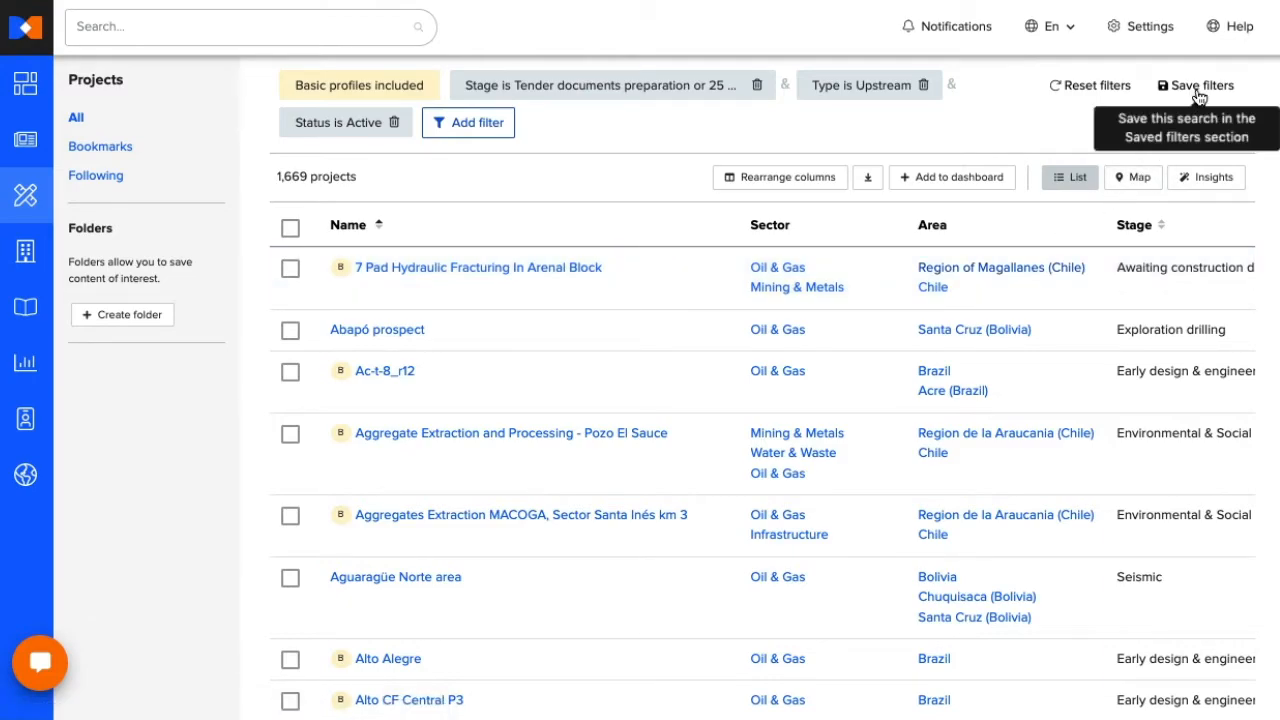
Save the tender-stage project filter and send its results as a widget to the Trends dashboard.
click(1196, 84)
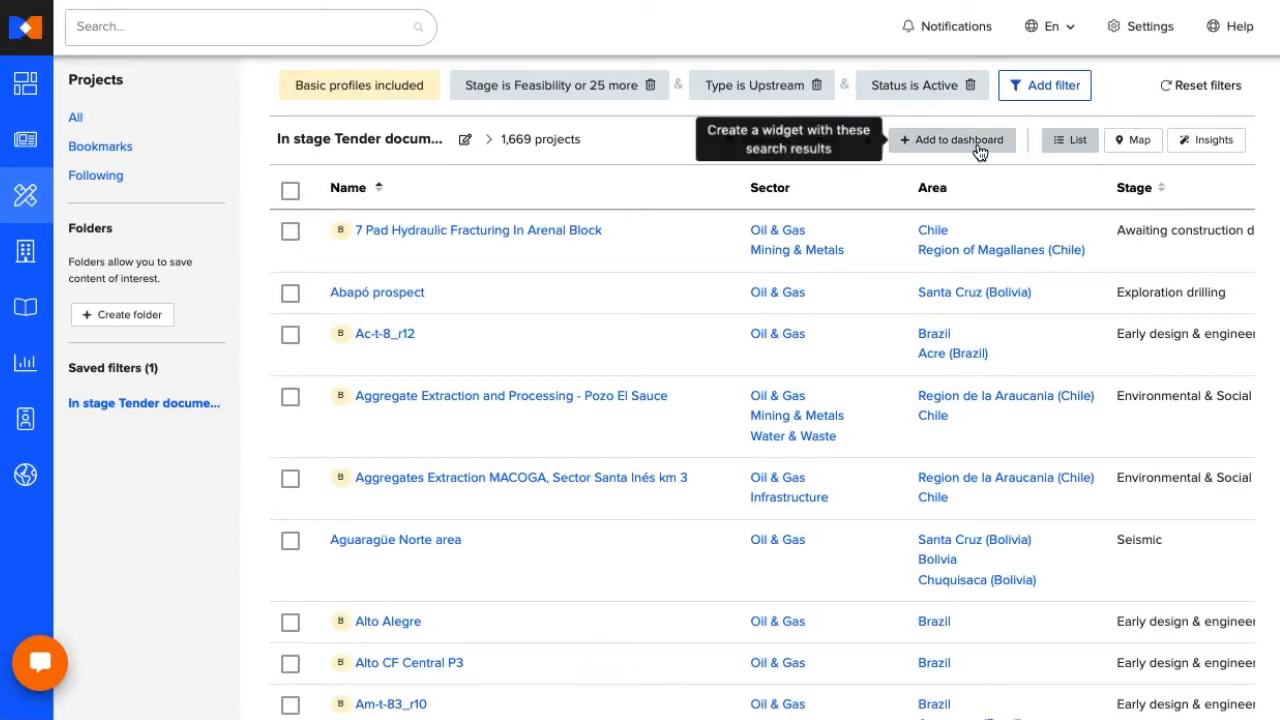
click(952, 140)
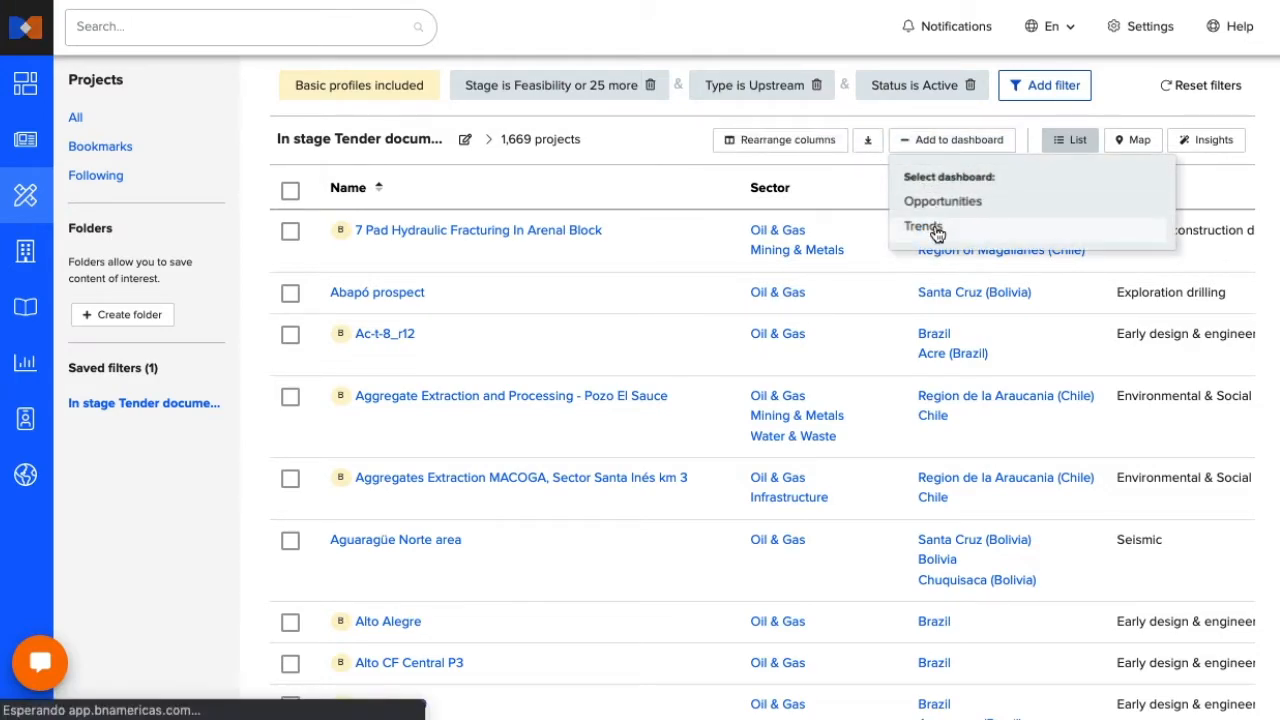
click(922, 226)
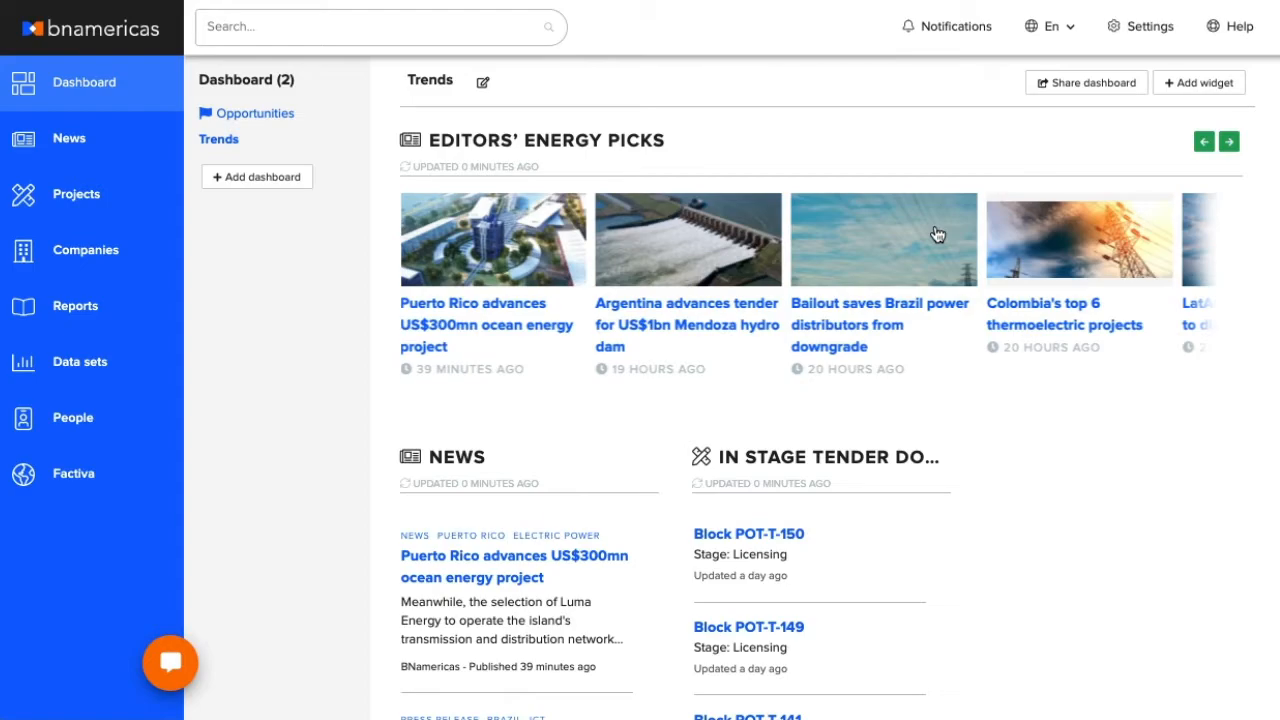
Scroll the Trends dashboard to view the new In Stage Tender widget beside News.
scroll(down, 3)
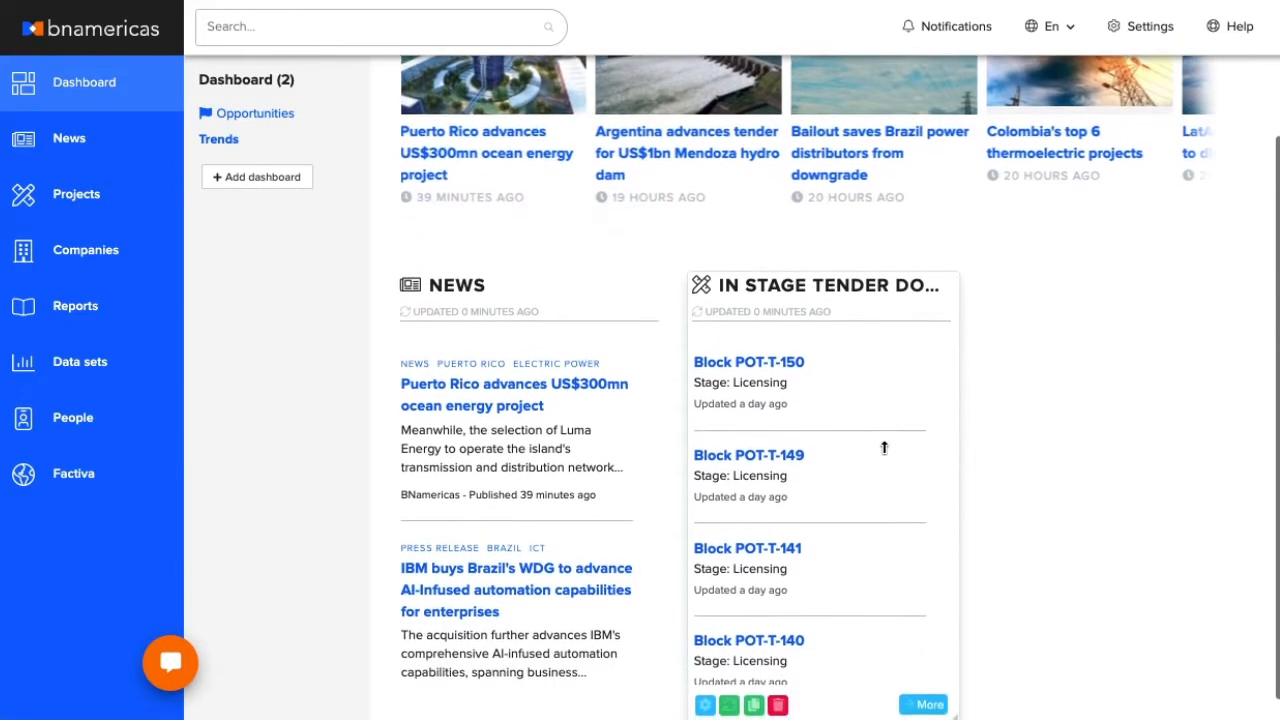
scroll(down, 3)
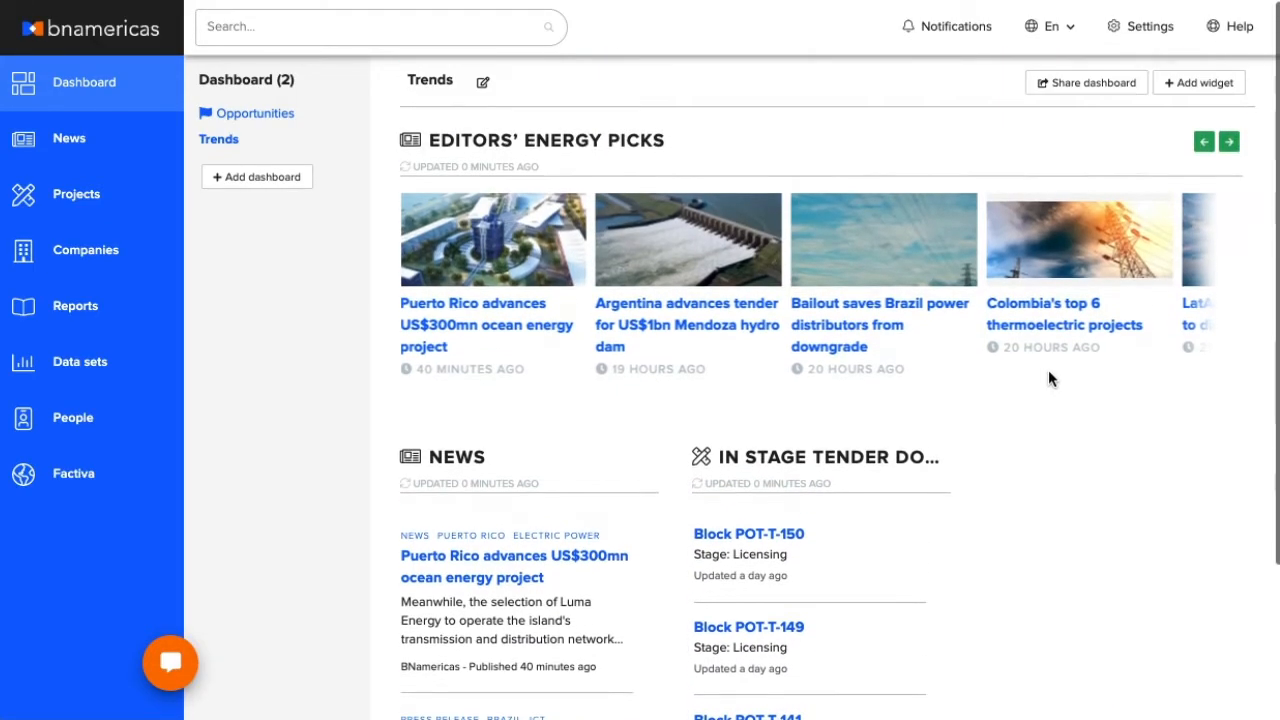
Add a Companies widget to the Trends dashboard and bring up its configuration.
click(1198, 82)
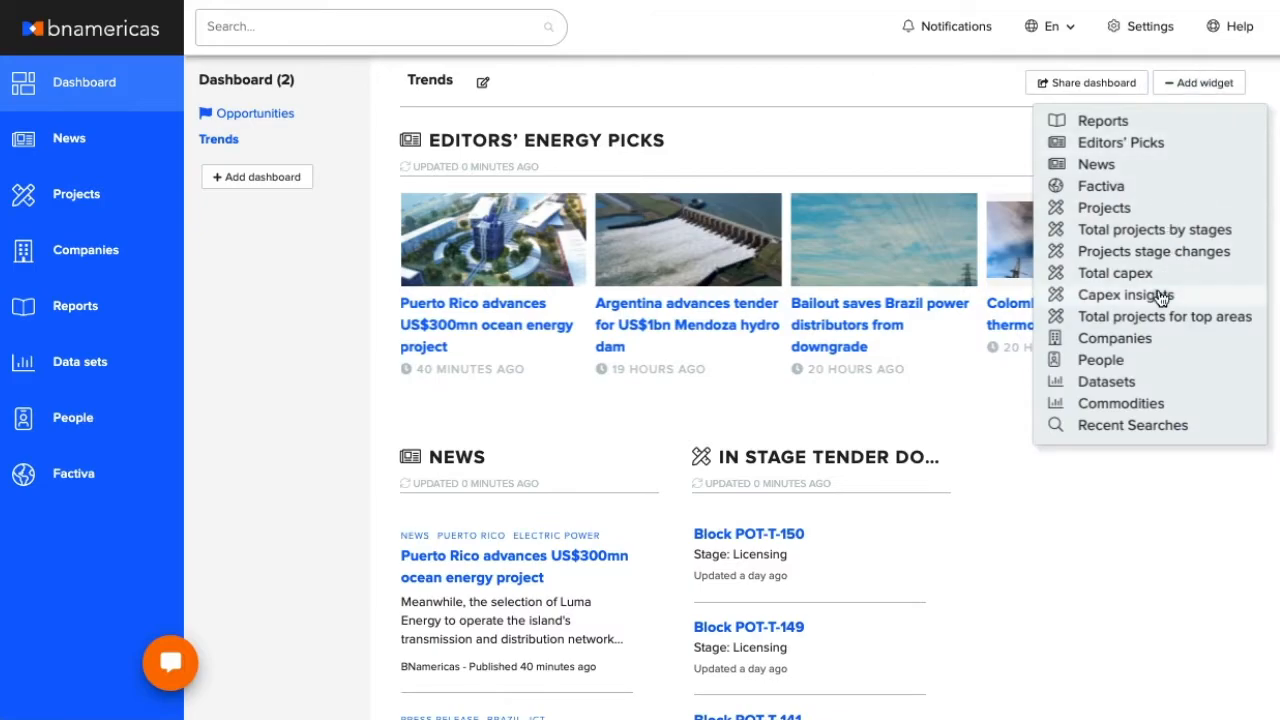
click(1114, 338)
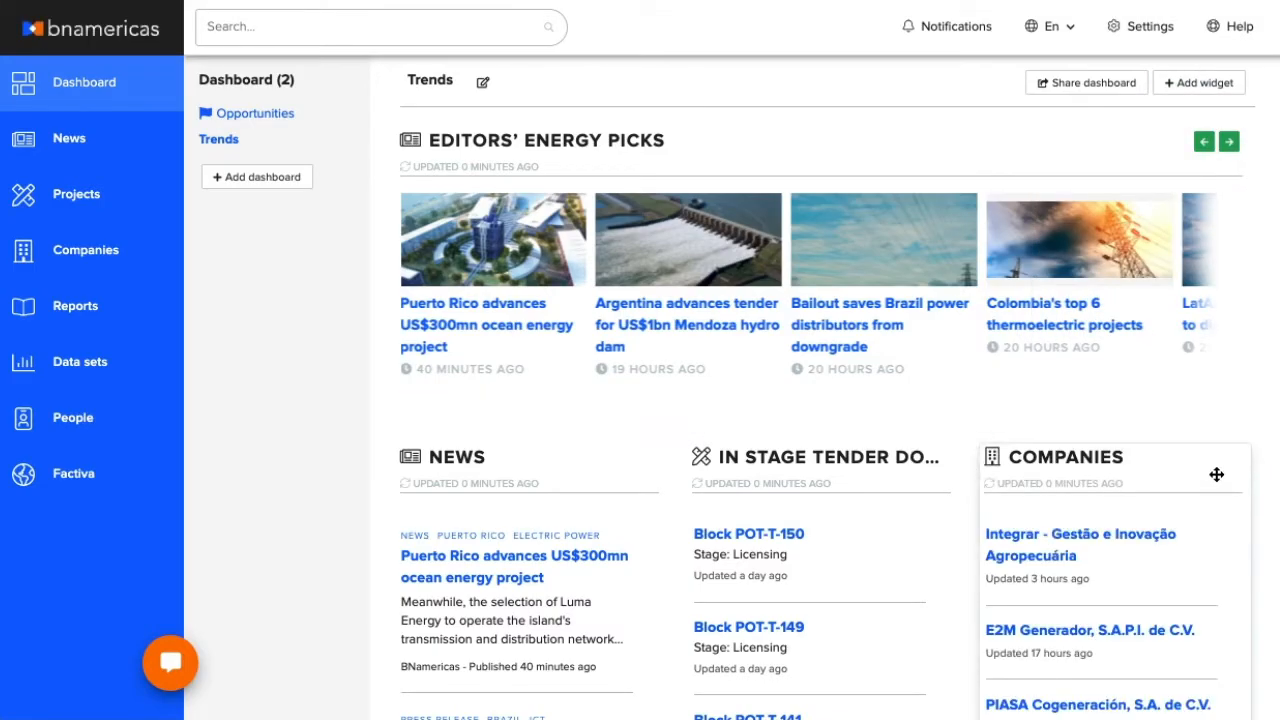
click(1216, 474)
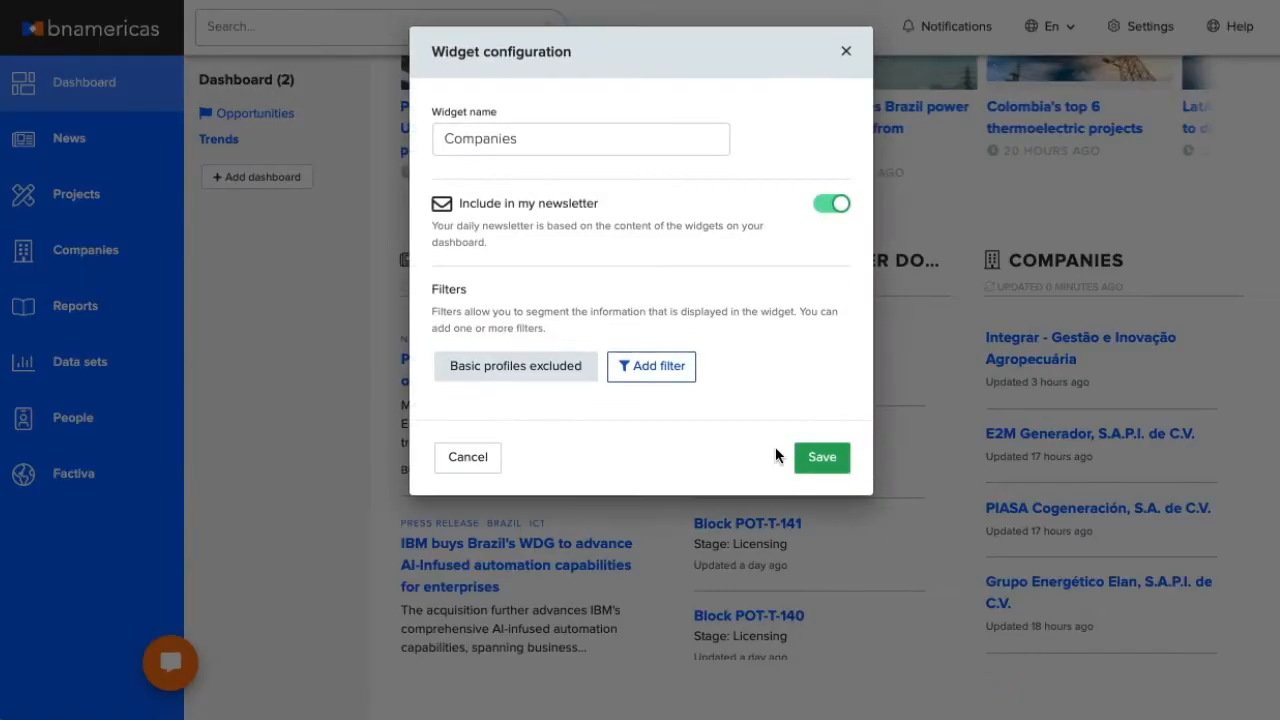
Name the widget 'Owner & Operator', include basic profiles, limit it to Owner/Operator companies and save.
text(Owner &)
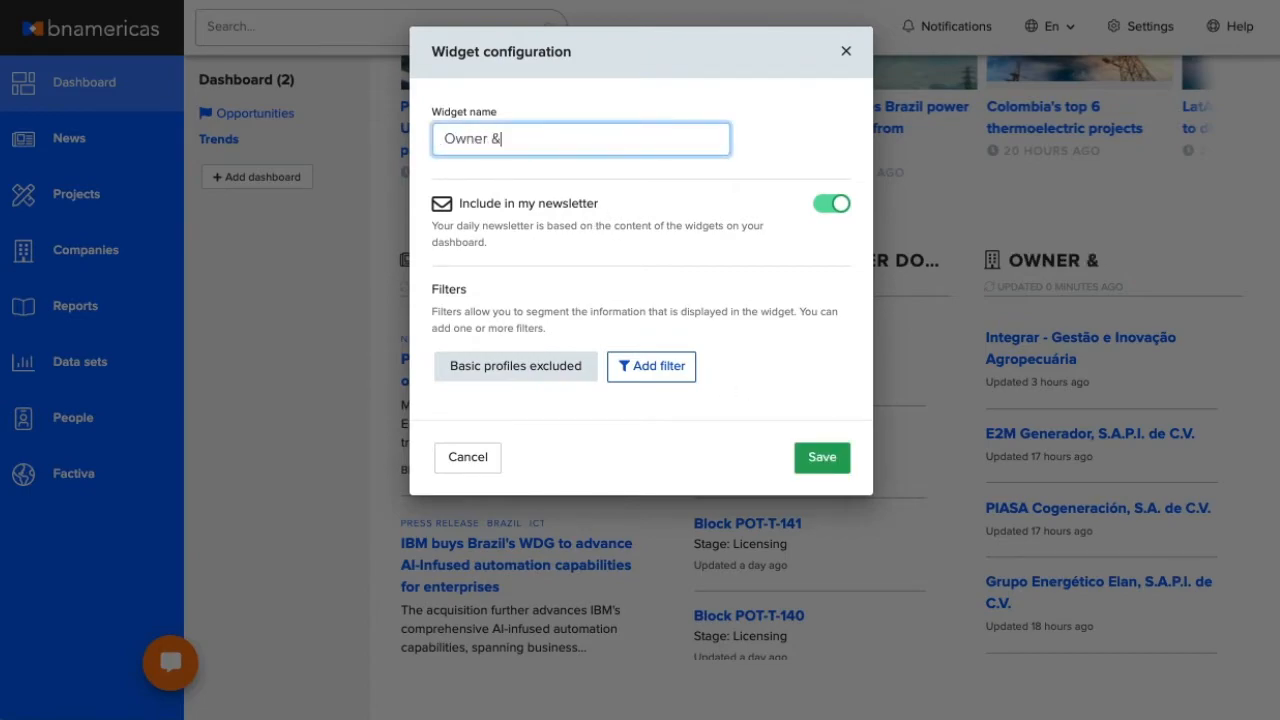
text(Operator)
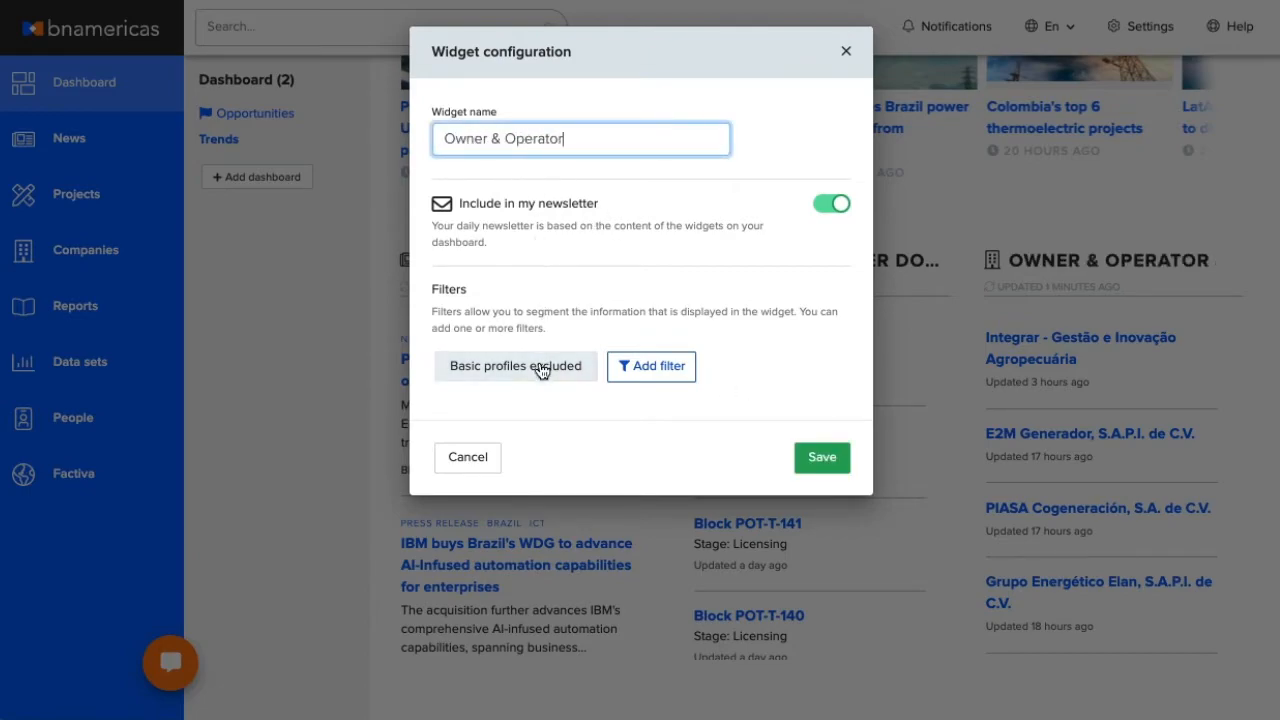
click(516, 366)
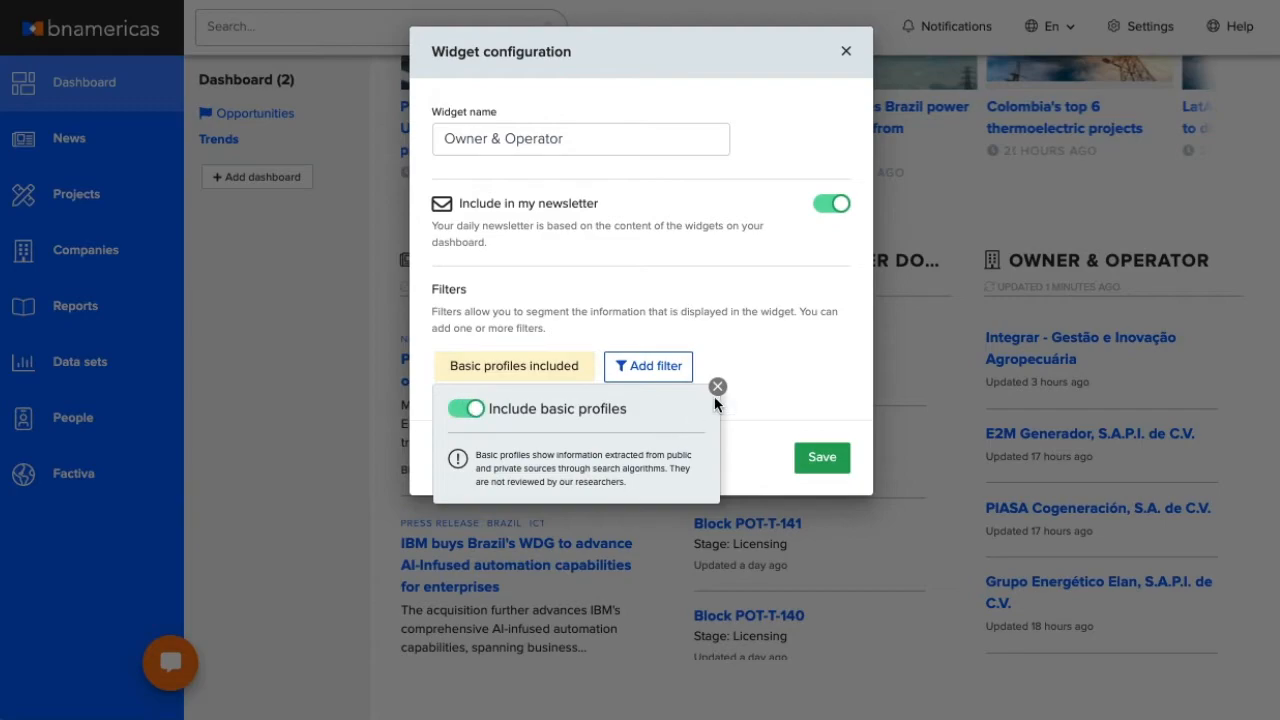
click(648, 366)
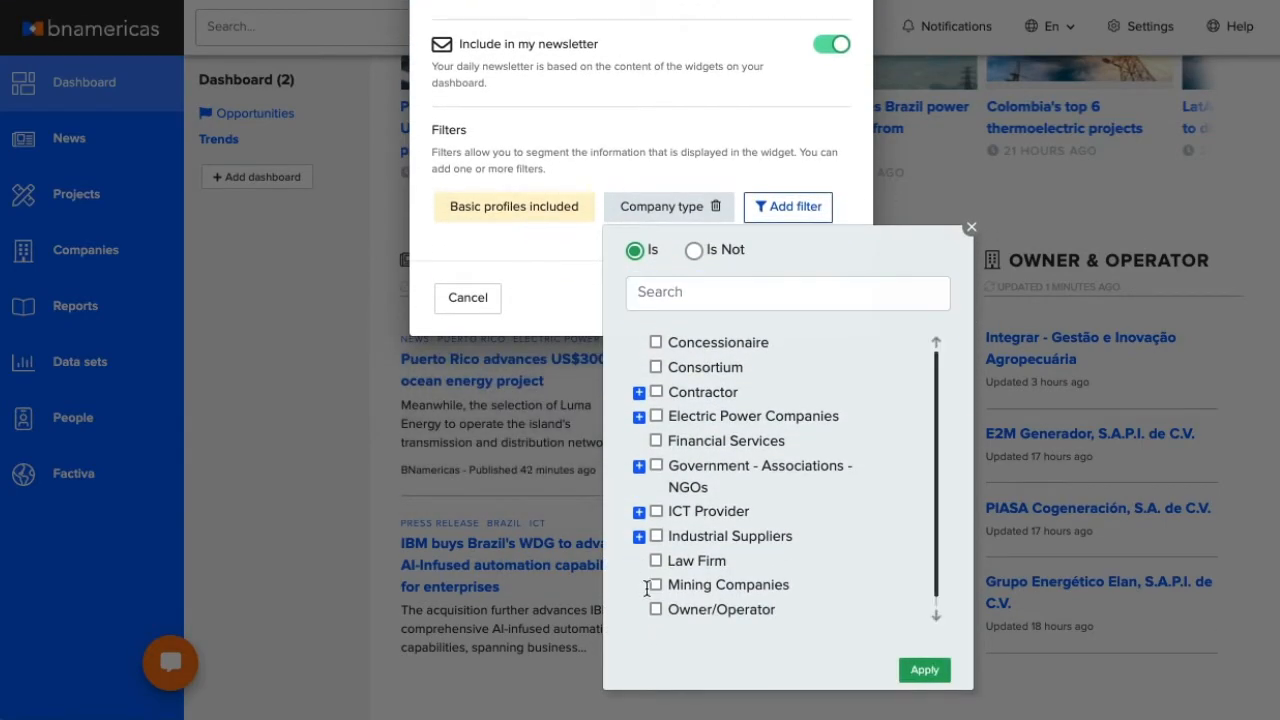
click(924, 668)
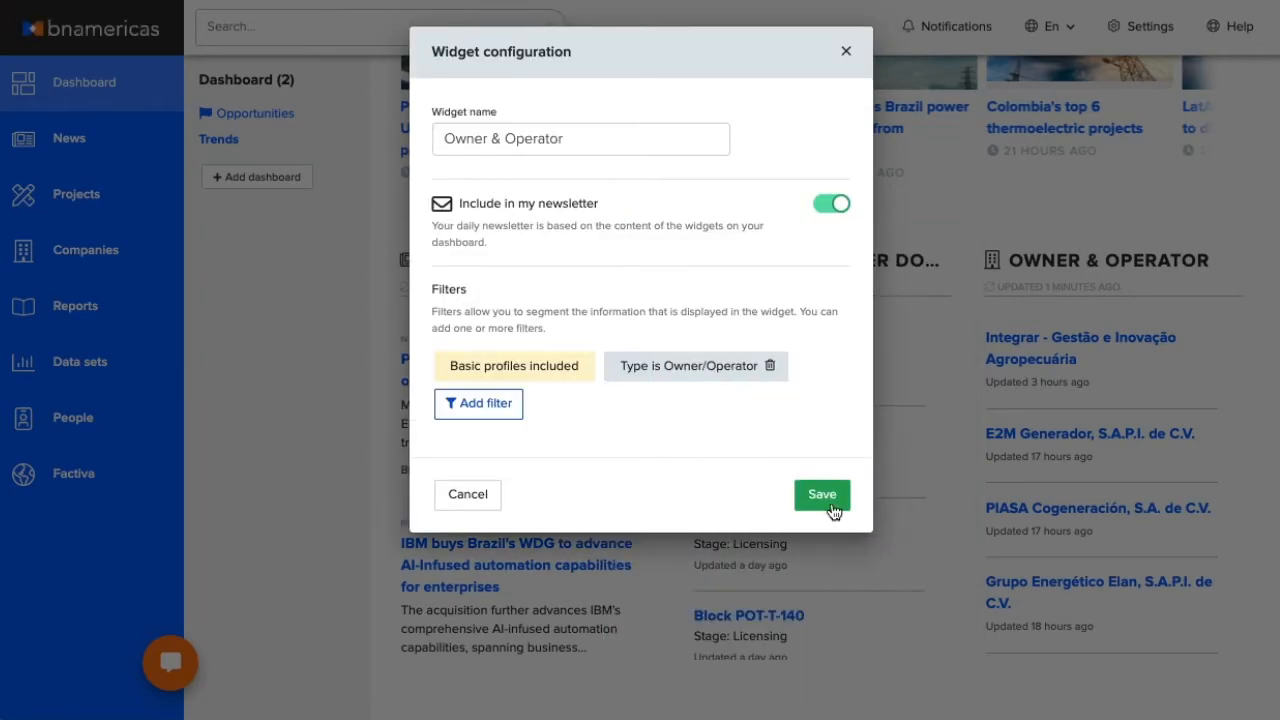
click(820, 494)
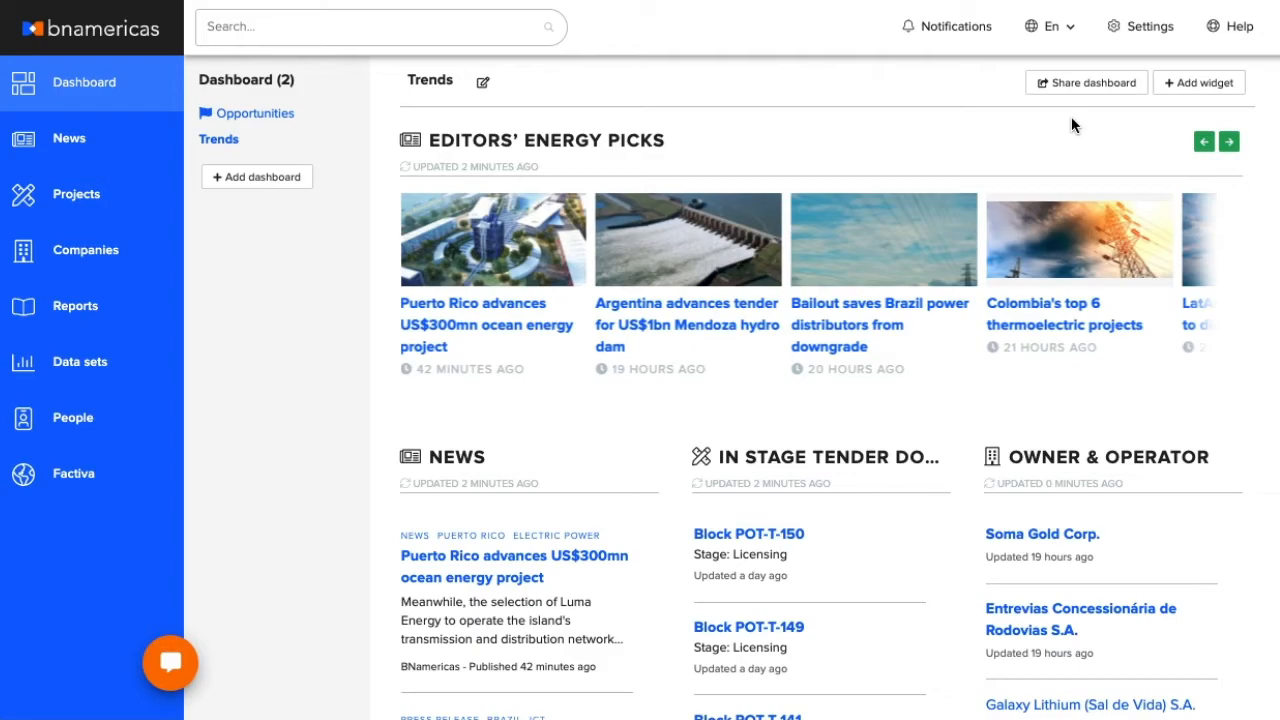
Return to the Opportunities dashboard, then go to account Settings and its email newsletter section.
click(228, 112)
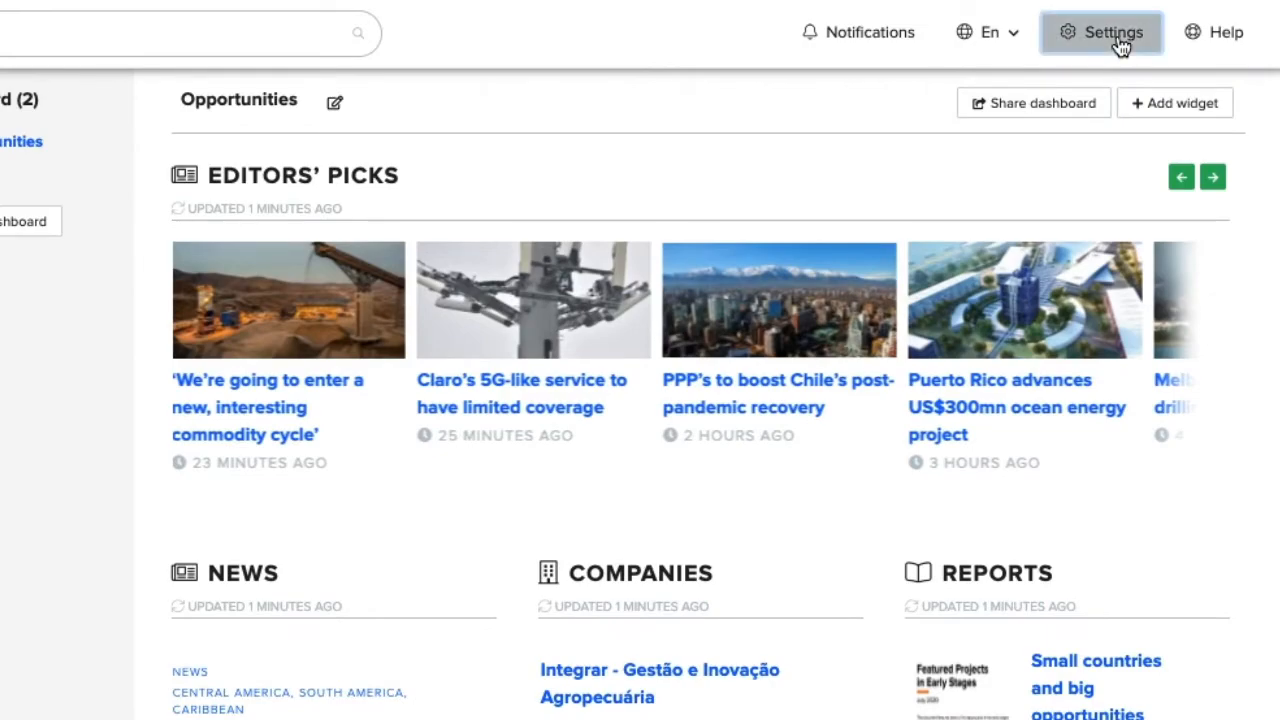
click(1100, 32)
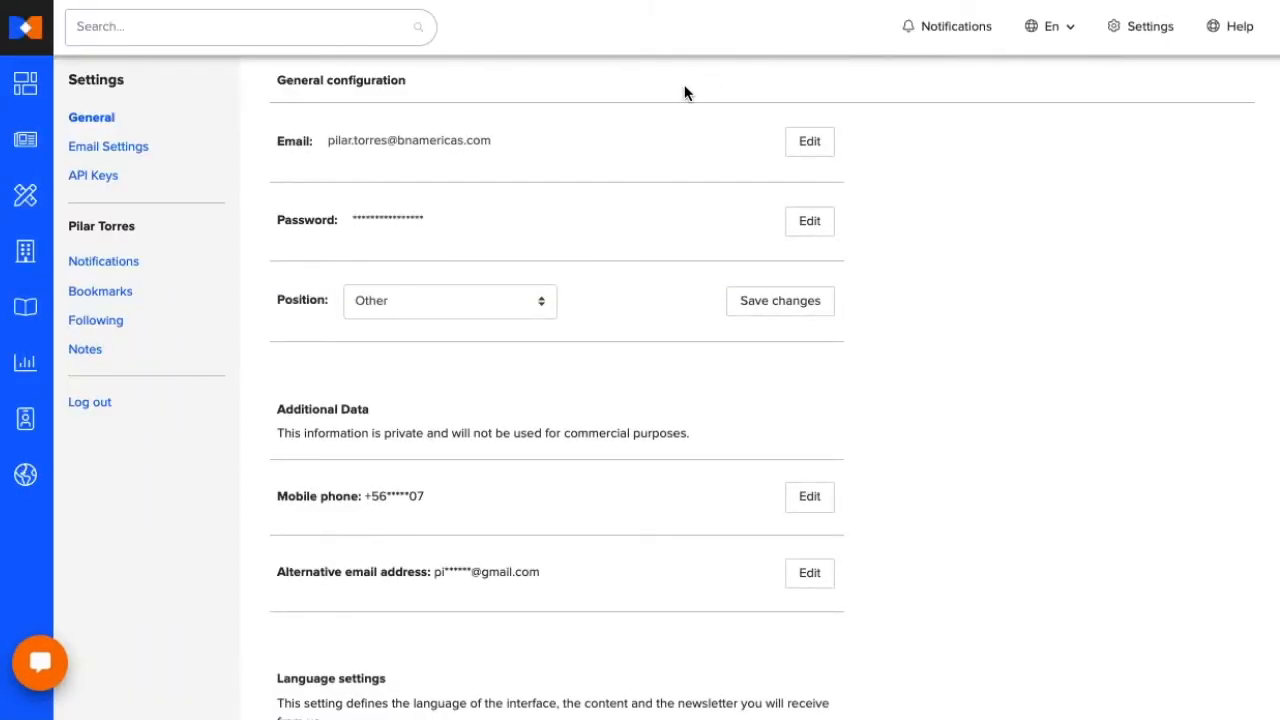
click(108, 146)
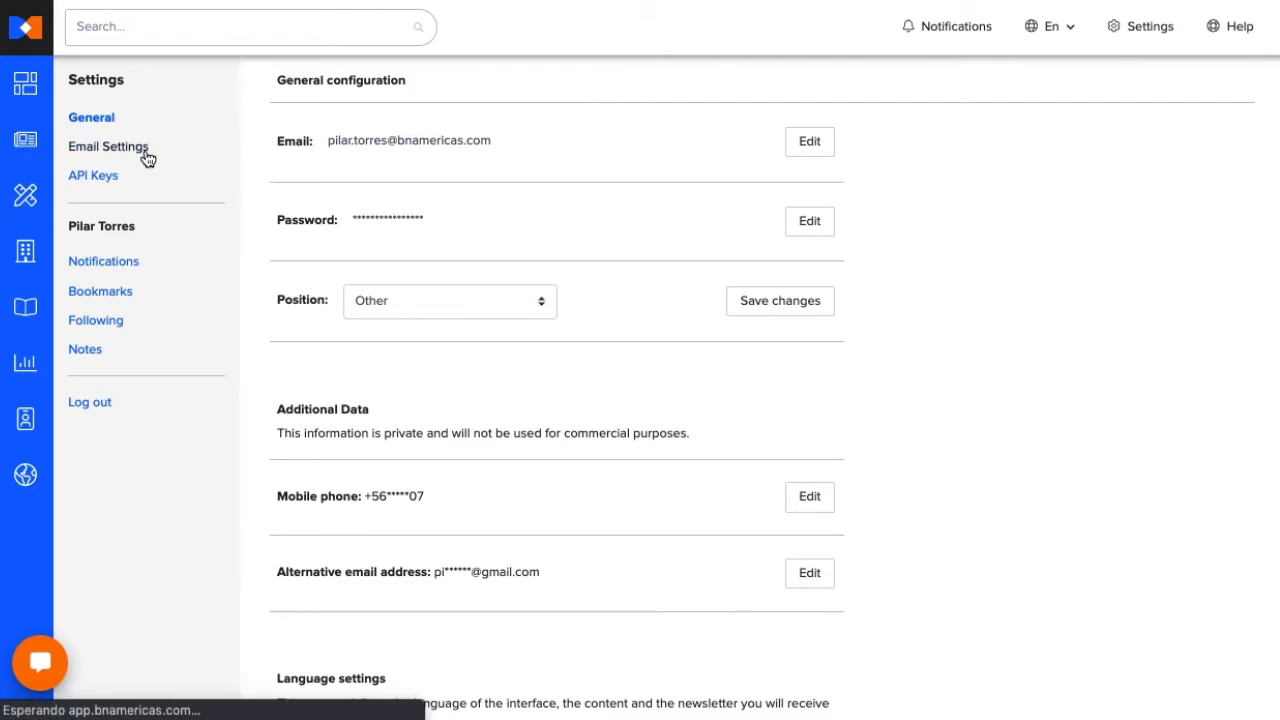
Add a daily newsletter for the Trends dashboard delivered at 9:00.
click(110, 146)
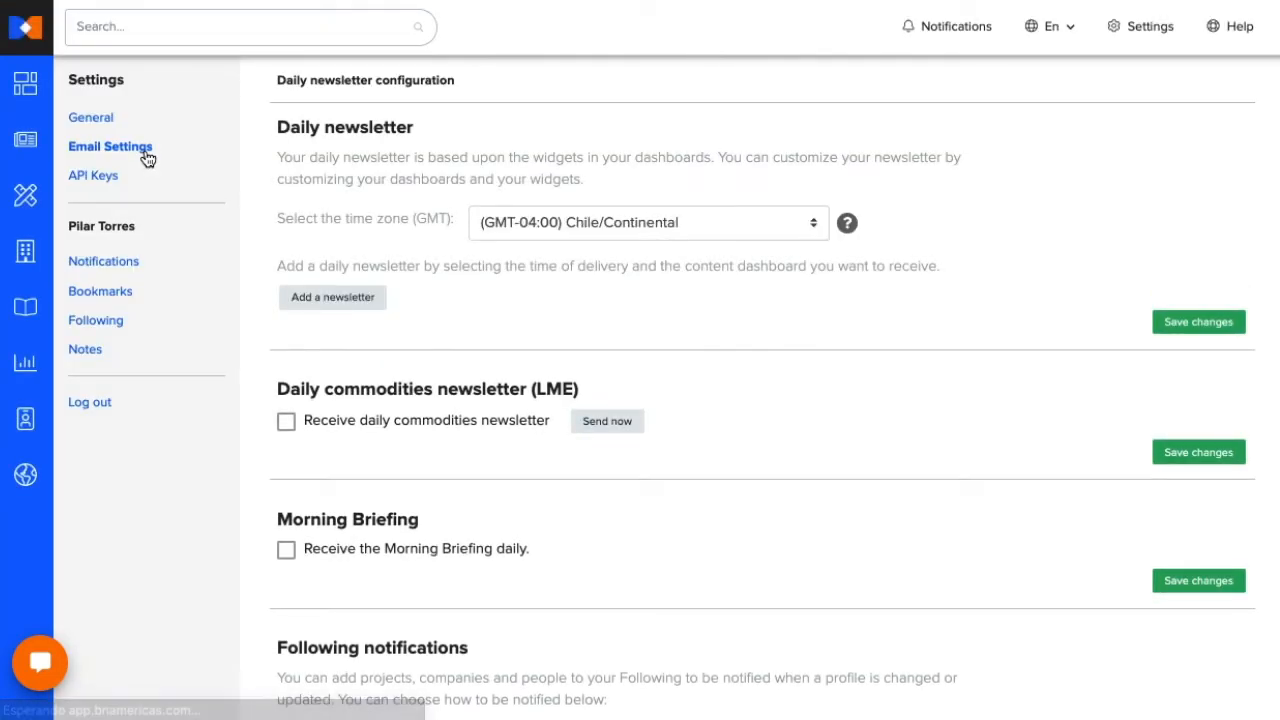
mouse_move(180, 172)
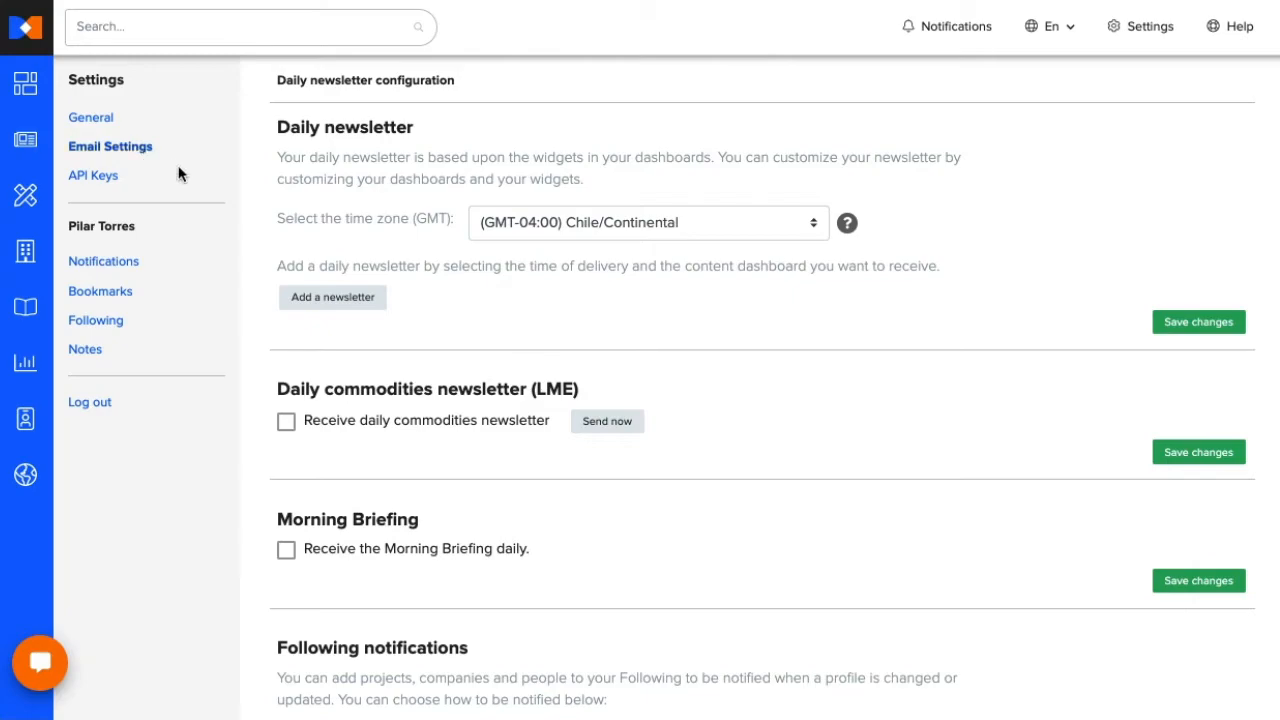
click(332, 296)
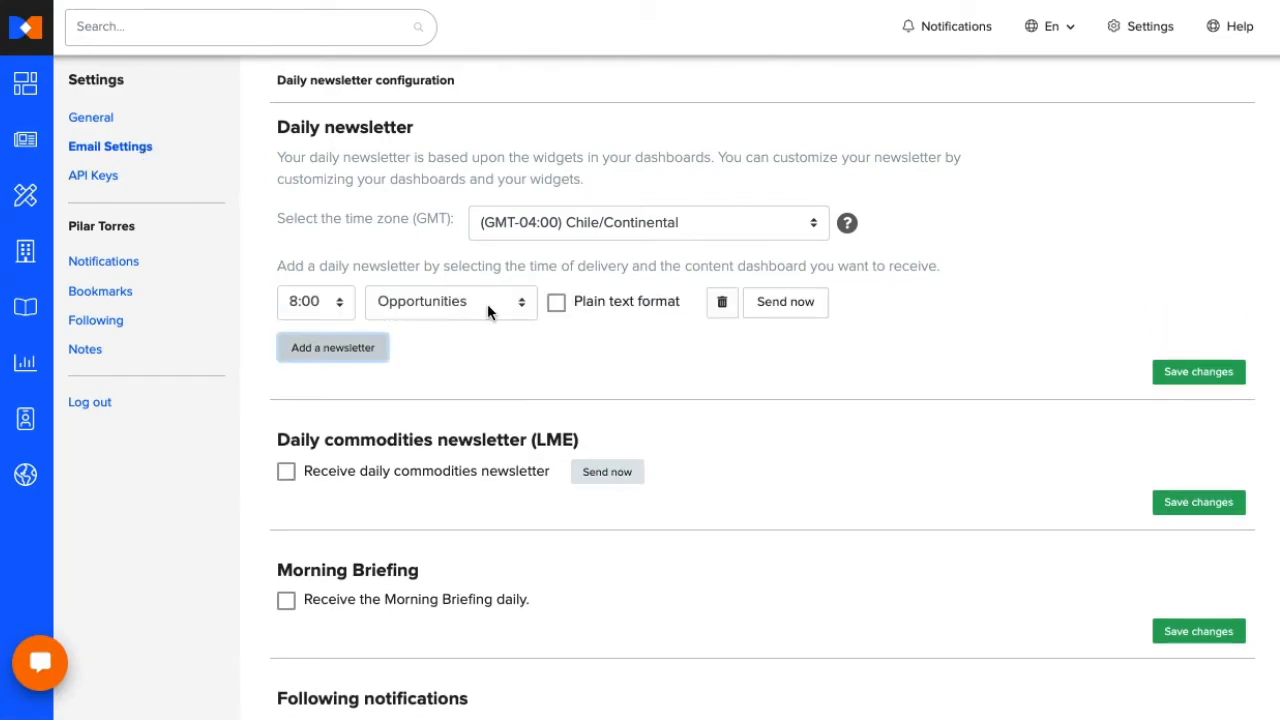
click(450, 300)
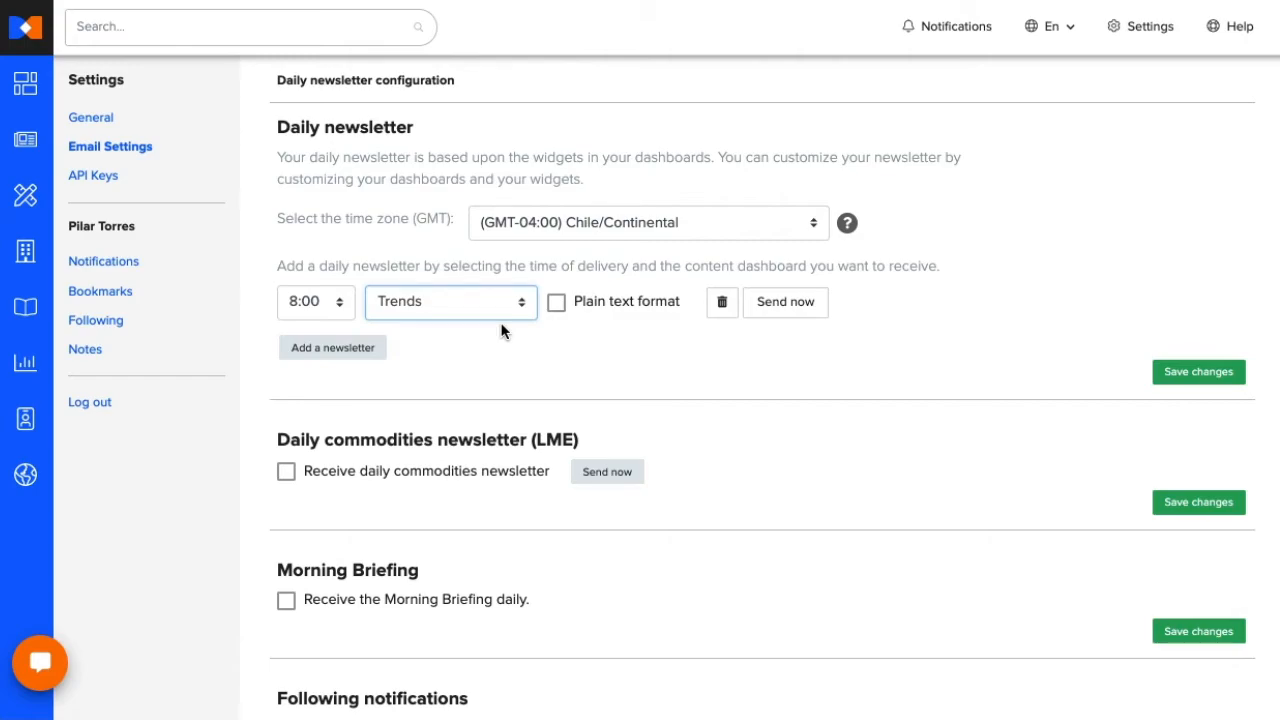
click(308, 300)
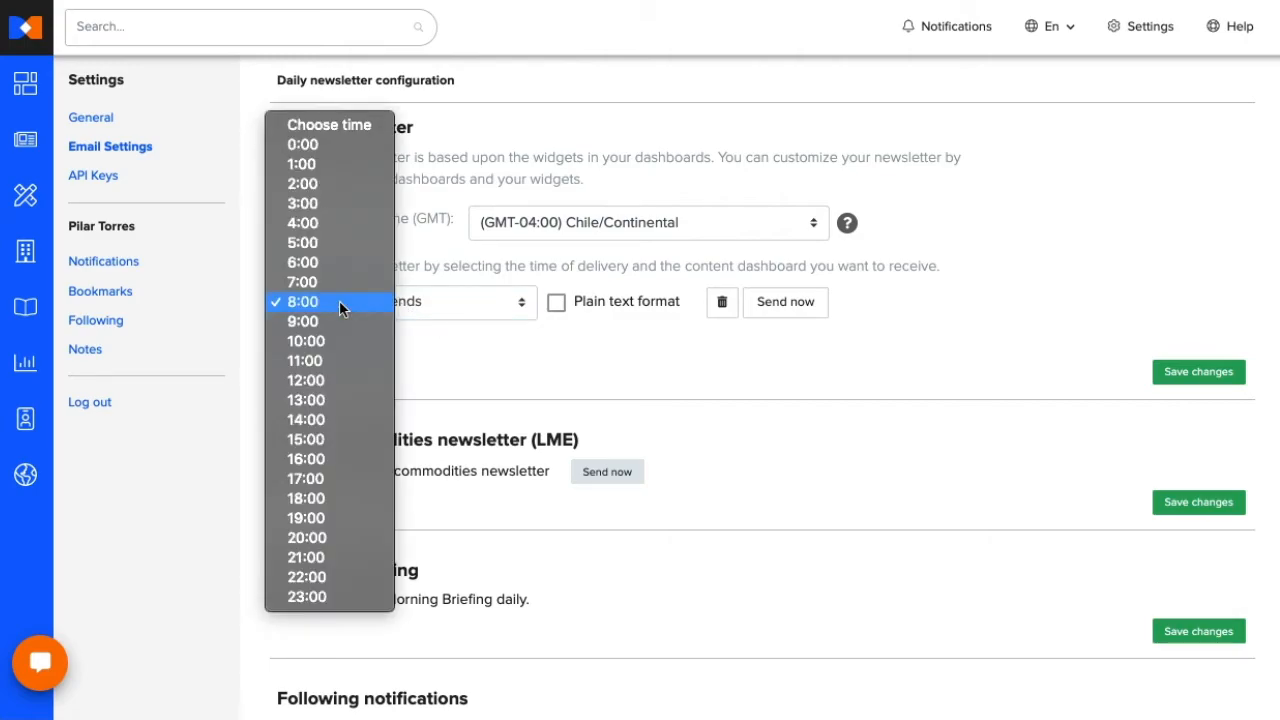
click(304, 320)
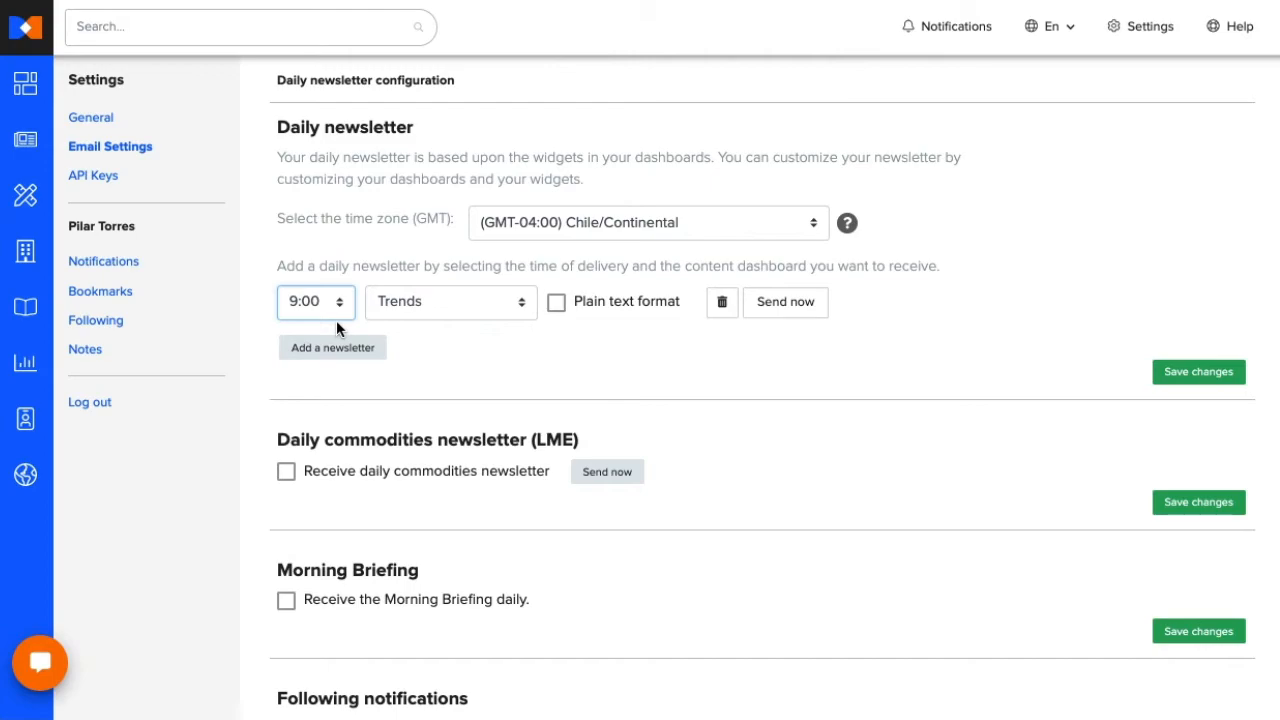
Add a second daily newsletter for Opportunities at 8:00 and save the schedule.
click(648, 222)
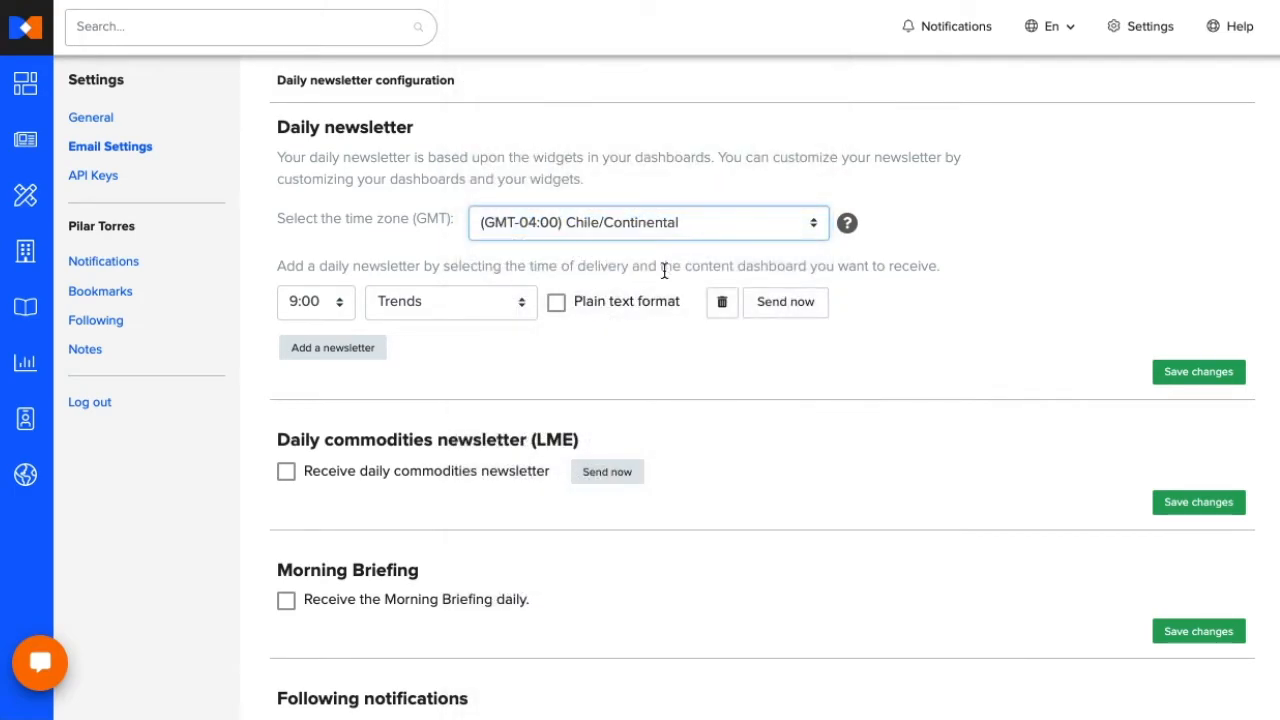
click(332, 348)
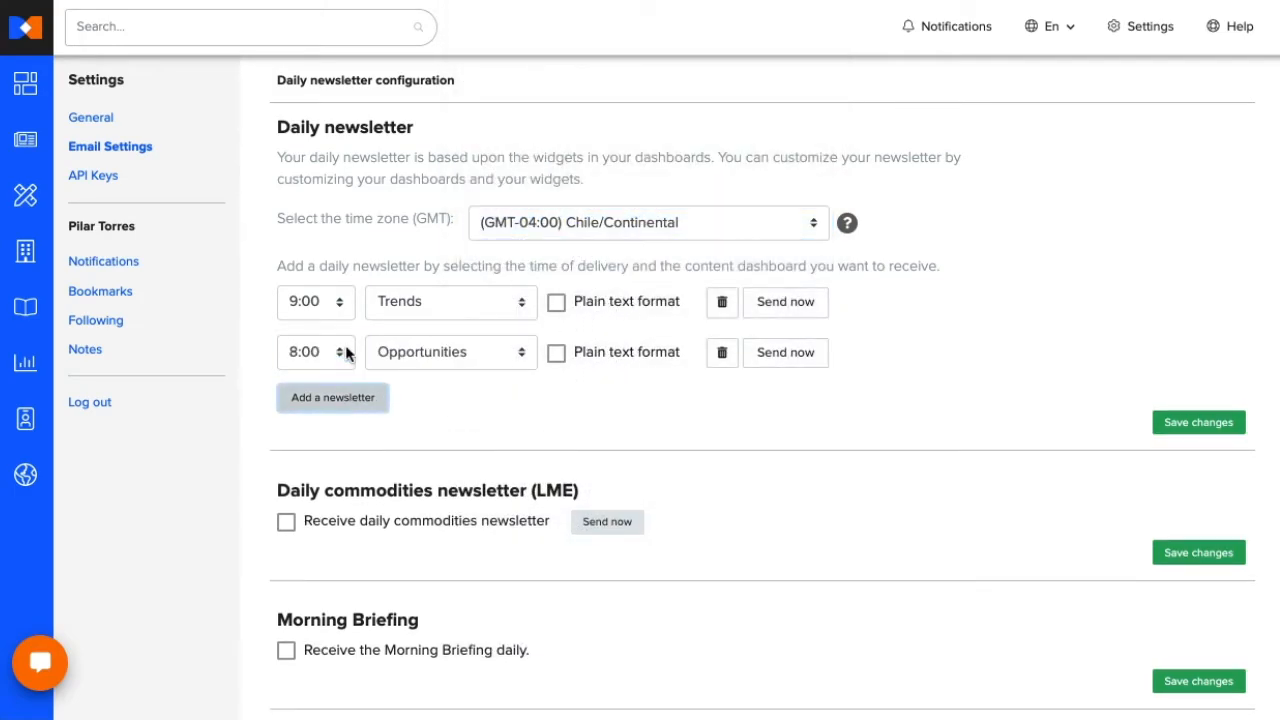
mouse_move(388, 392)
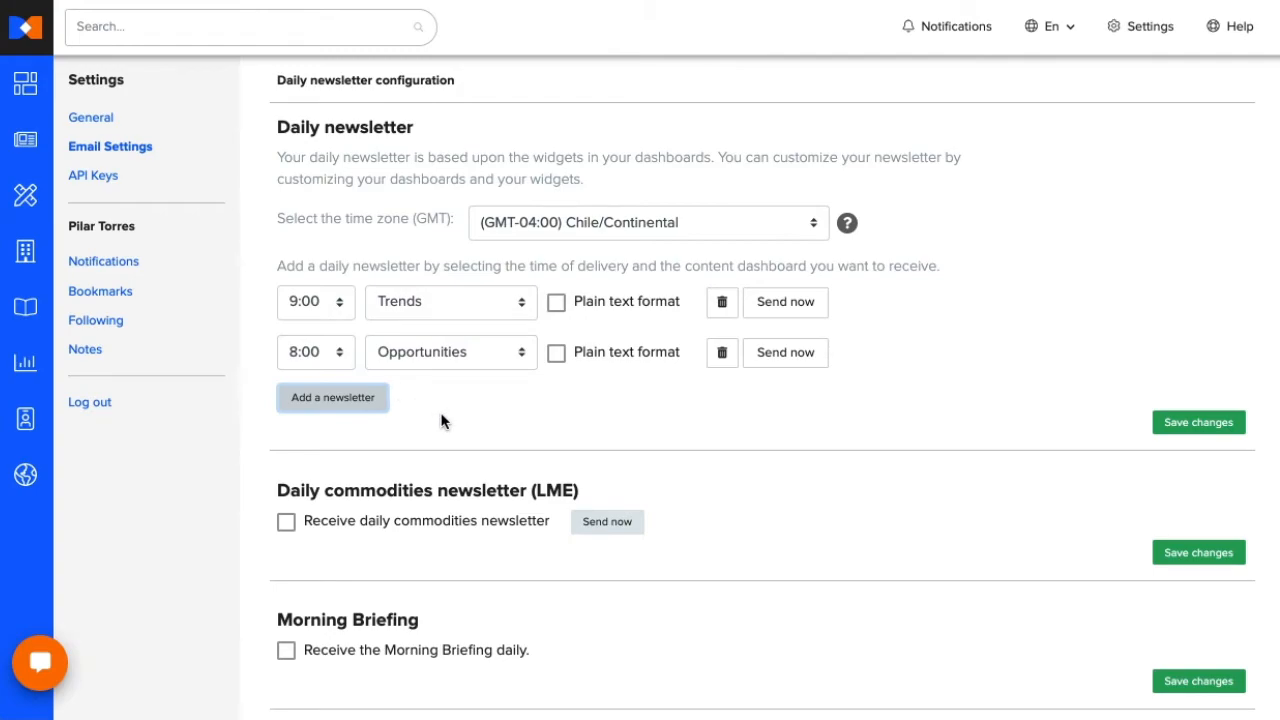
mouse_move(1018, 428)
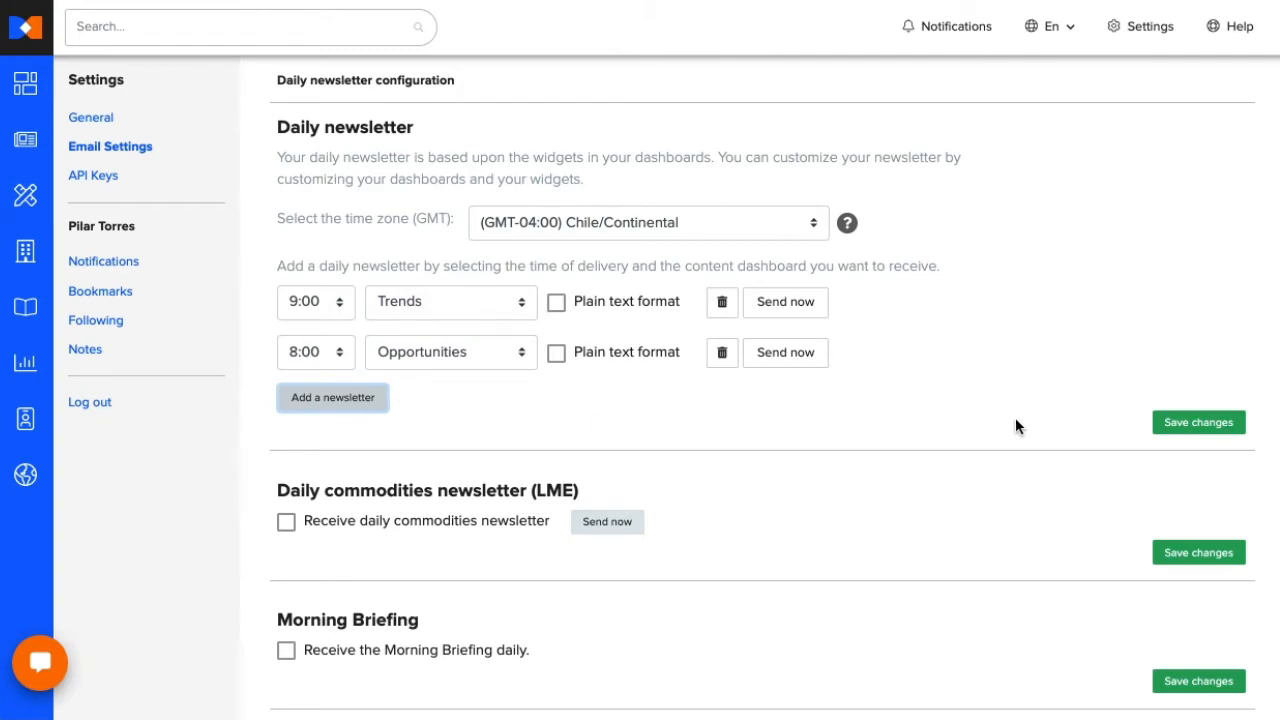
click(1198, 422)
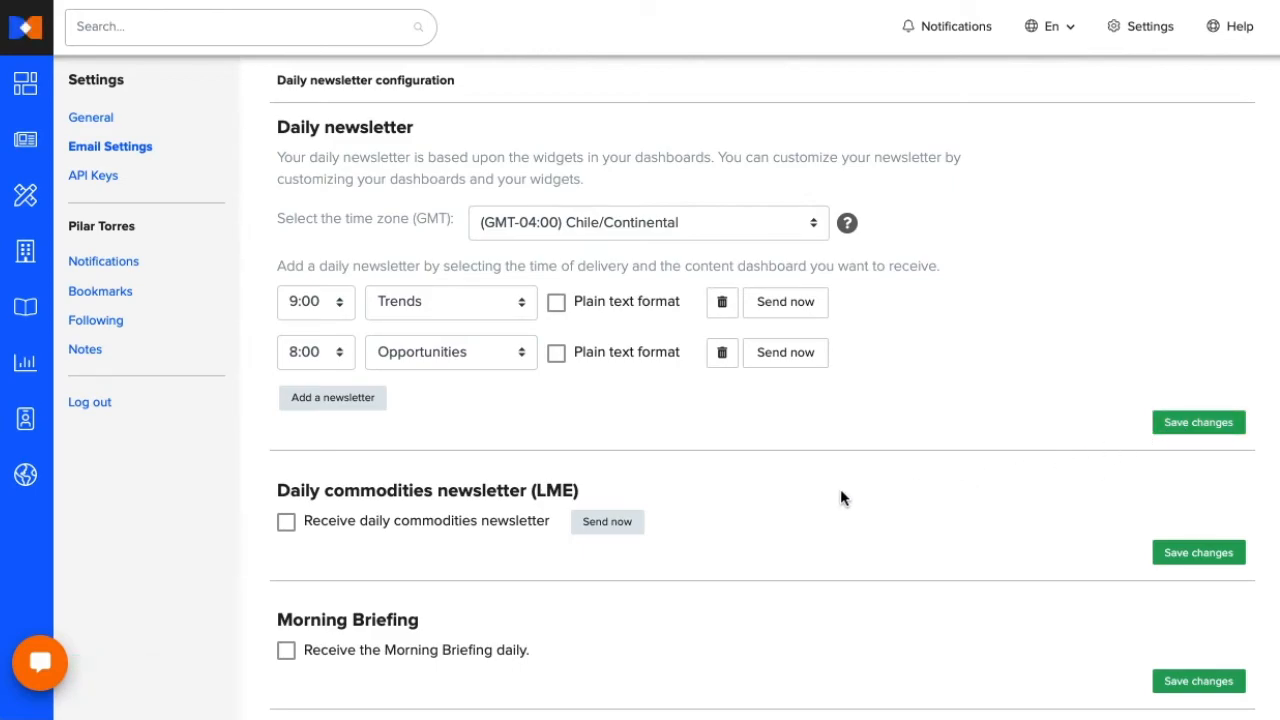
click(286, 522)
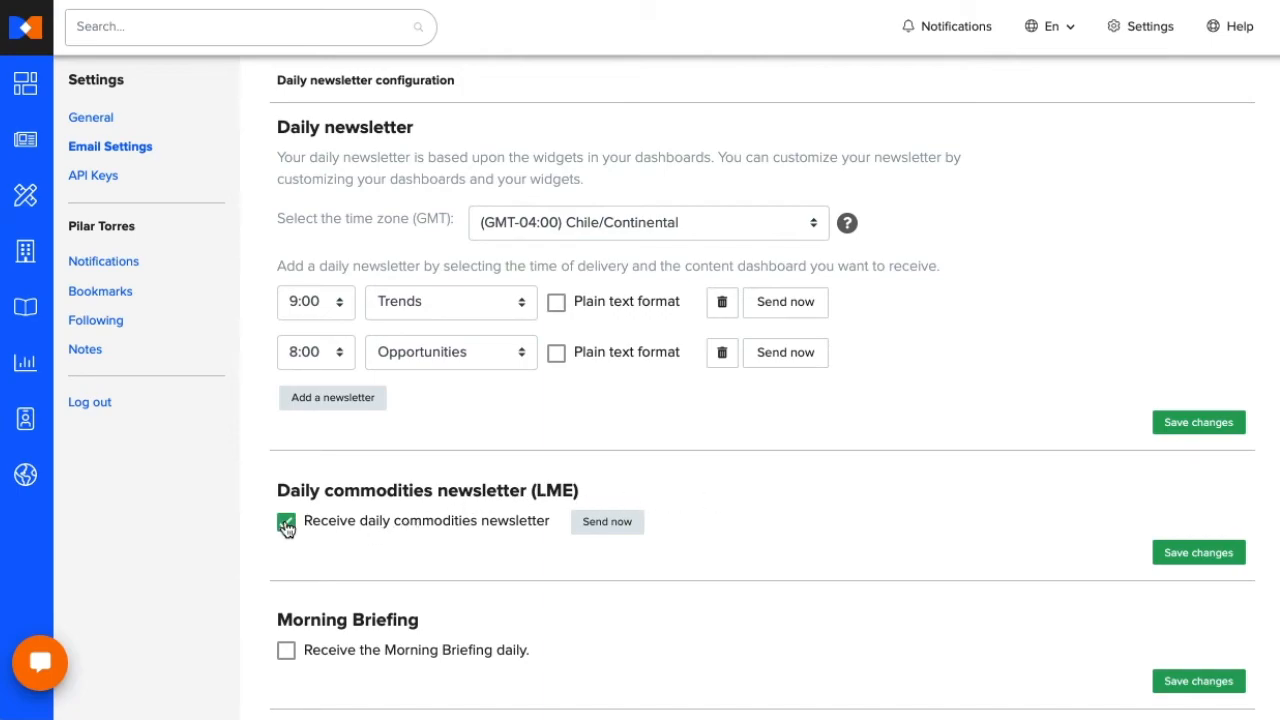
click(286, 522)
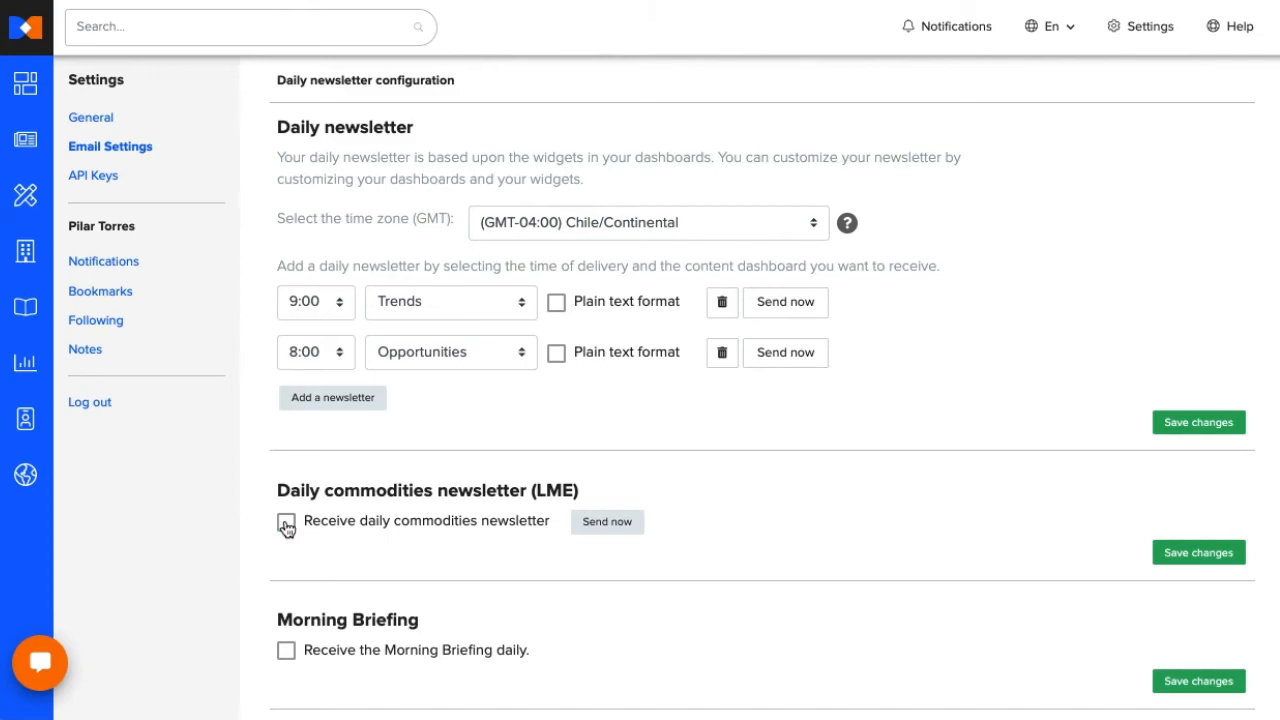
scroll(down, 3)
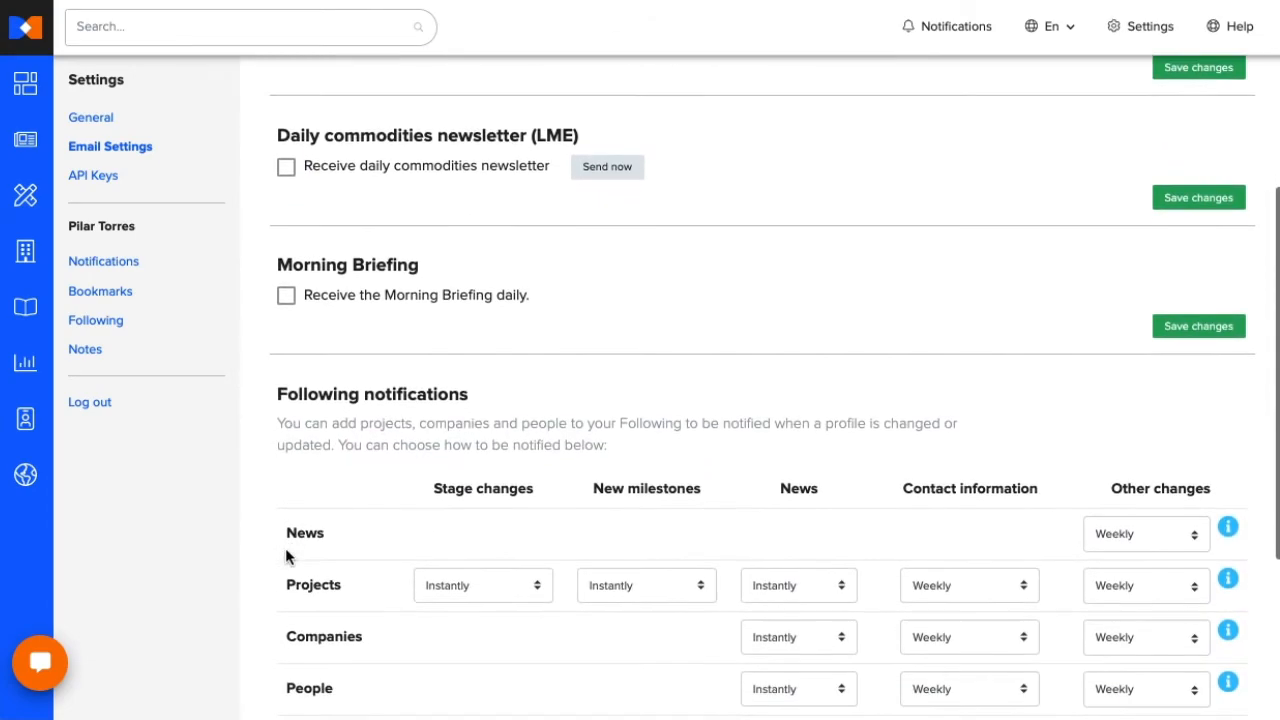
click(286, 296)
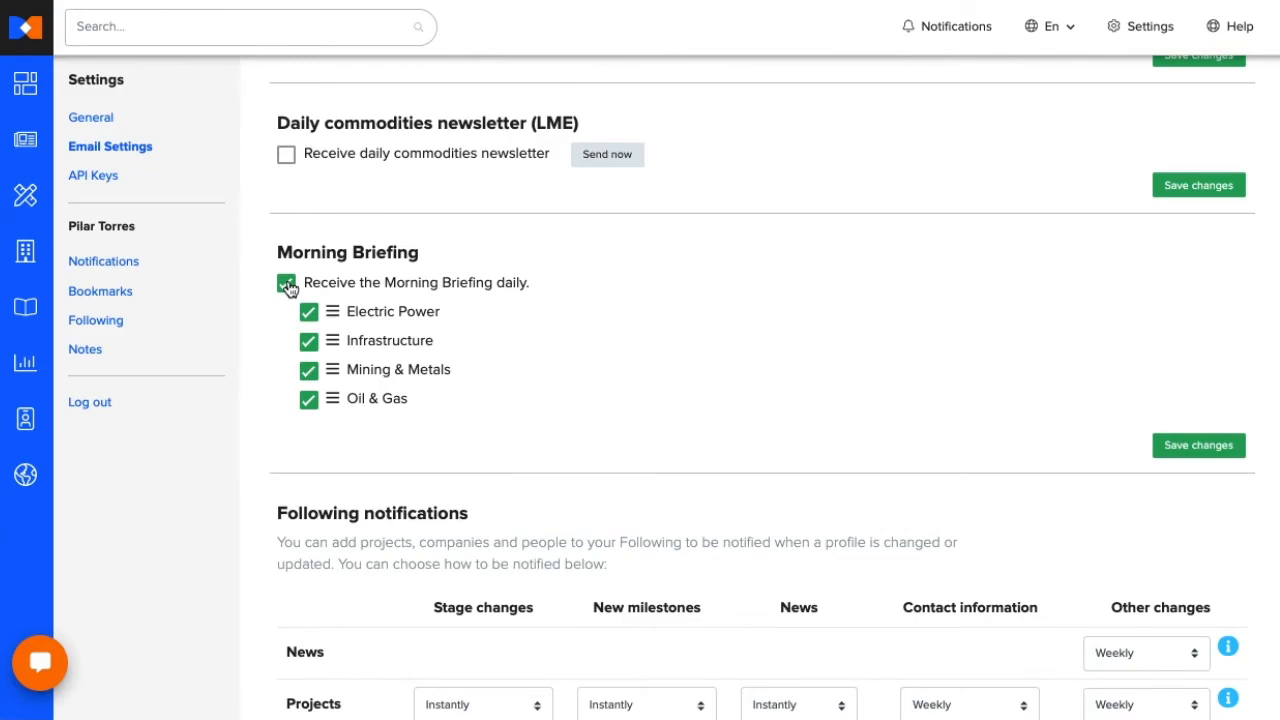
click(288, 284)
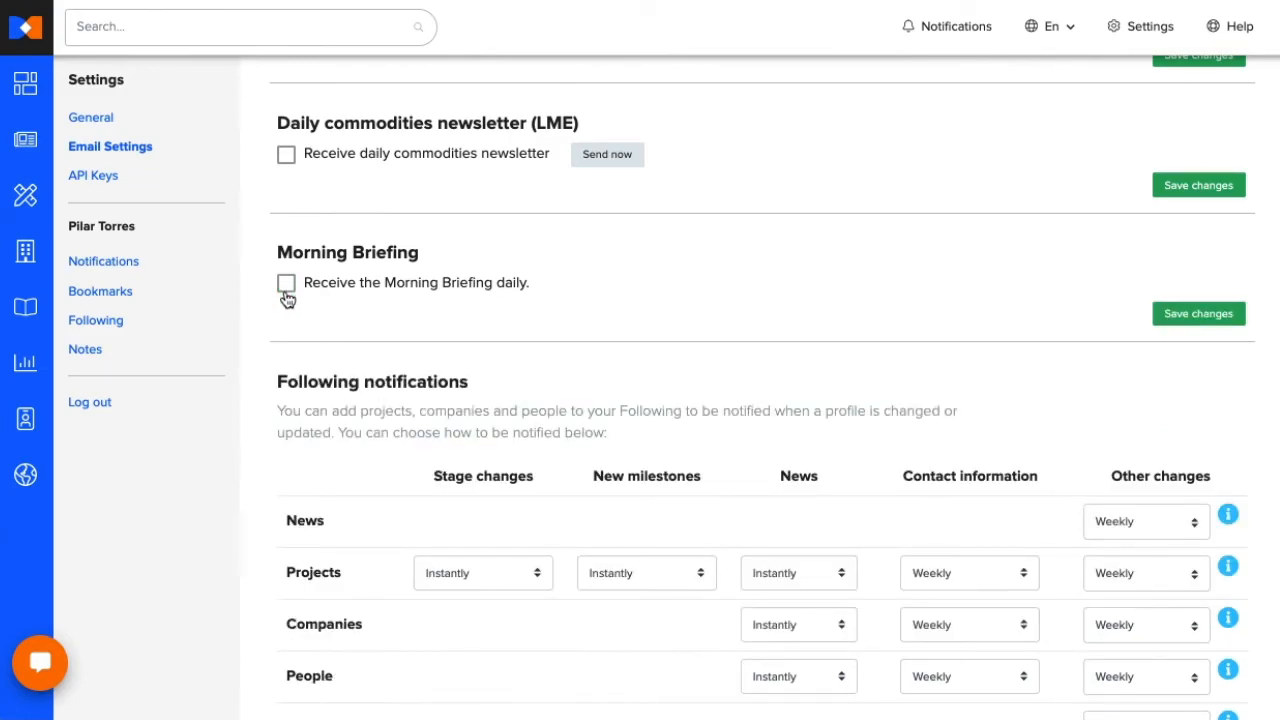
scroll(down, 3)
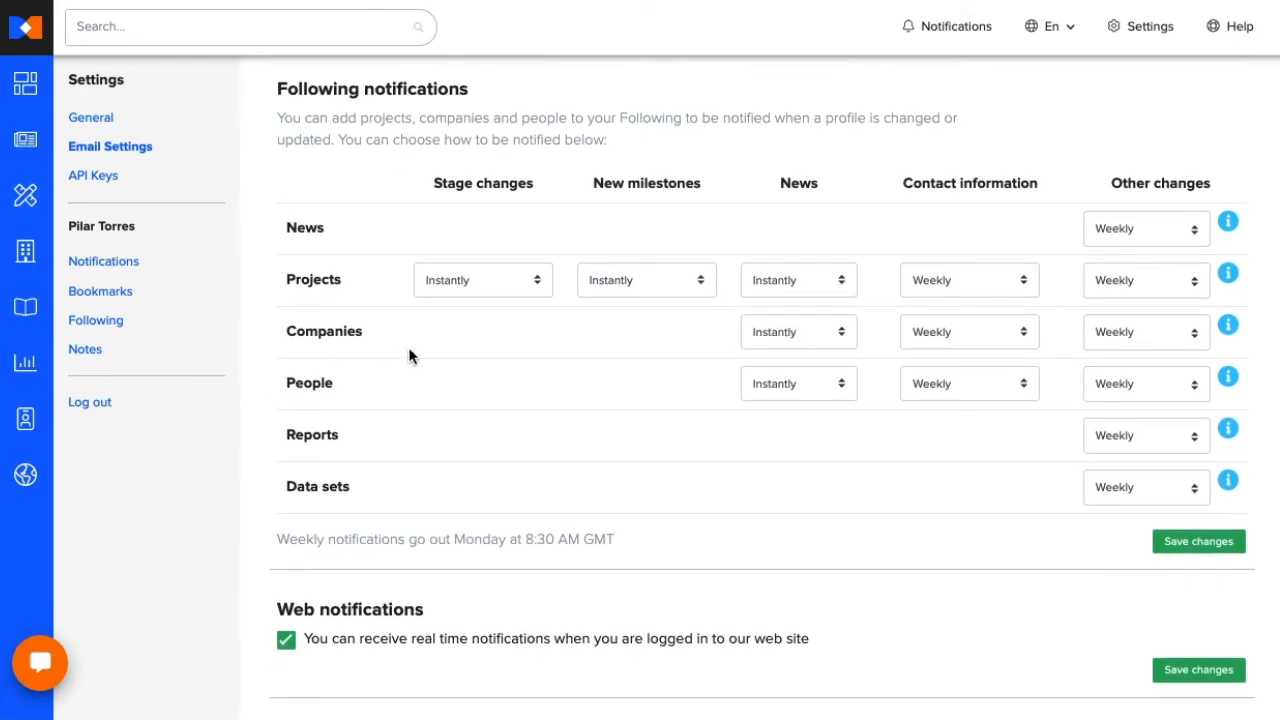
click(484, 280)
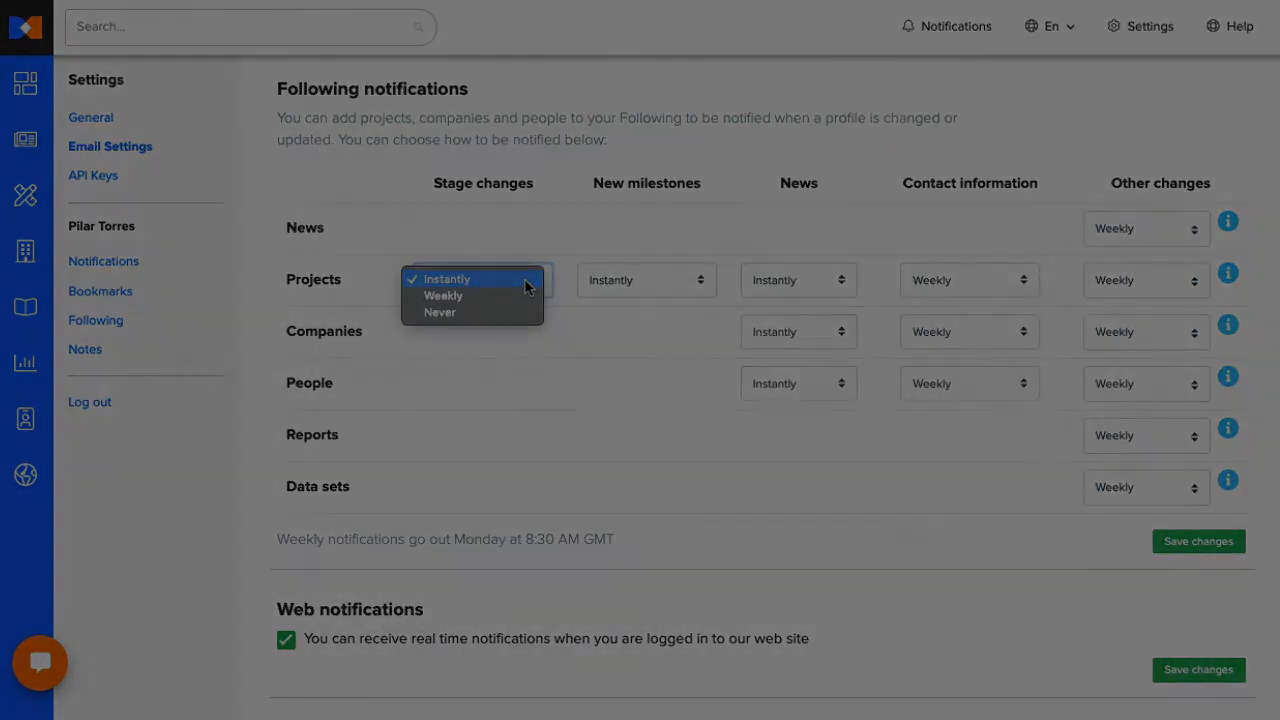
click(944, 26)
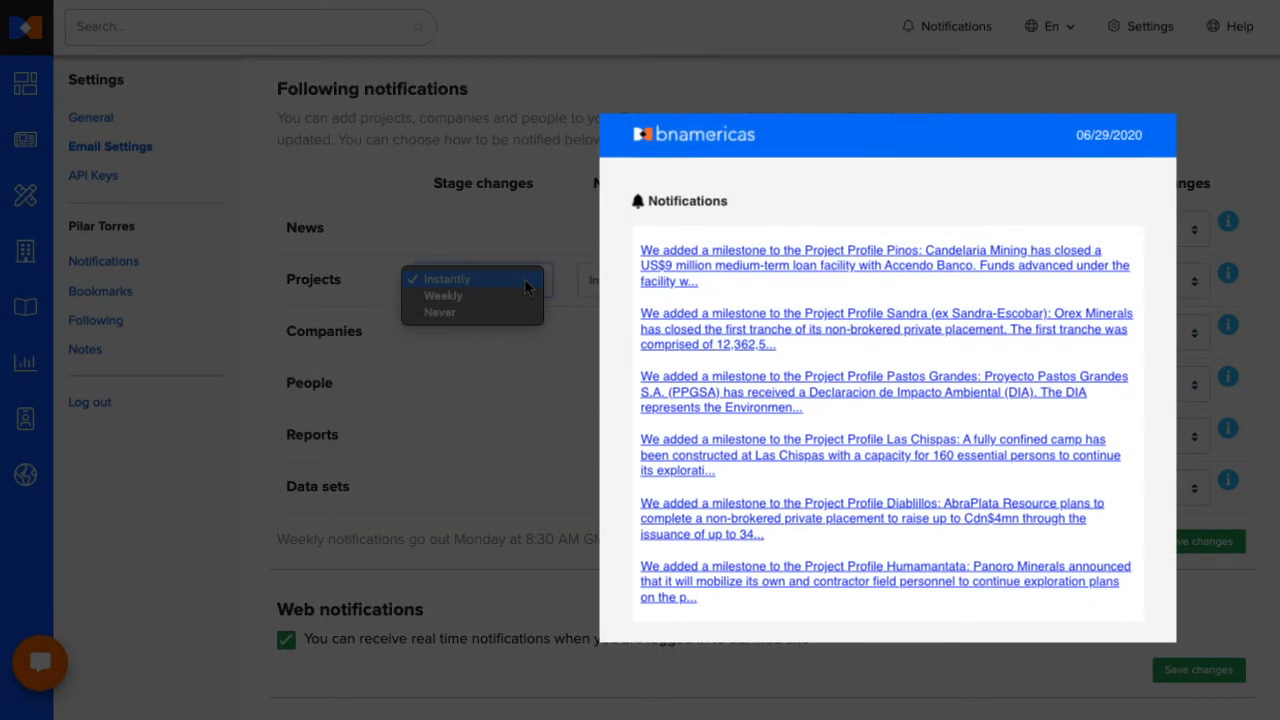